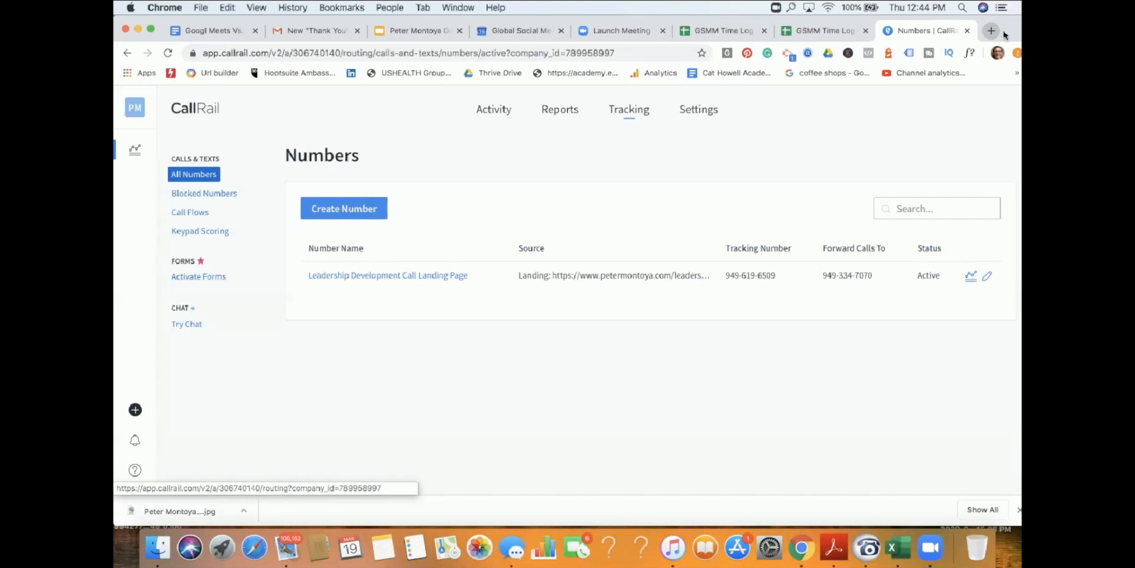
- In a new tab, search Google for 'google analytics' using the suggestion
left_click(991, 30)
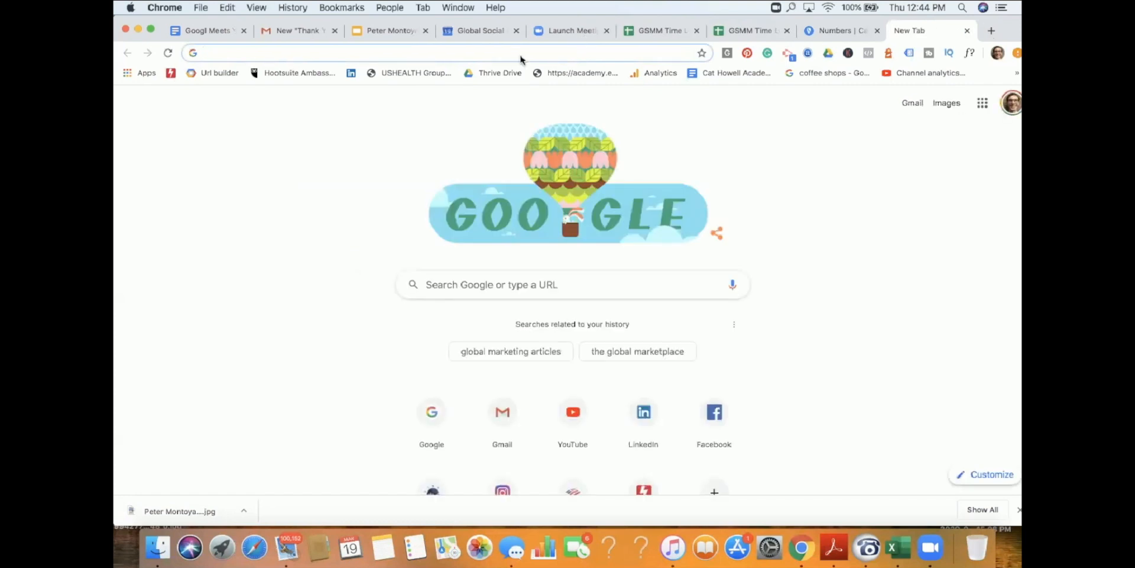
type("Goog")
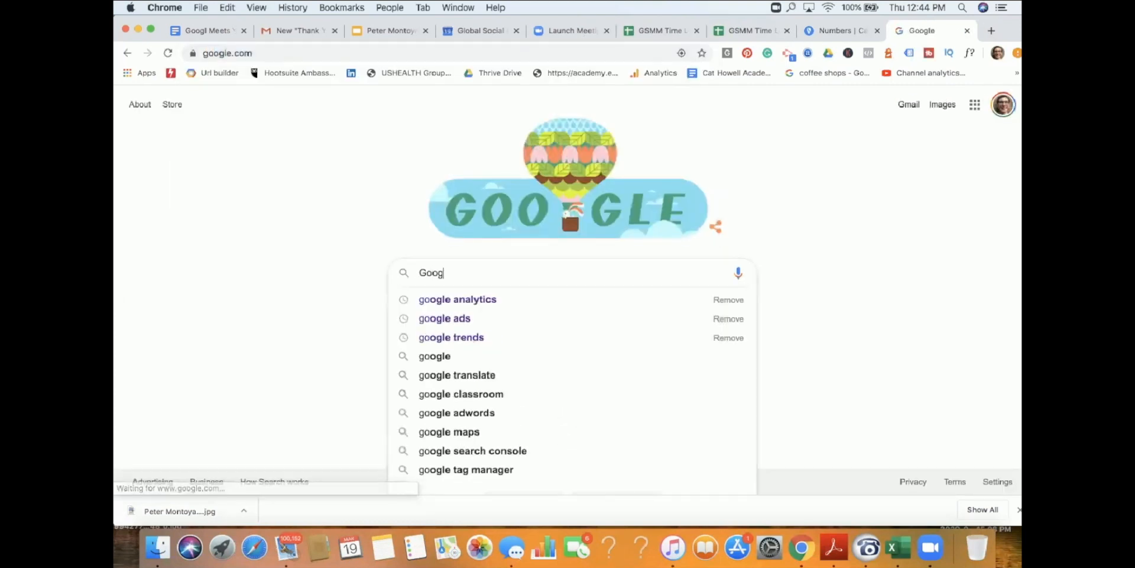
type("g")
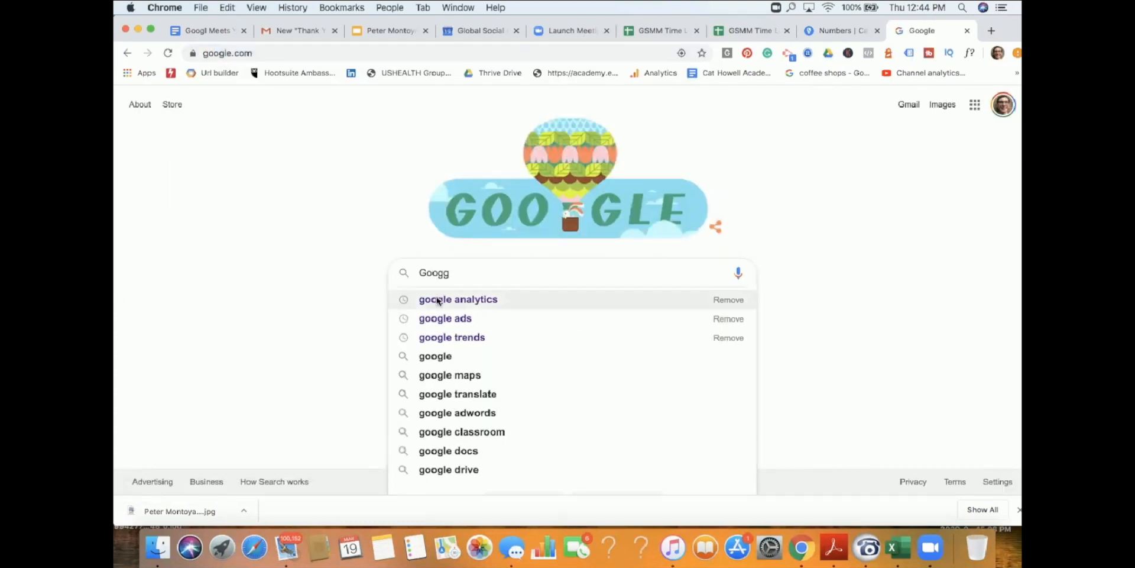
left_click(457, 299)
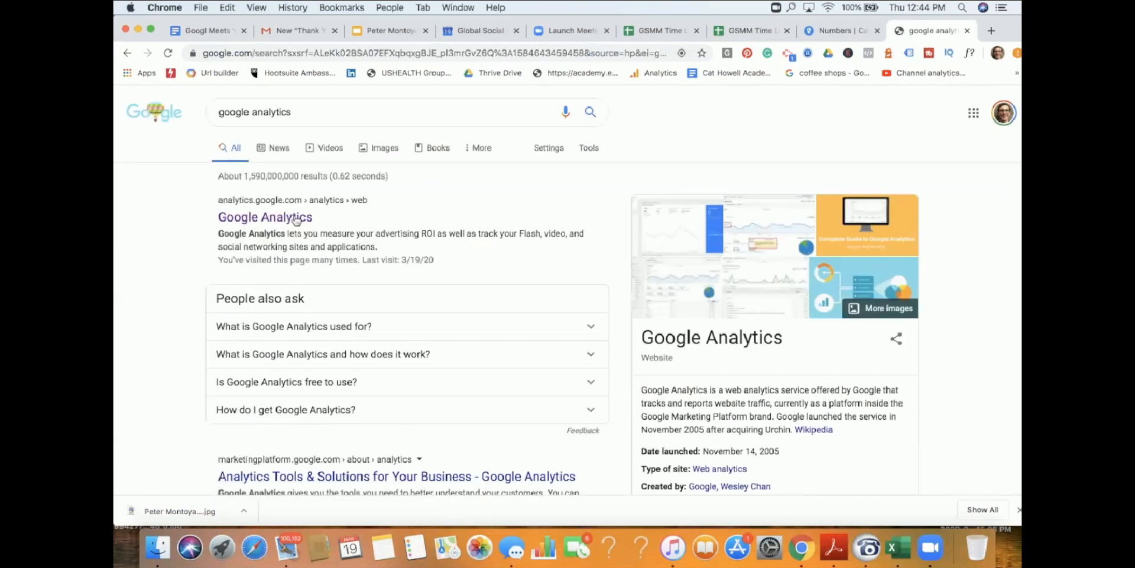
- Open the Google Analytics site and switch to the other signed-in Google account
left_click(265, 216)
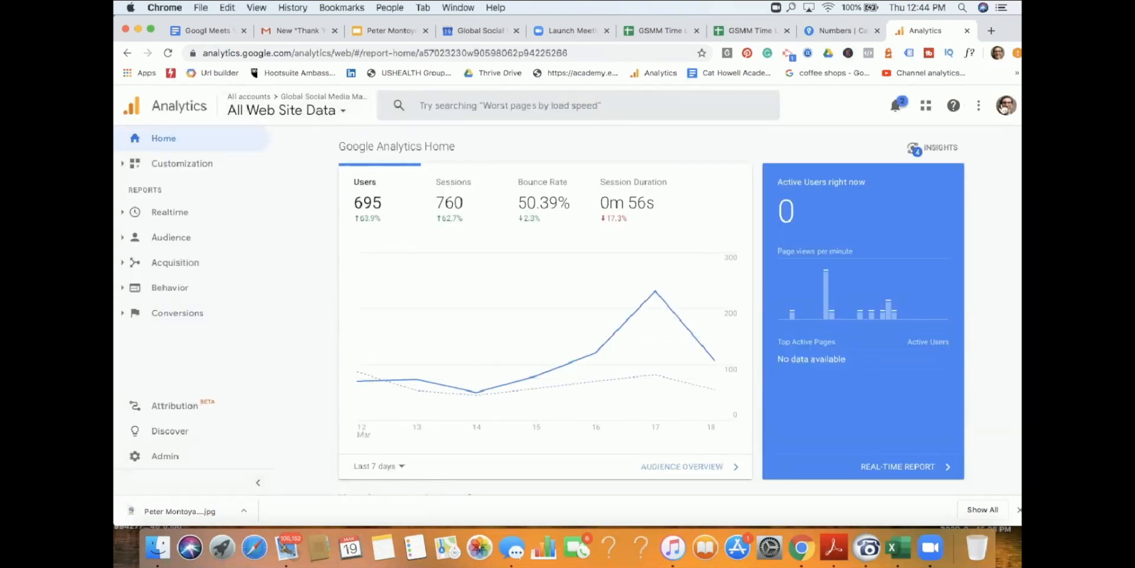
left_click(1006, 106)
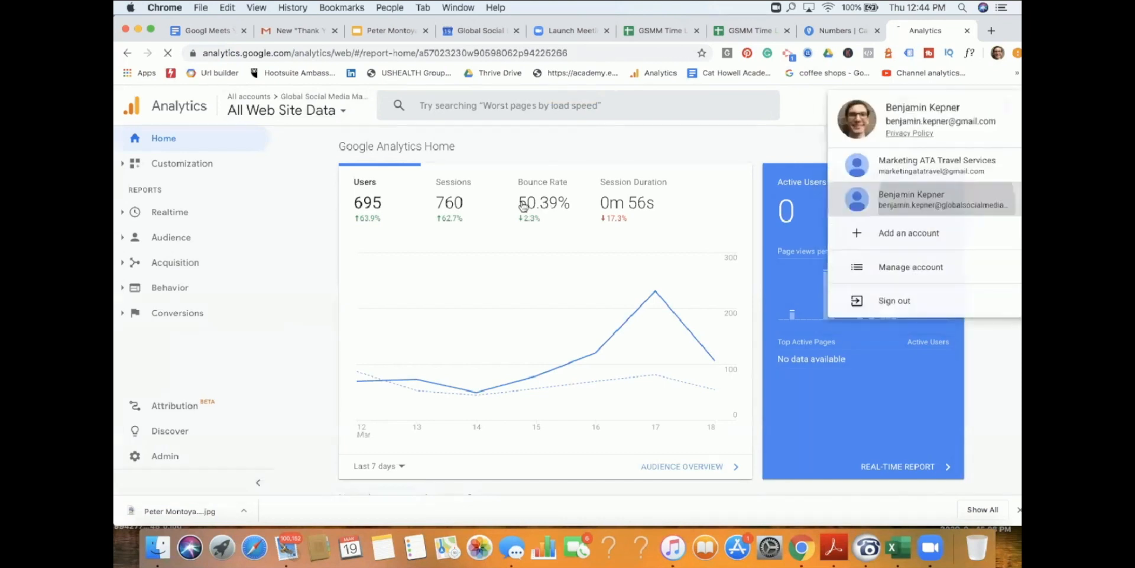
left_click(927, 199)
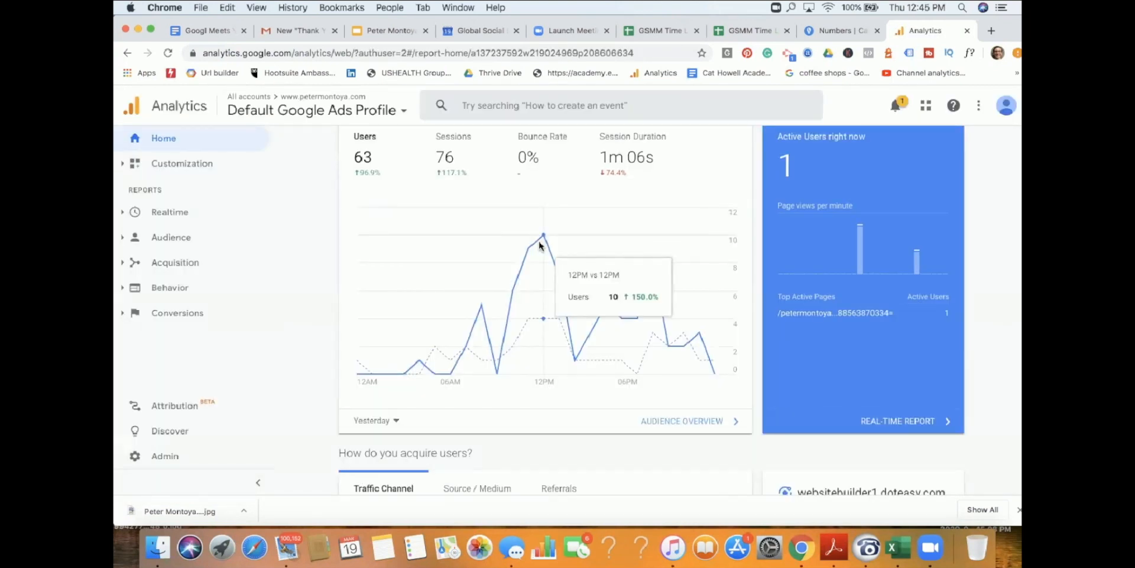
mouse_move(646, 281)
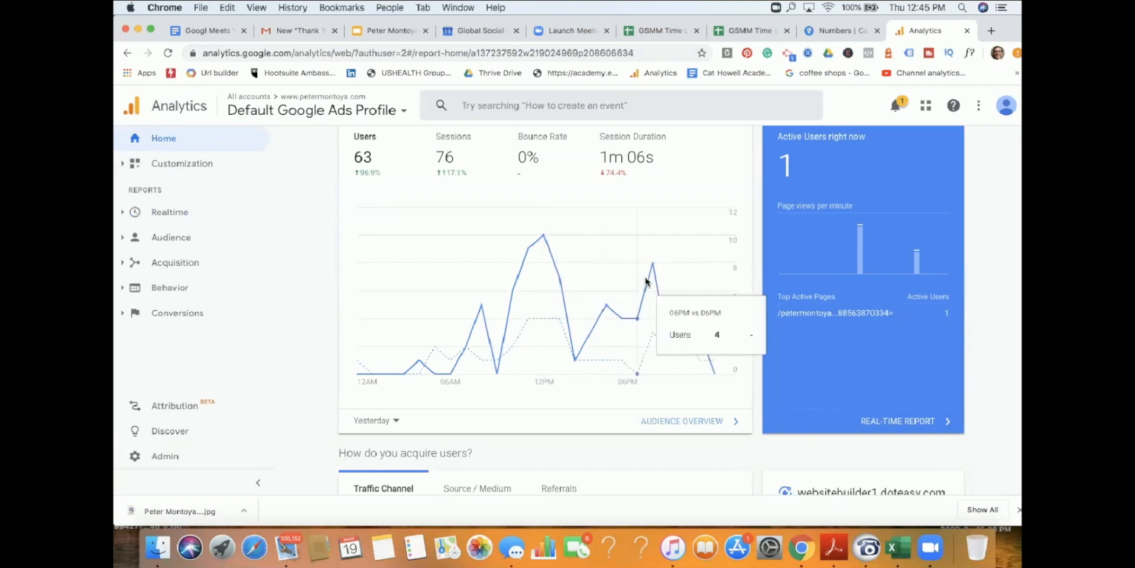
mouse_move(262, 282)
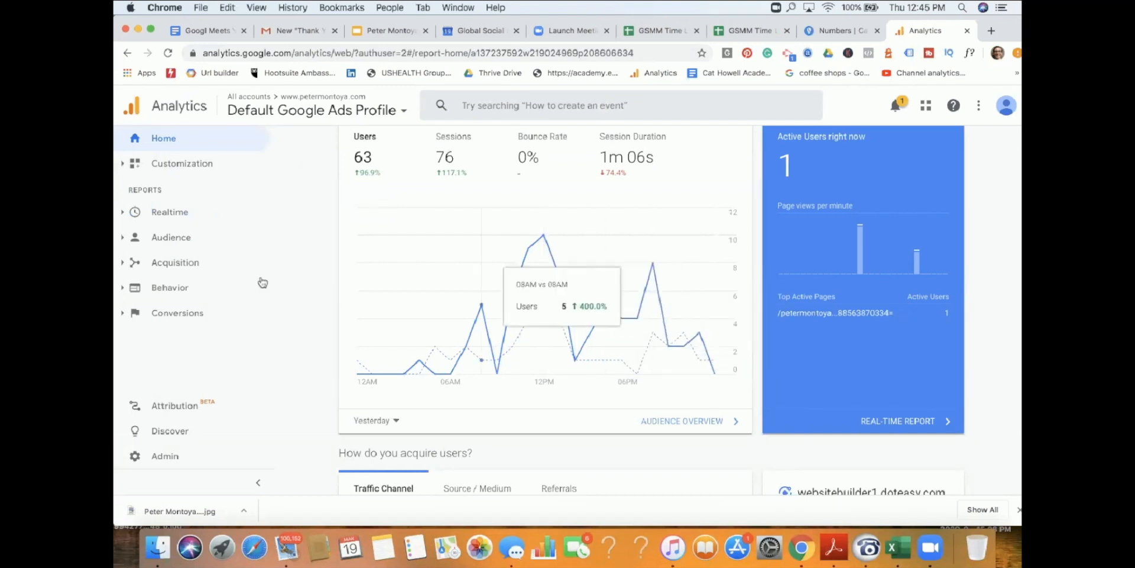
mouse_move(536, 227)
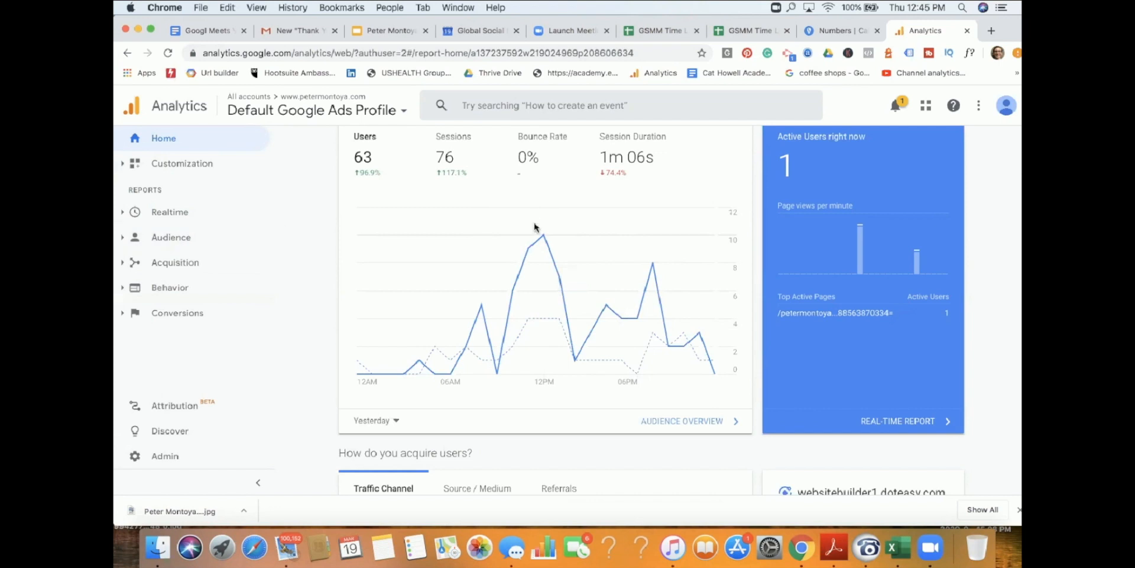
mouse_move(319, 256)
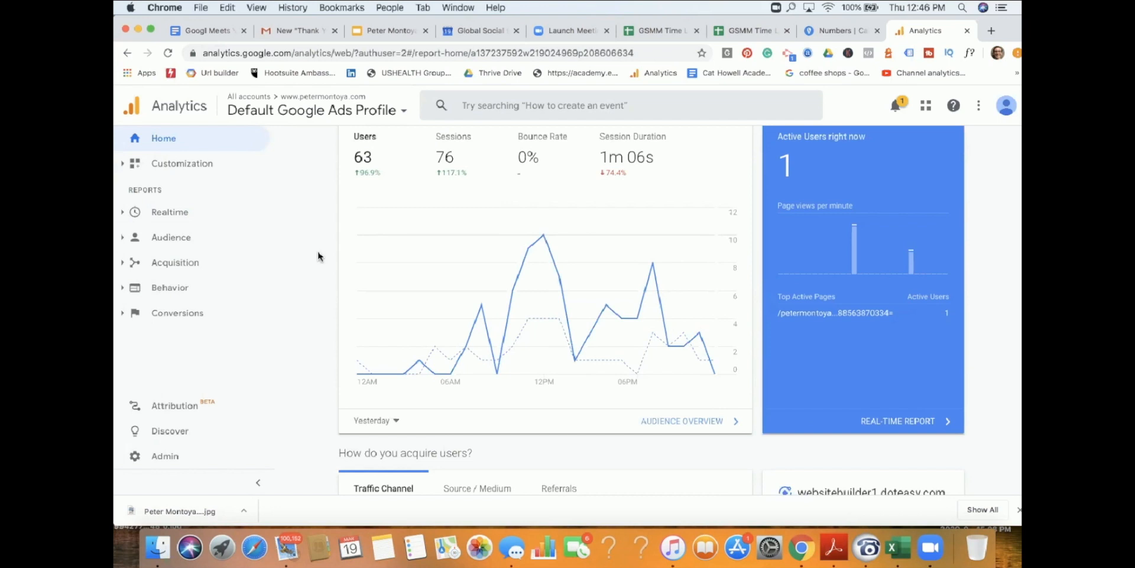
mouse_move(848, 19)
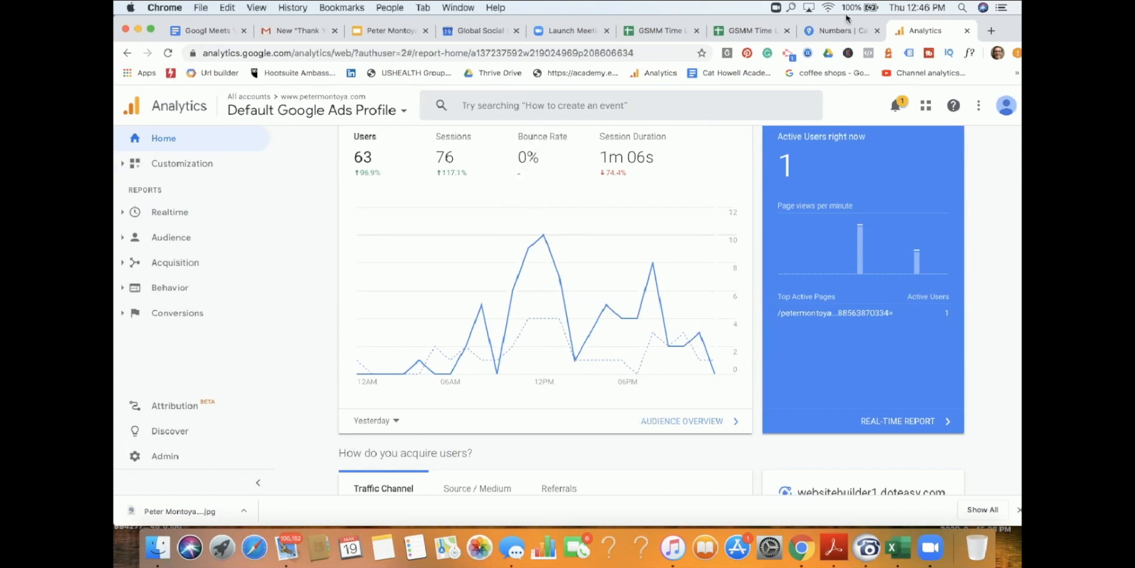
- Start a CallRail tracking number for the website, tracking calls, keywords and web sessions
left_click(836, 30)
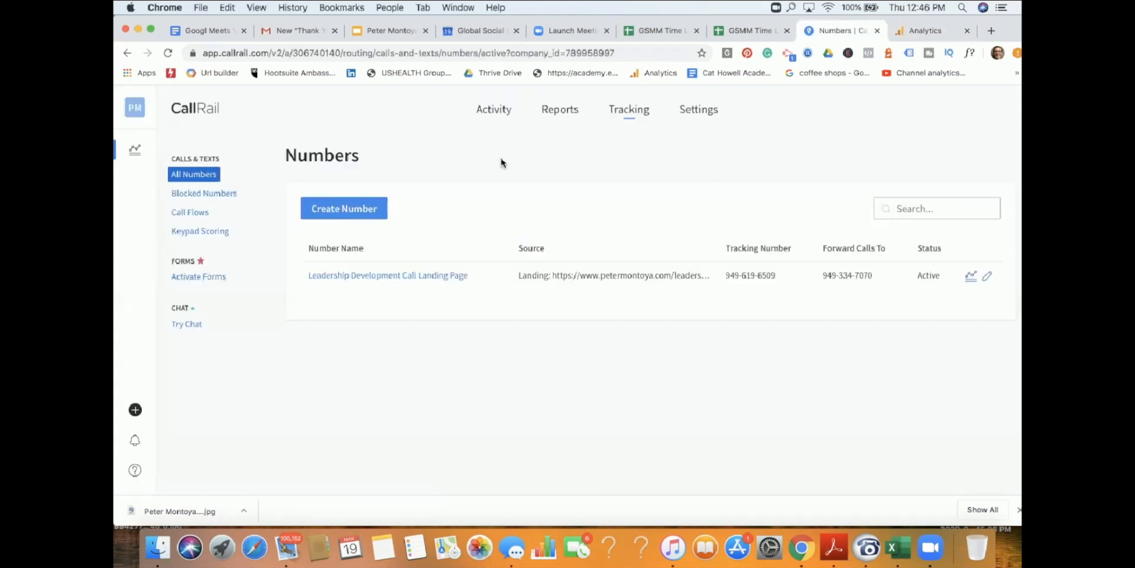
left_click(343, 209)
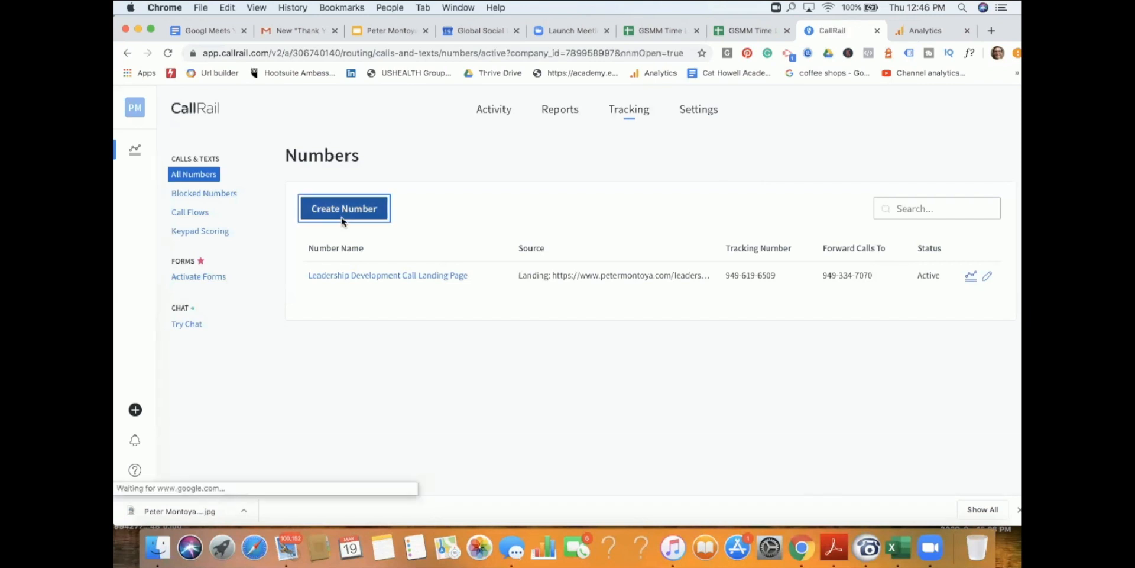
left_click(343, 208)
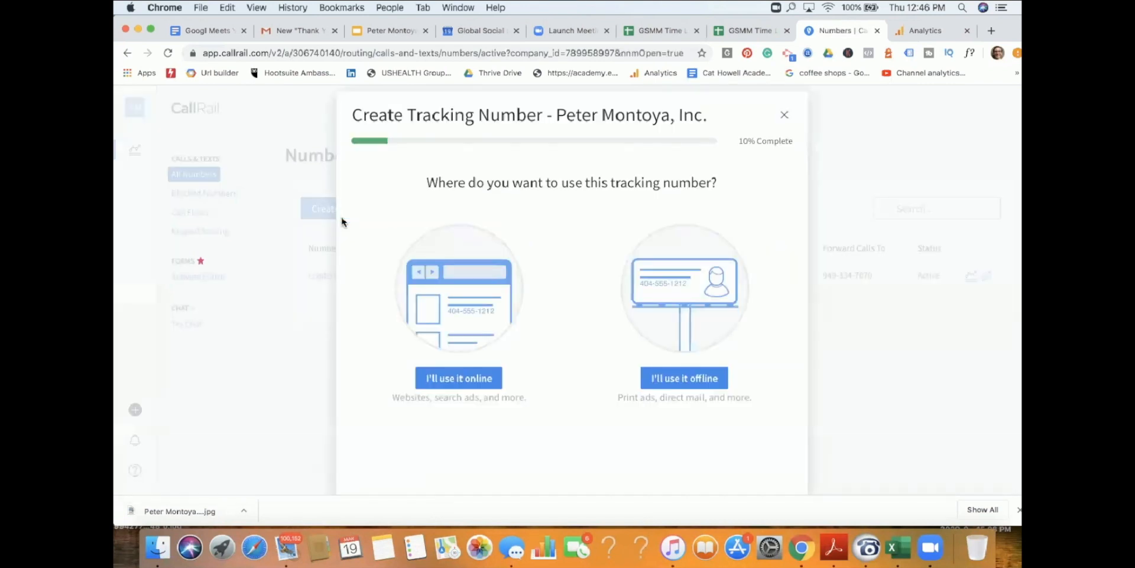
mouse_move(431, 362)
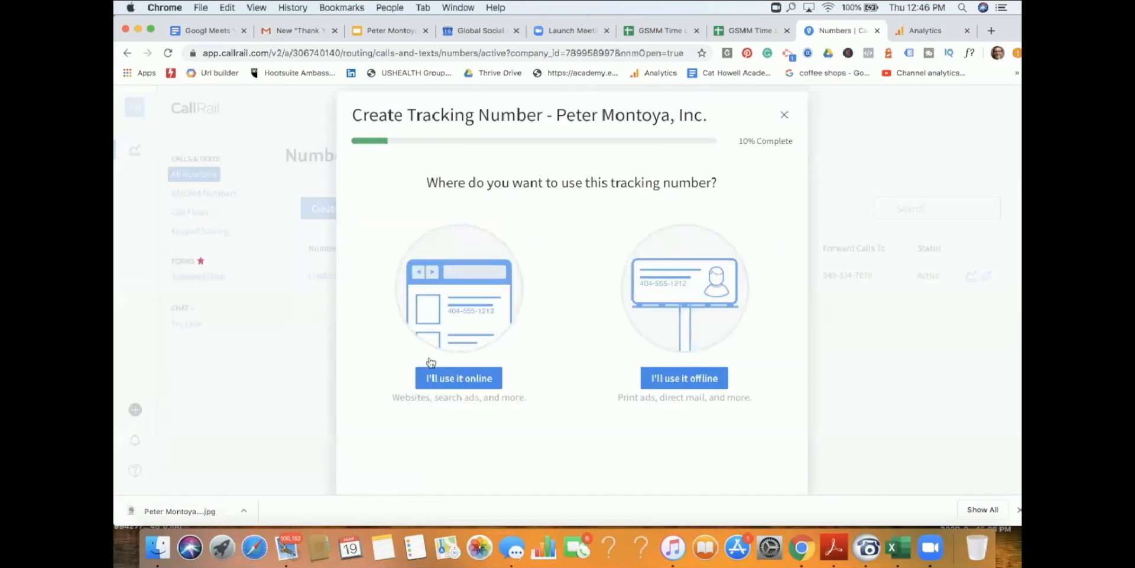
left_click(458, 377)
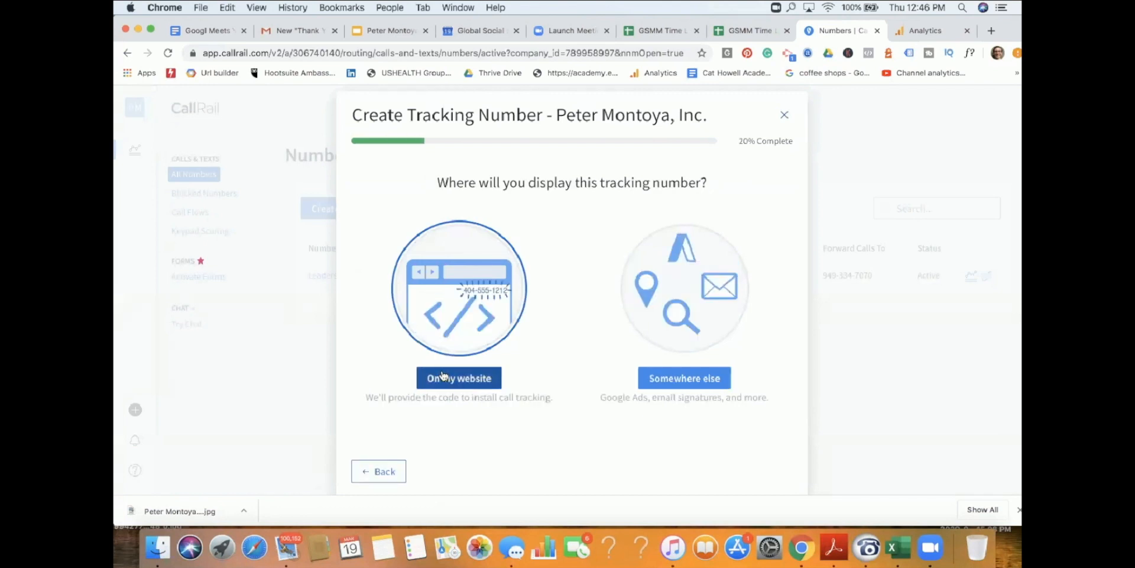
left_click(458, 377)
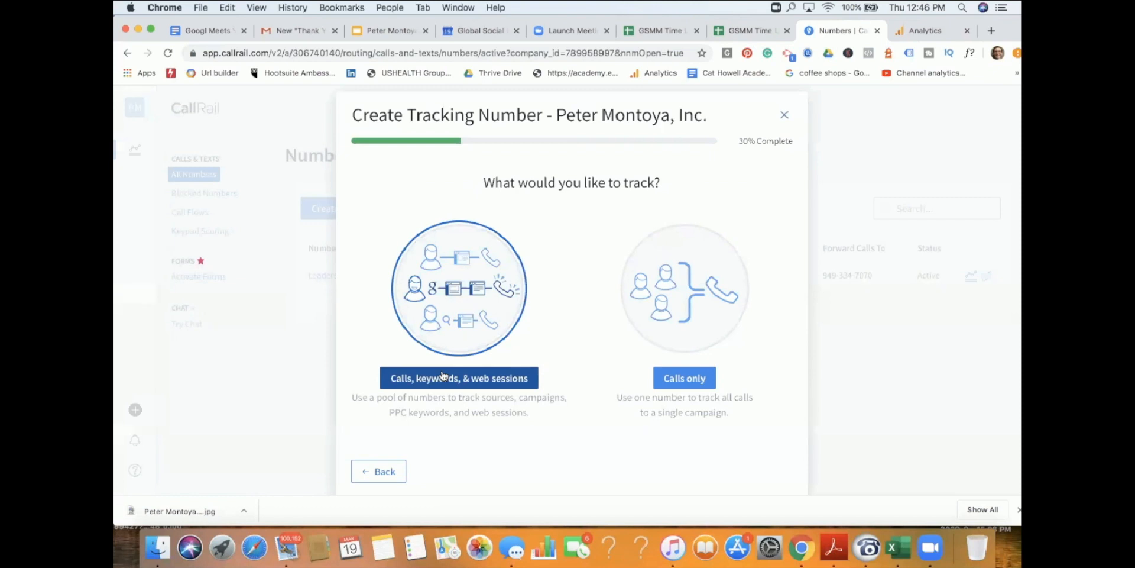
left_click(458, 378)
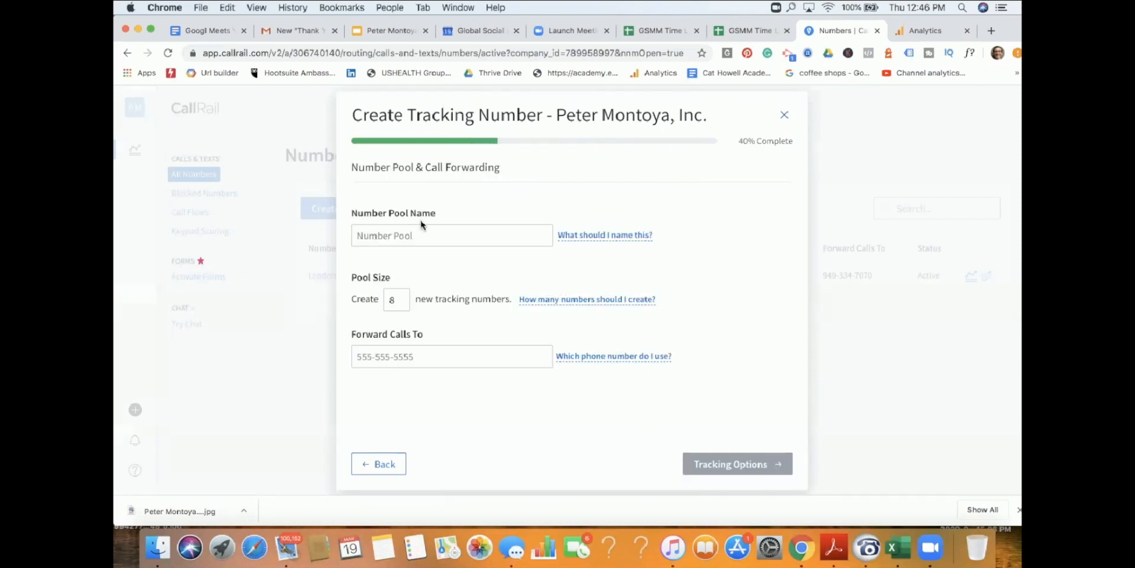
left_click(452, 235)
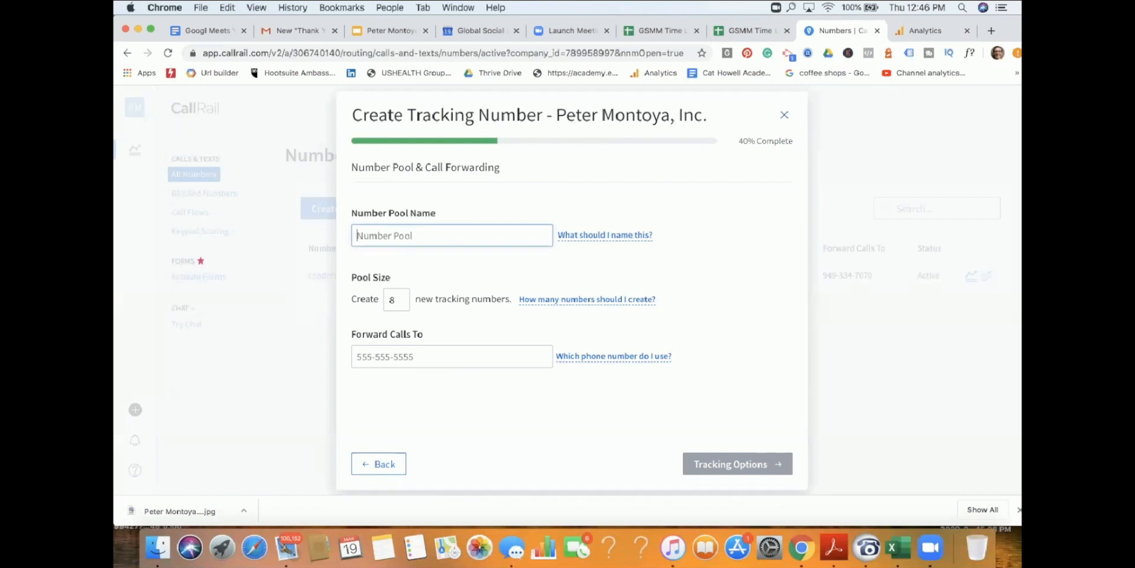
type("Website Tr")
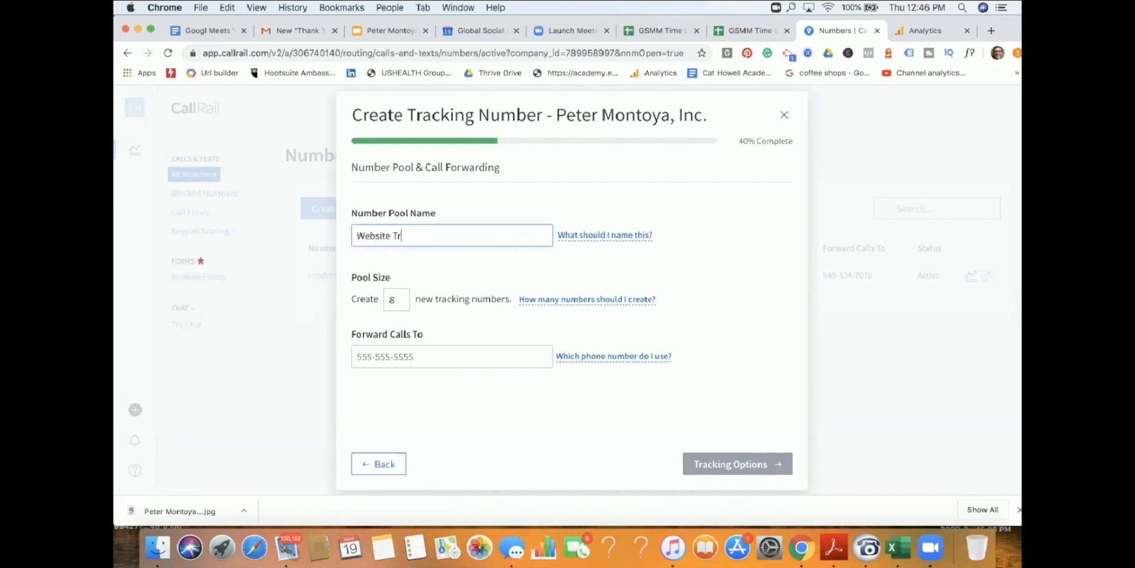
type("affic")
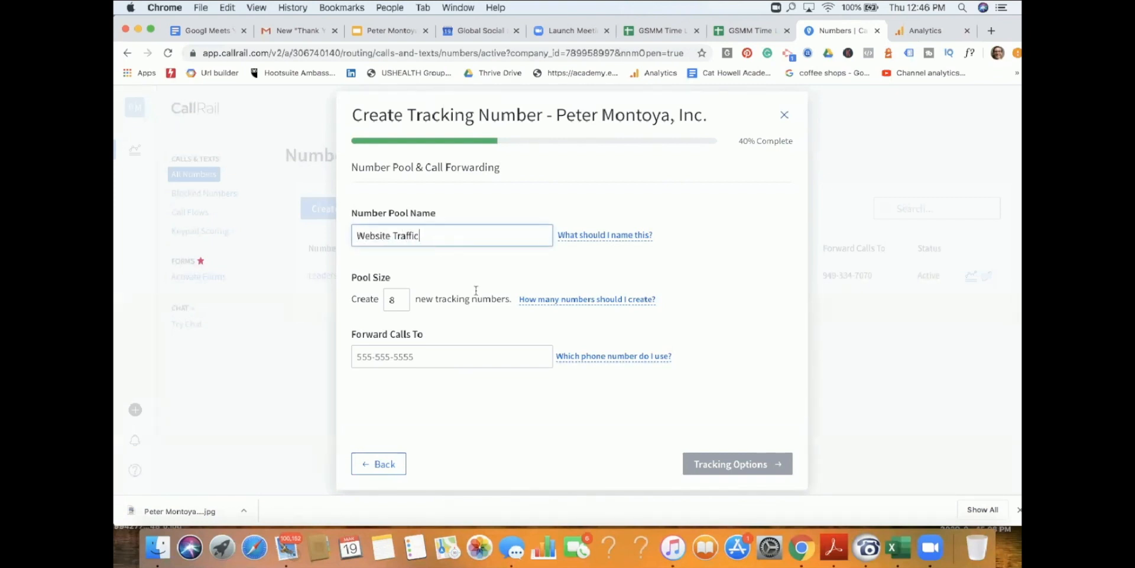
left_click(396, 298)
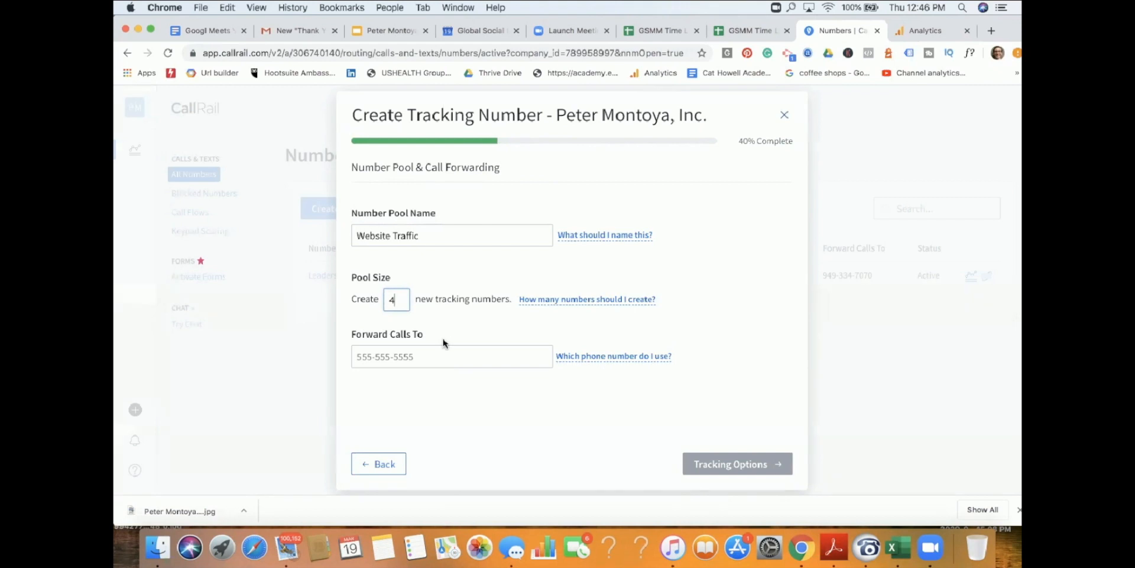
left_click(452, 355)
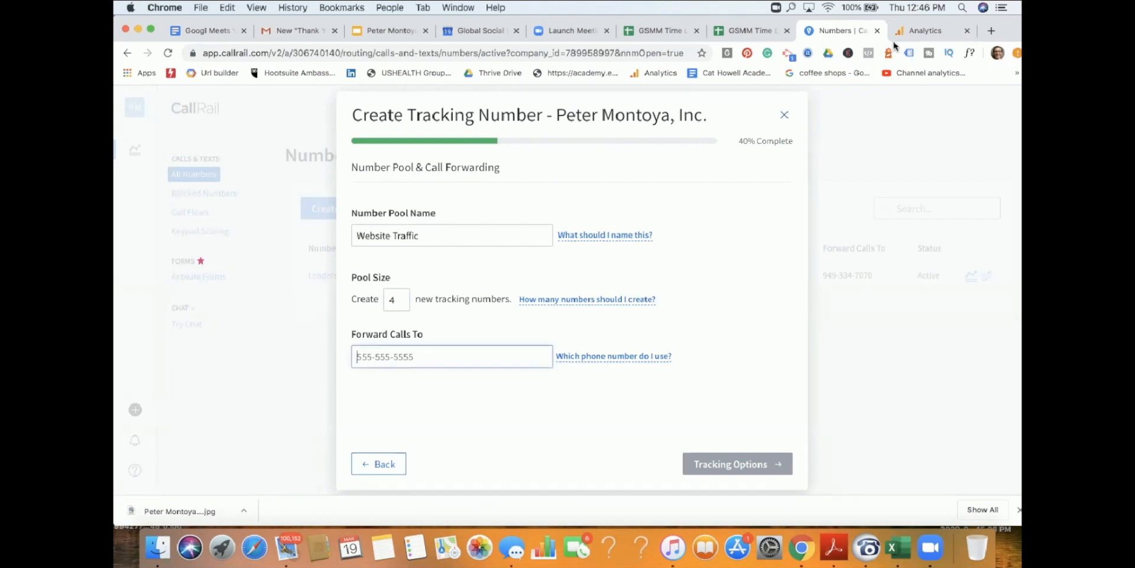
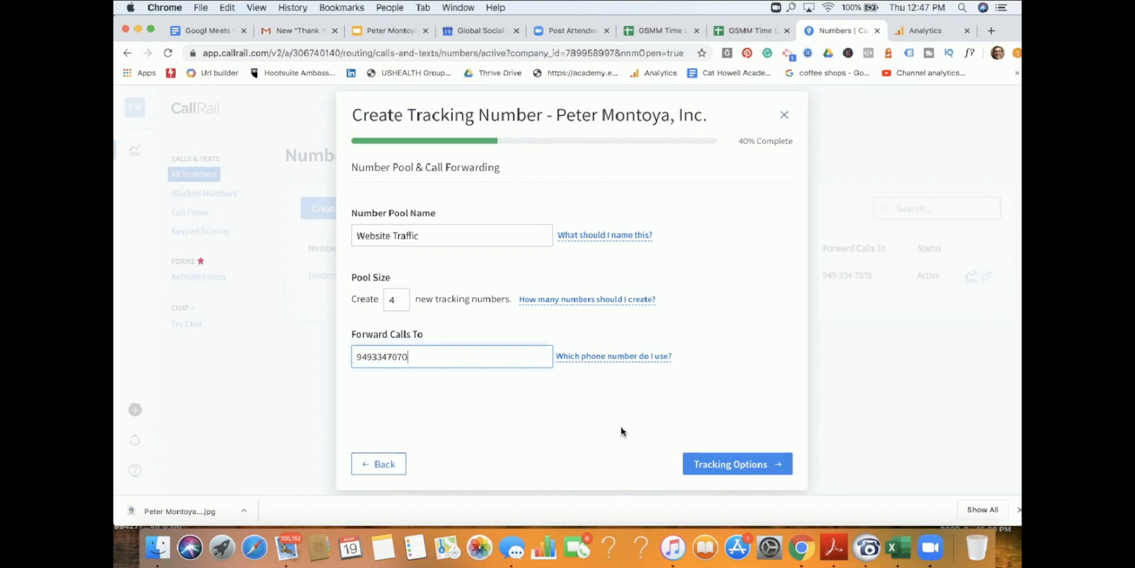
- Continue past tracking options and fill the pool with local 949 area code numbers
left_click(737, 464)
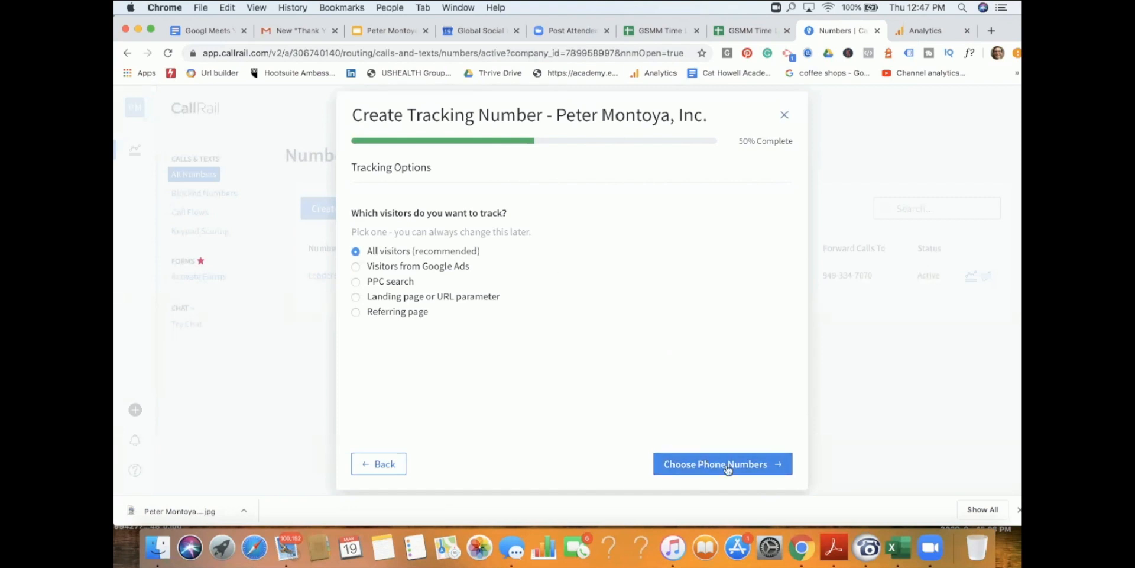
left_click(722, 463)
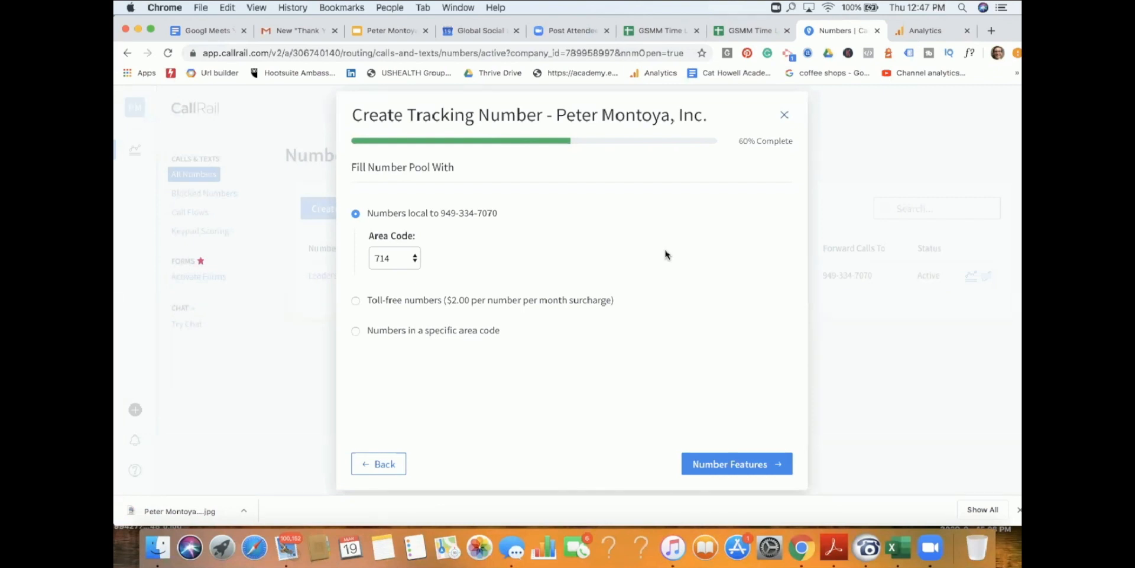
mouse_move(496, 240)
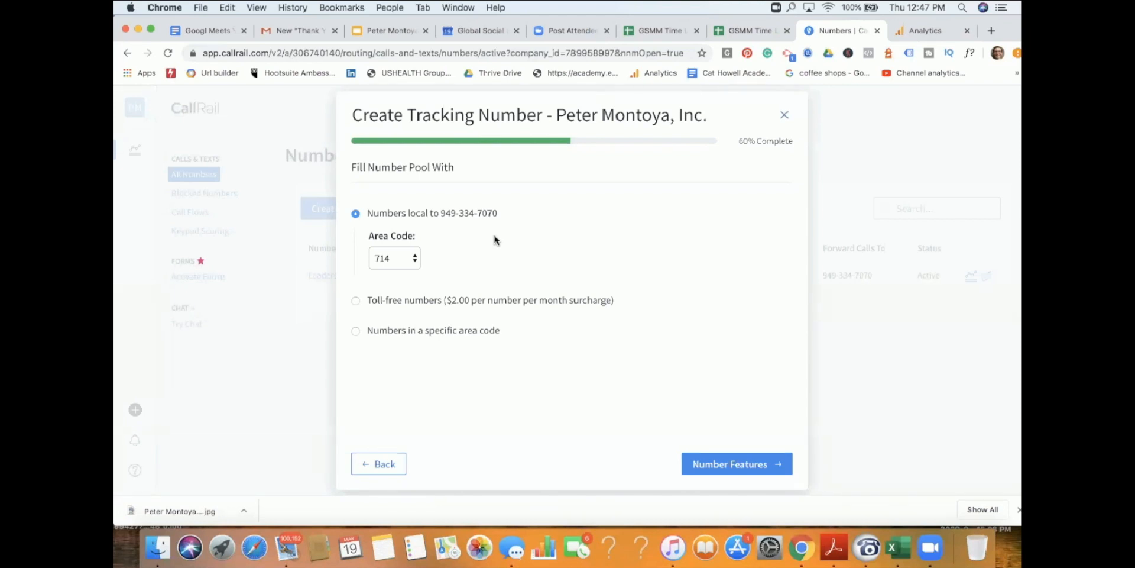
left_click(394, 257)
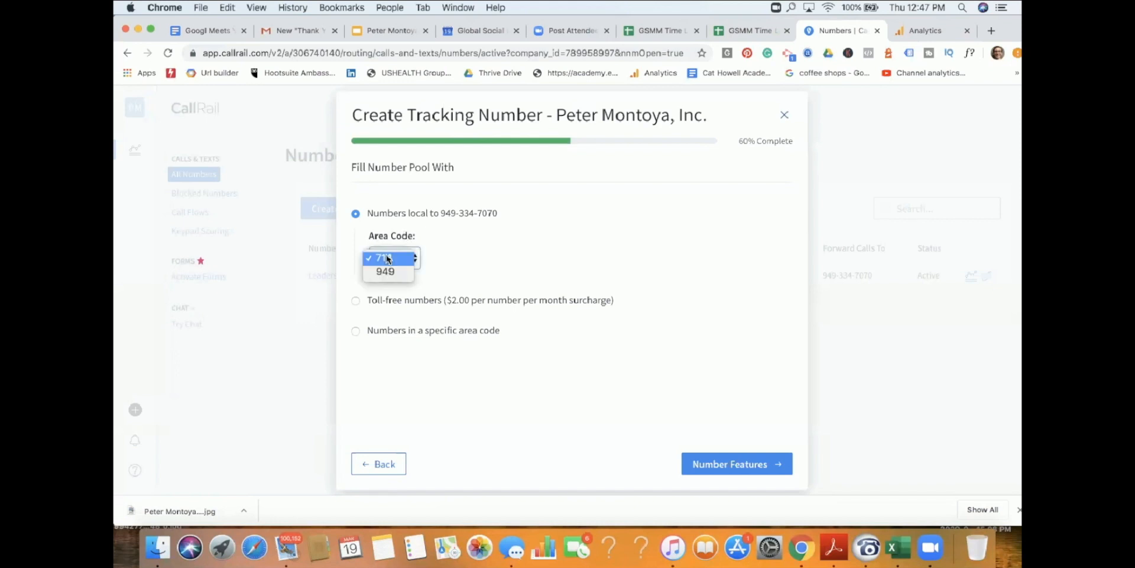
mouse_move(514, 258)
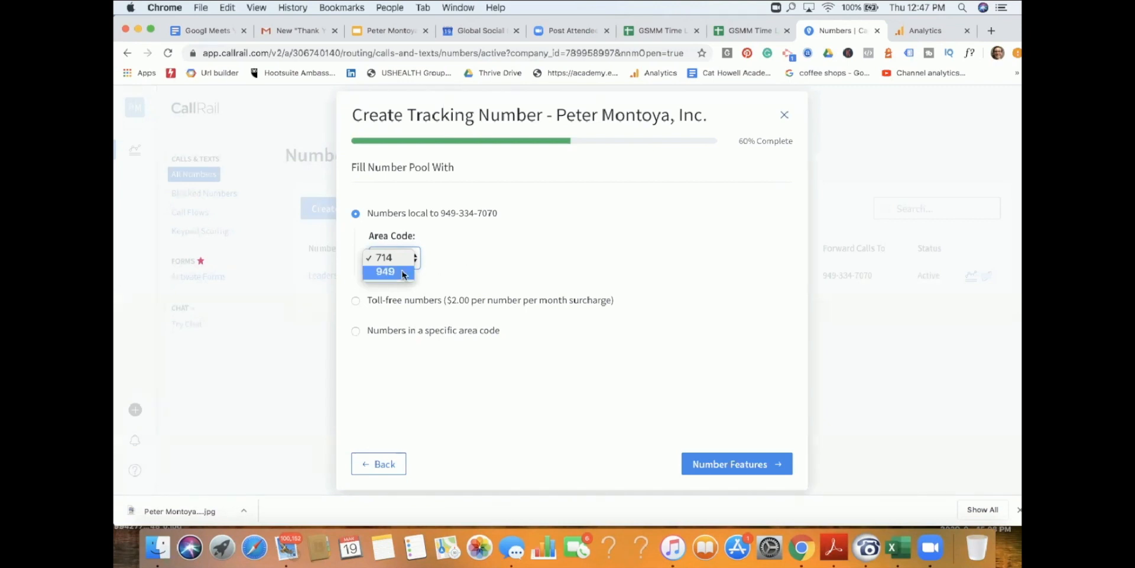
left_click(385, 271)
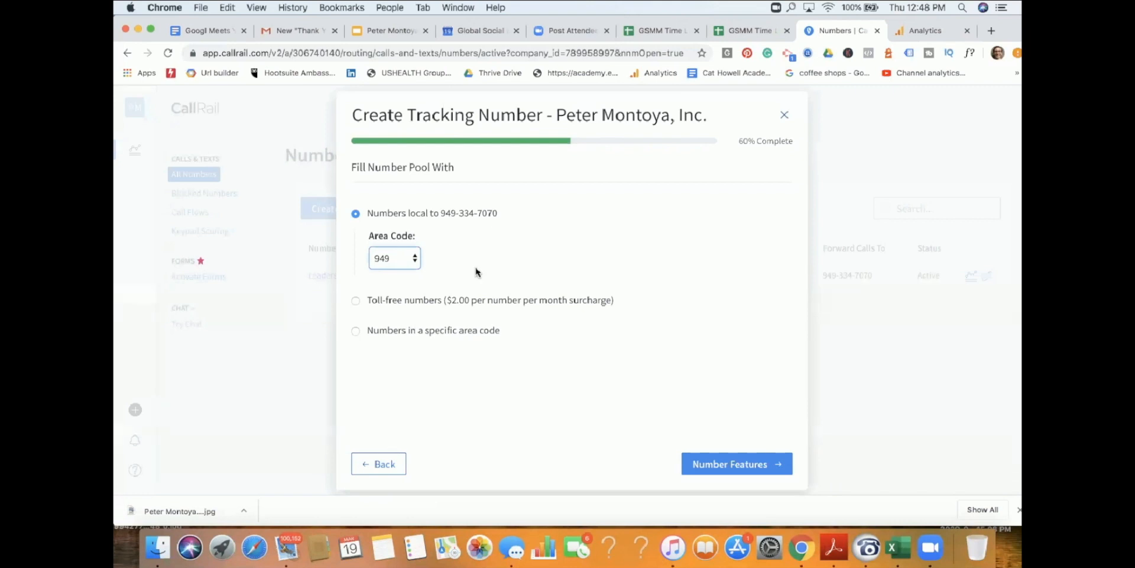
- Enable whisper message and call recording, then activate the website tracking number
left_click(736, 464)
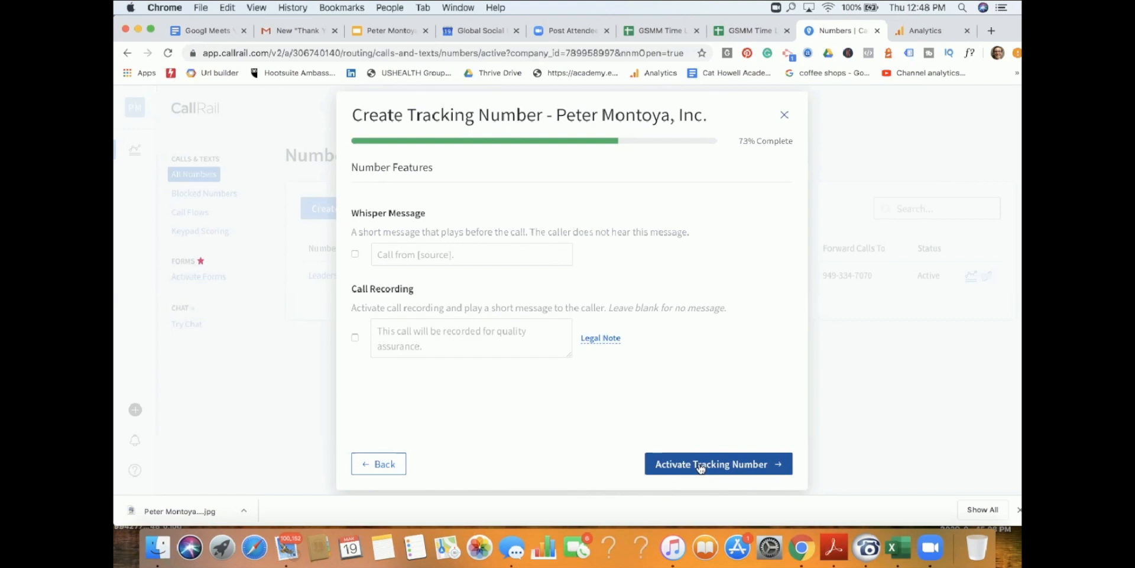
mouse_move(686, 464)
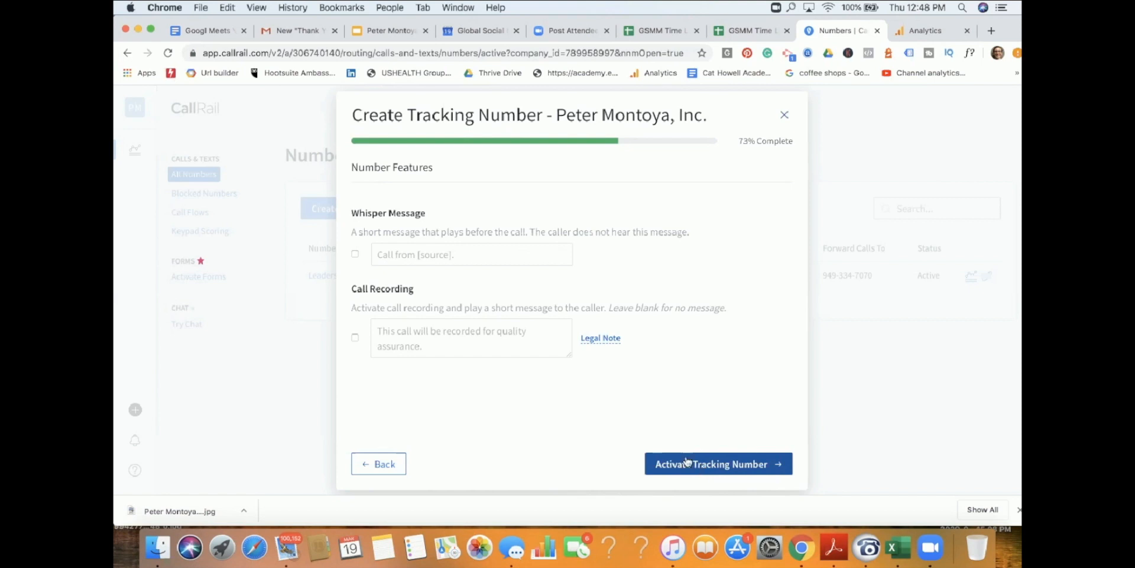
mouse_move(420, 238)
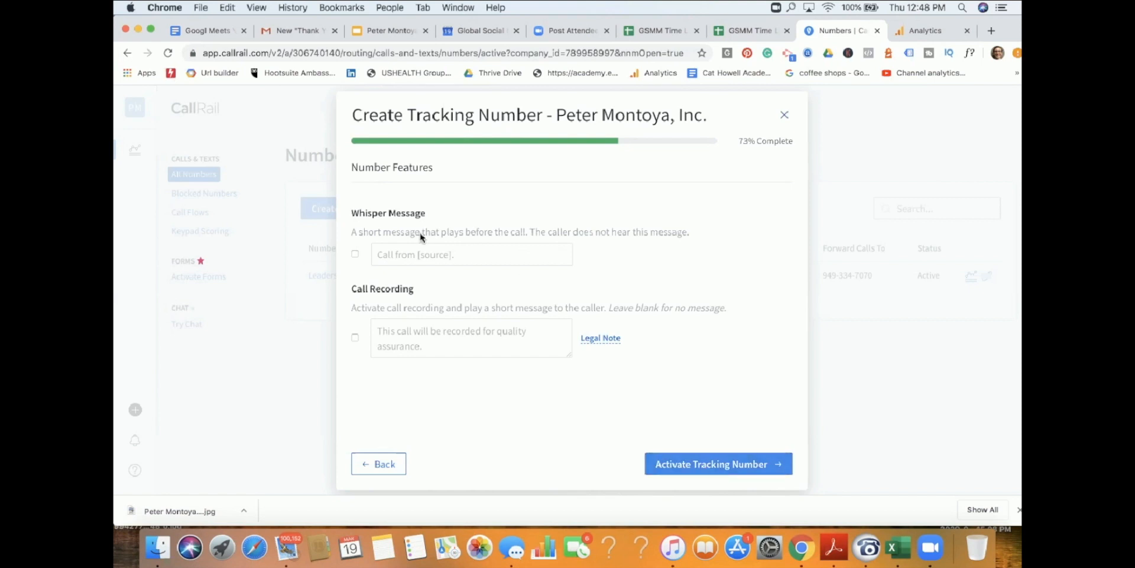
left_click(355, 254)
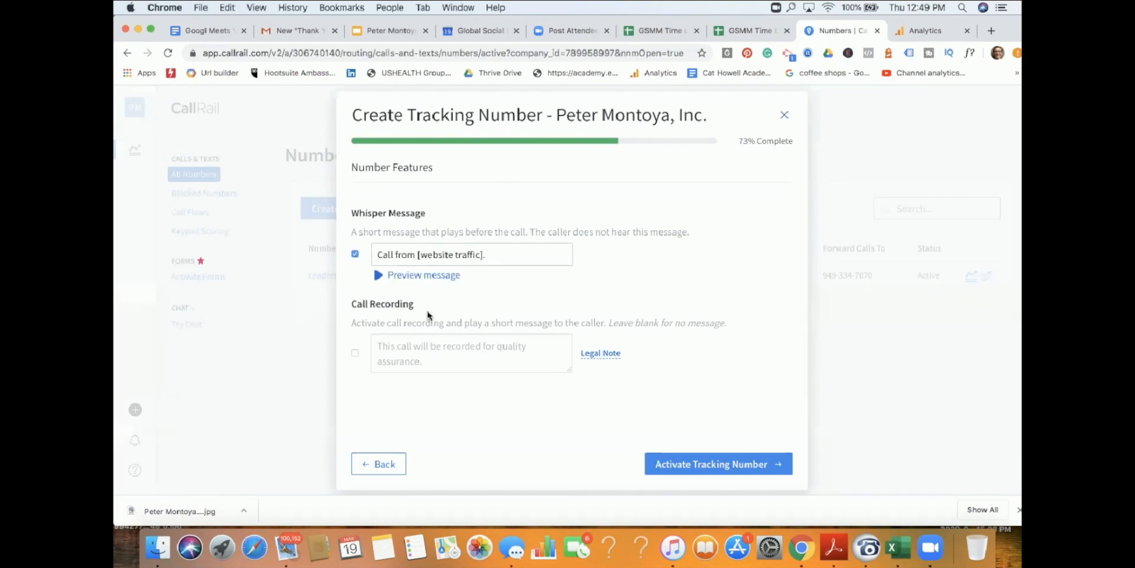
left_click(355, 352)
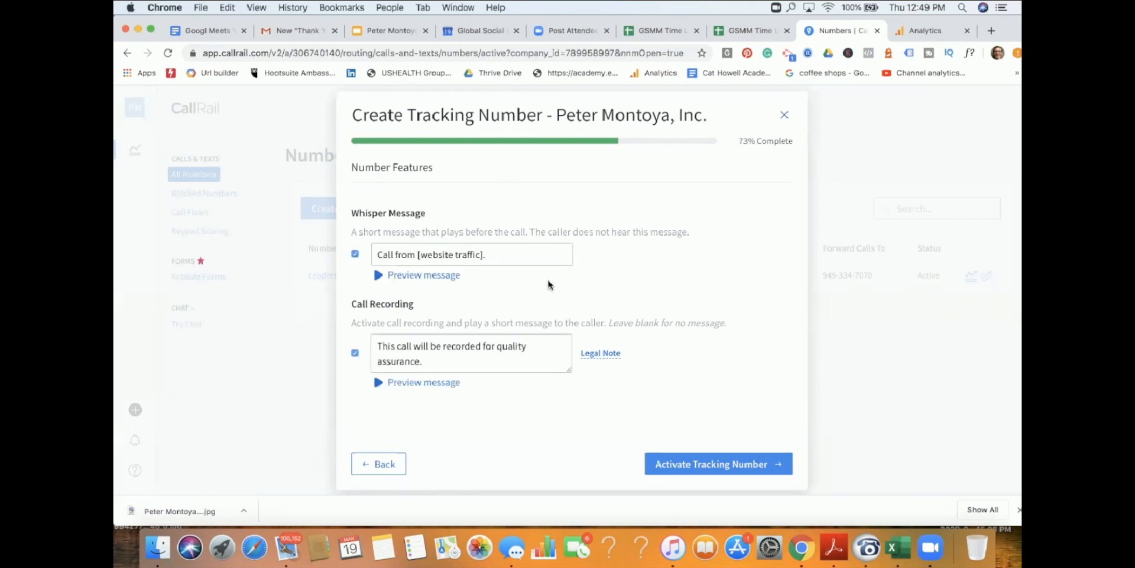
mouse_move(580, 287)
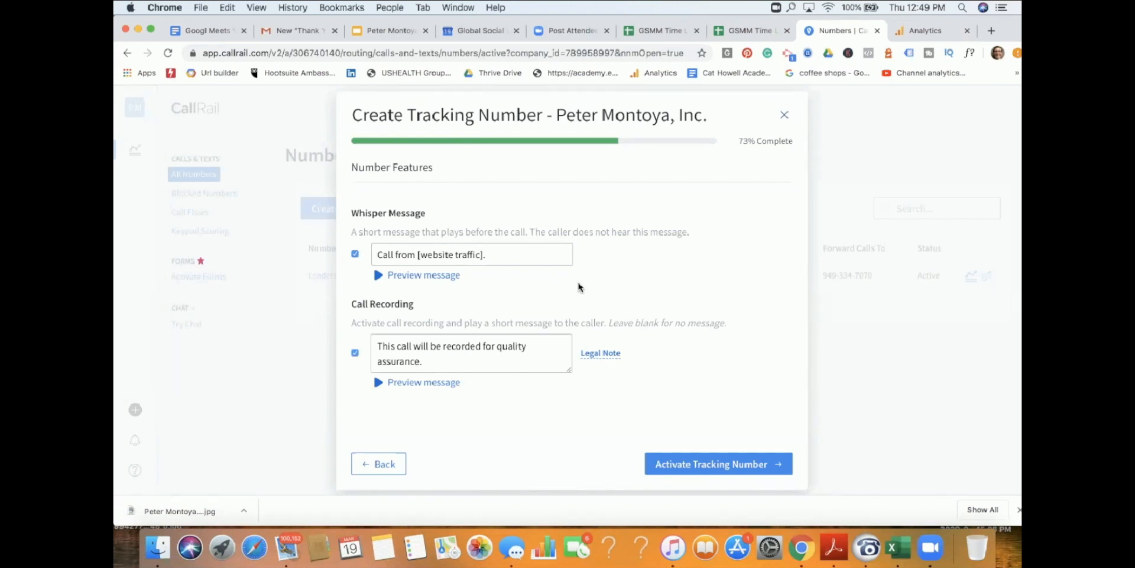
left_click(717, 464)
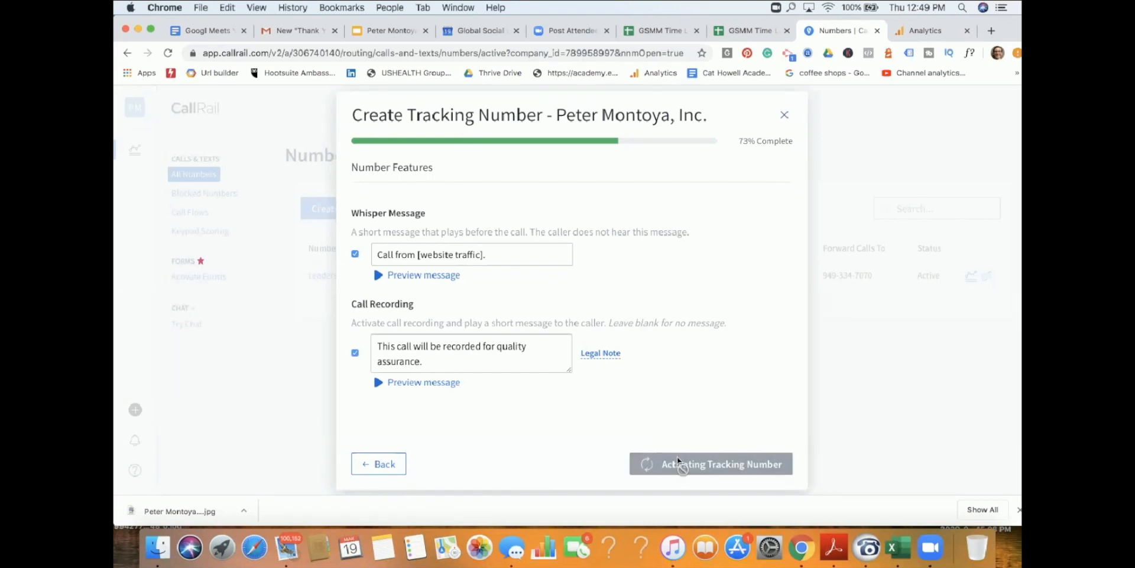
left_click(710, 464)
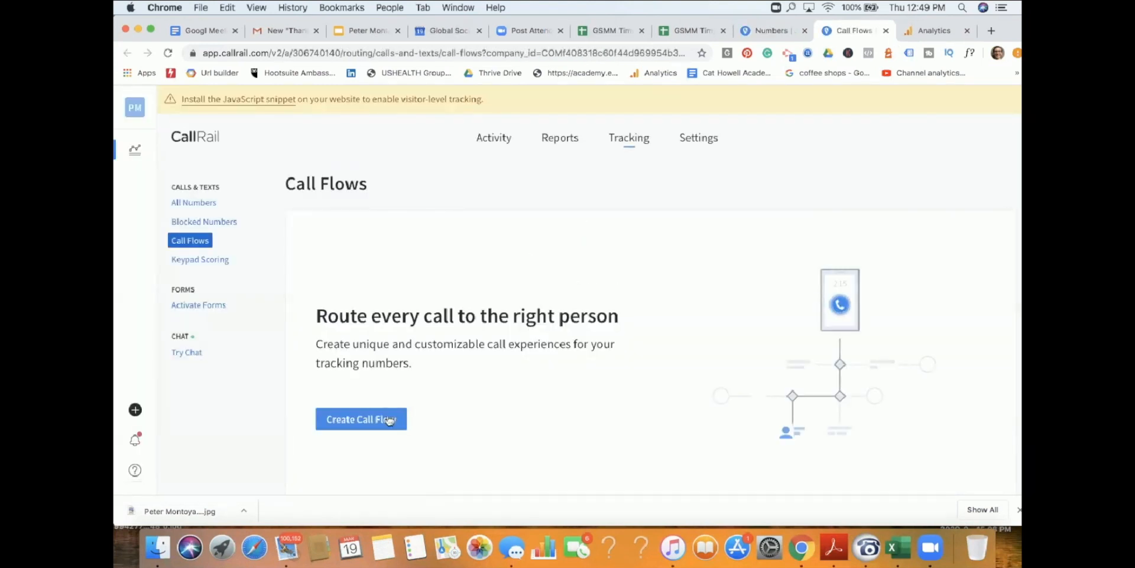
- Create a call flow from the Greeting → Dial → Voicemail template and open its builder
left_click(361, 419)
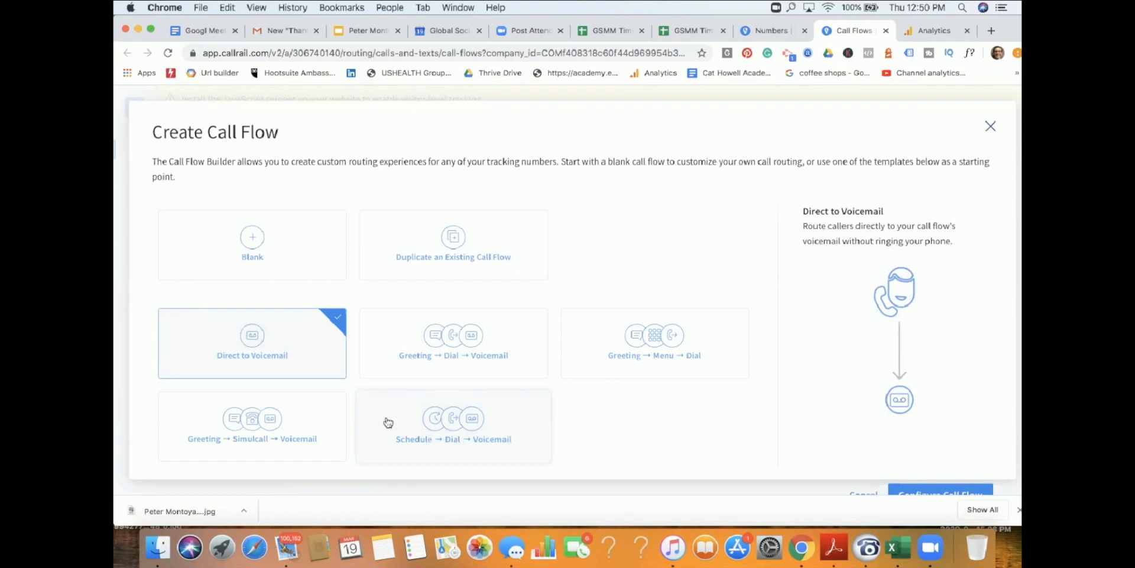
mouse_move(416, 359)
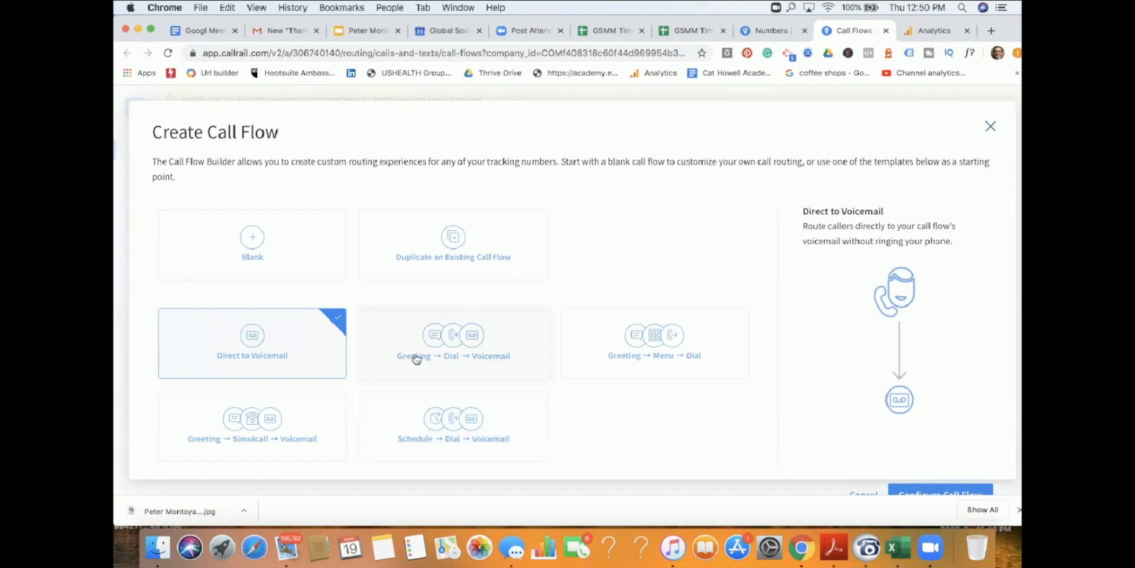
left_click(454, 342)
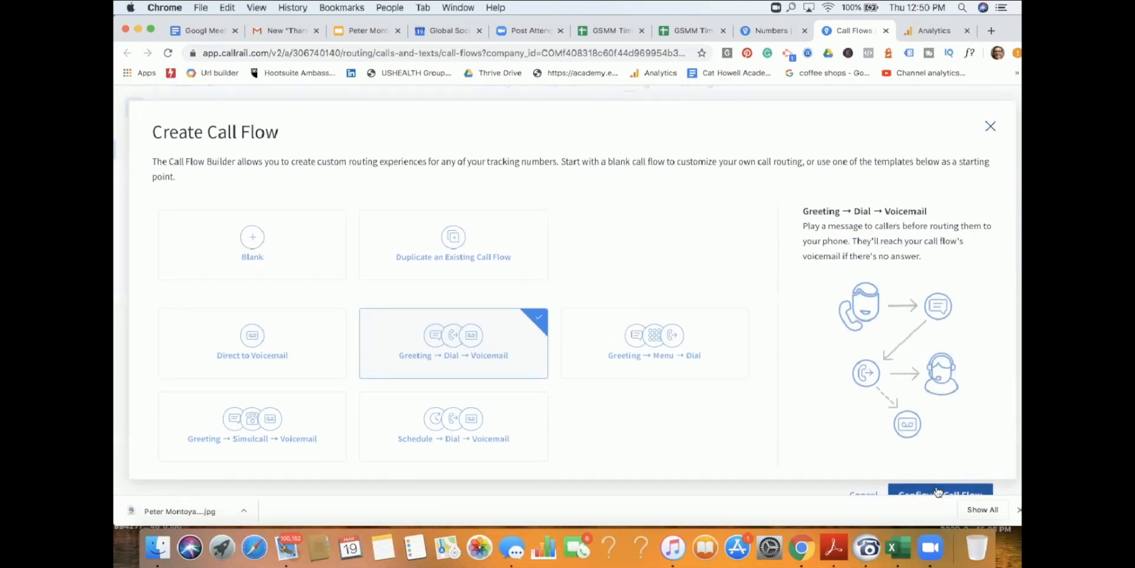
left_click(941, 494)
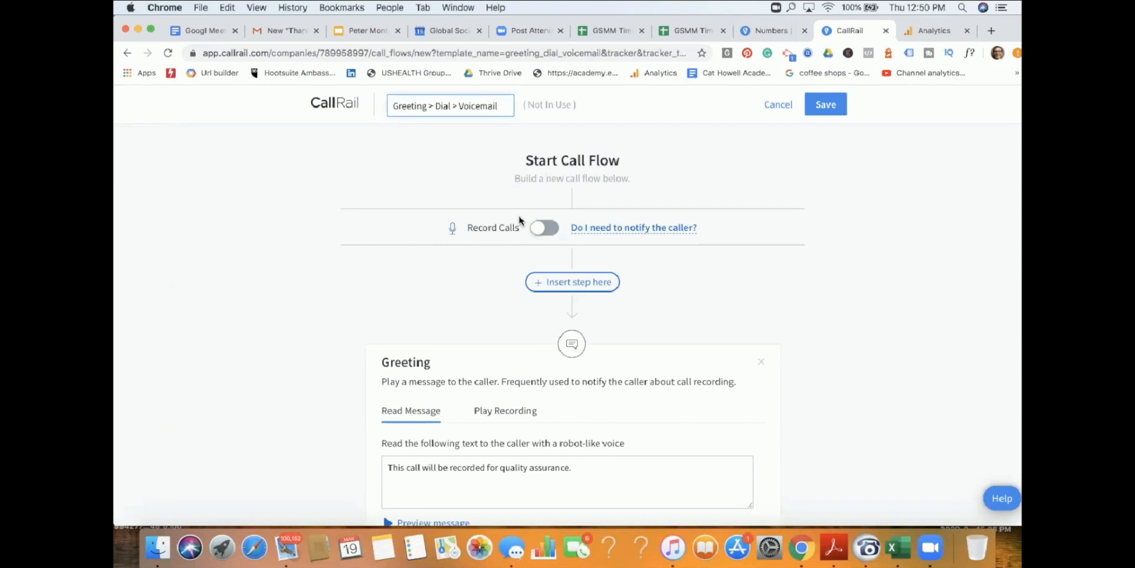
- Rename the call flow to start with 'Website Traffic Greeting' and switch on Record Calls
scroll("down", 3)
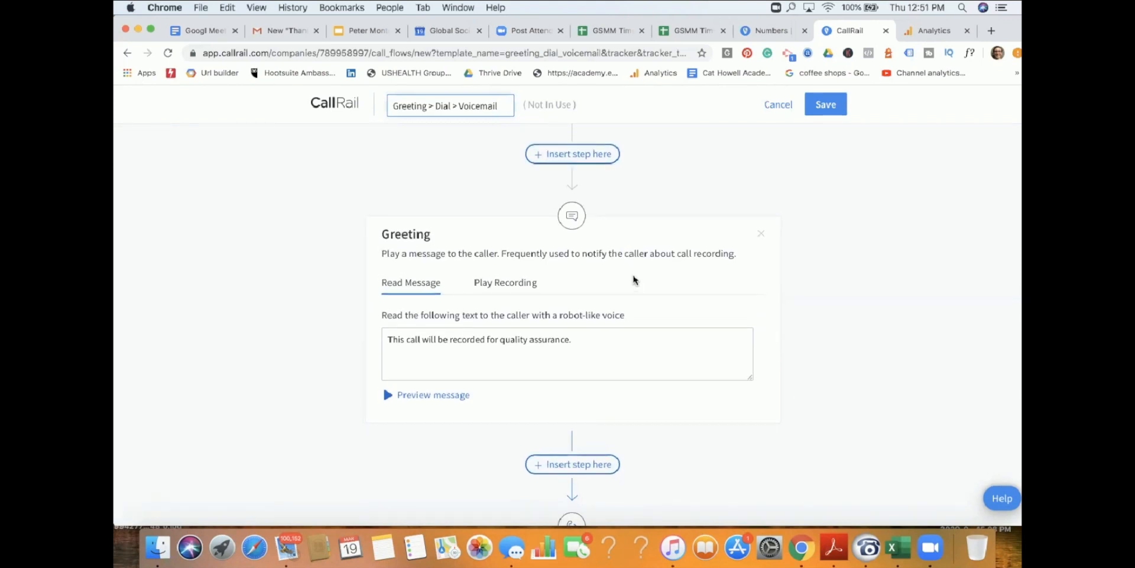
scroll("up", 3)
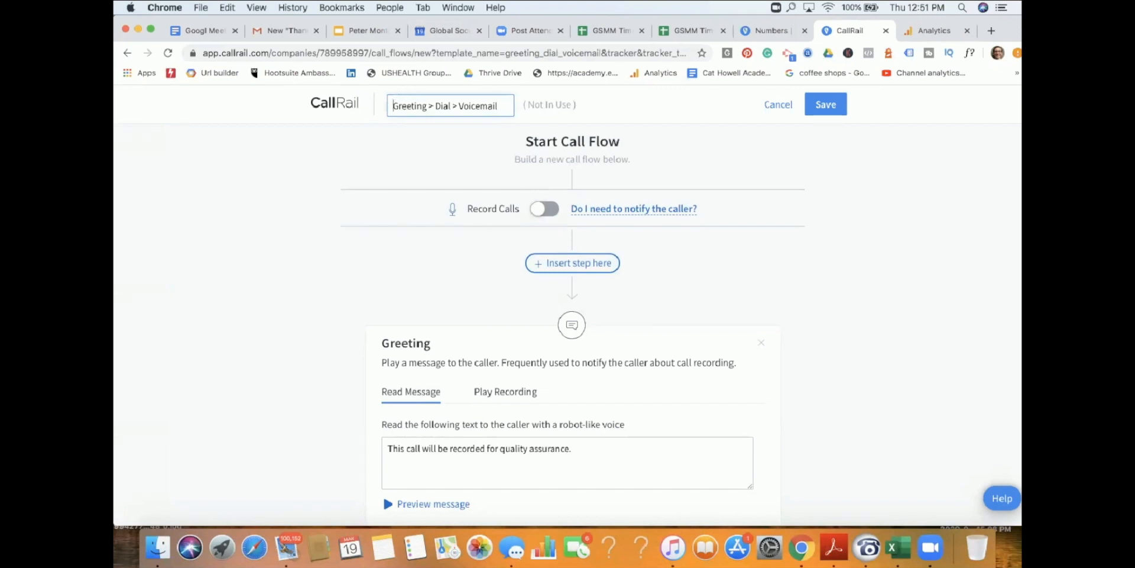
type("Website Traffic")
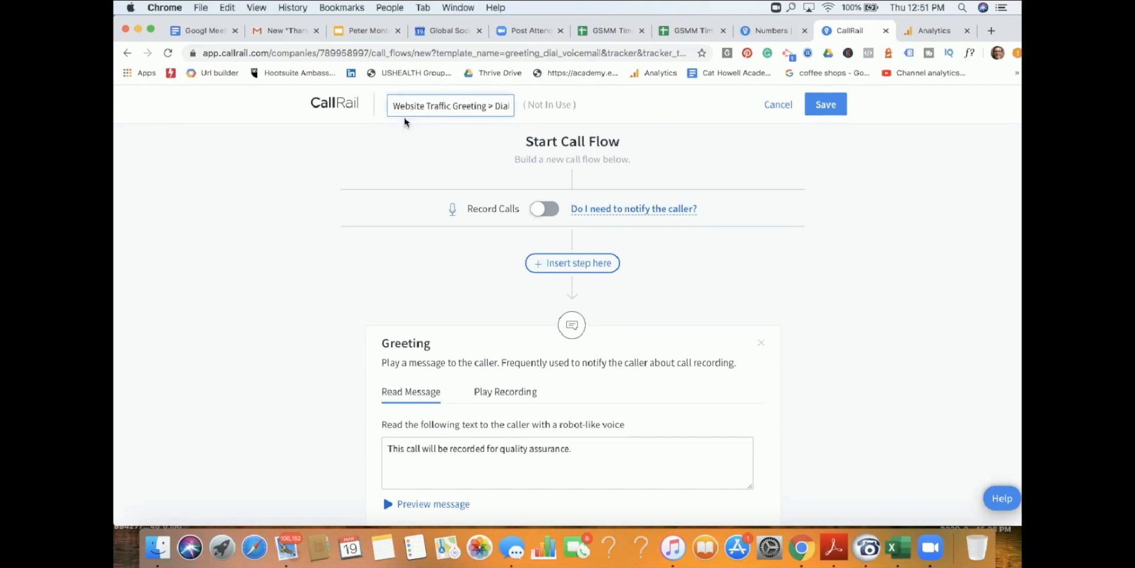
mouse_move(465, 170)
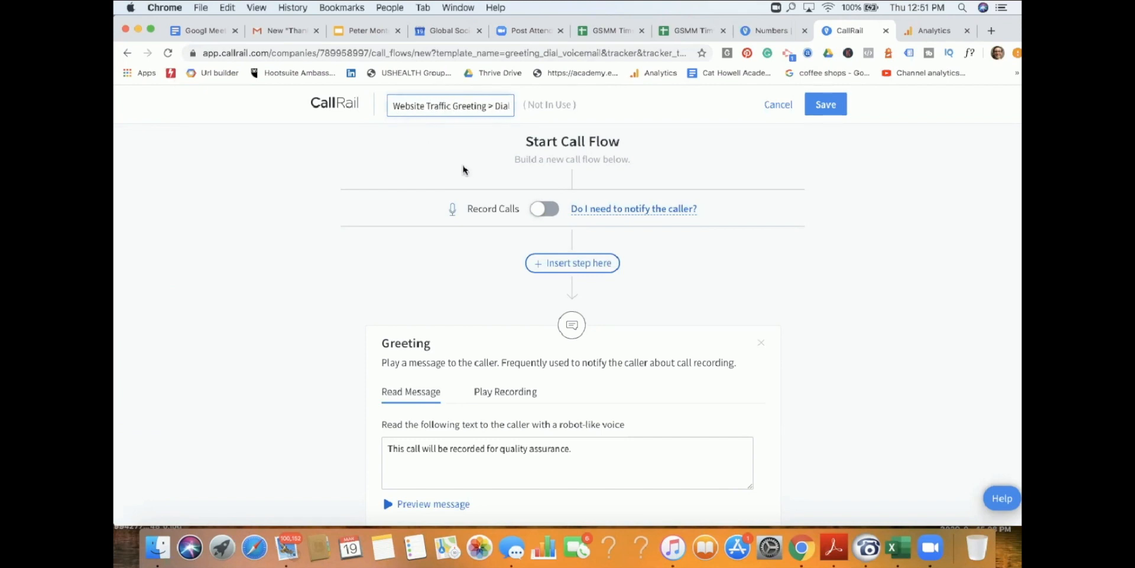
mouse_move(529, 204)
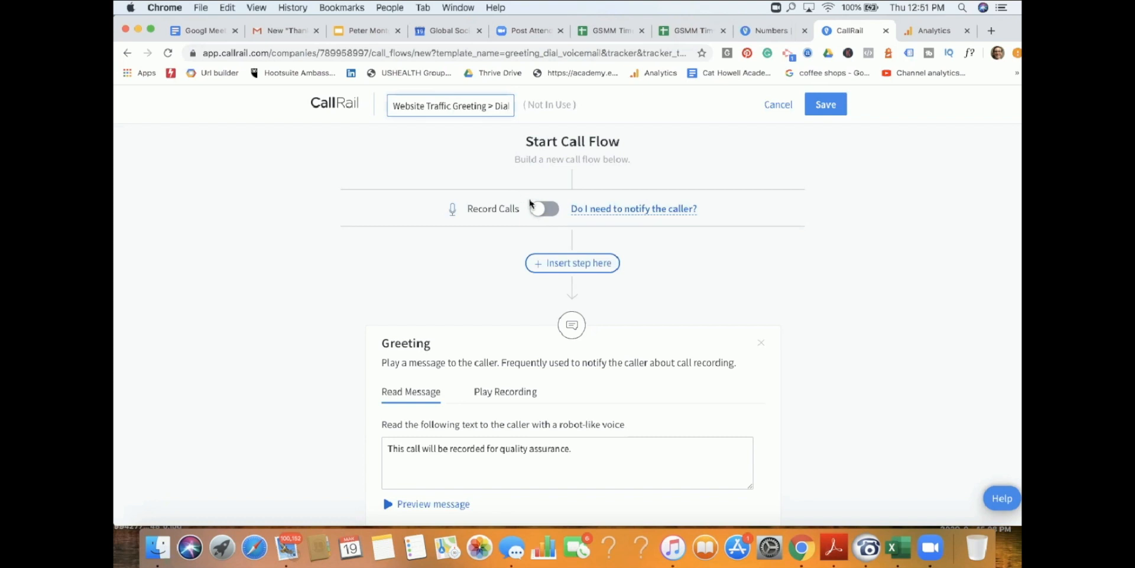
left_click(544, 209)
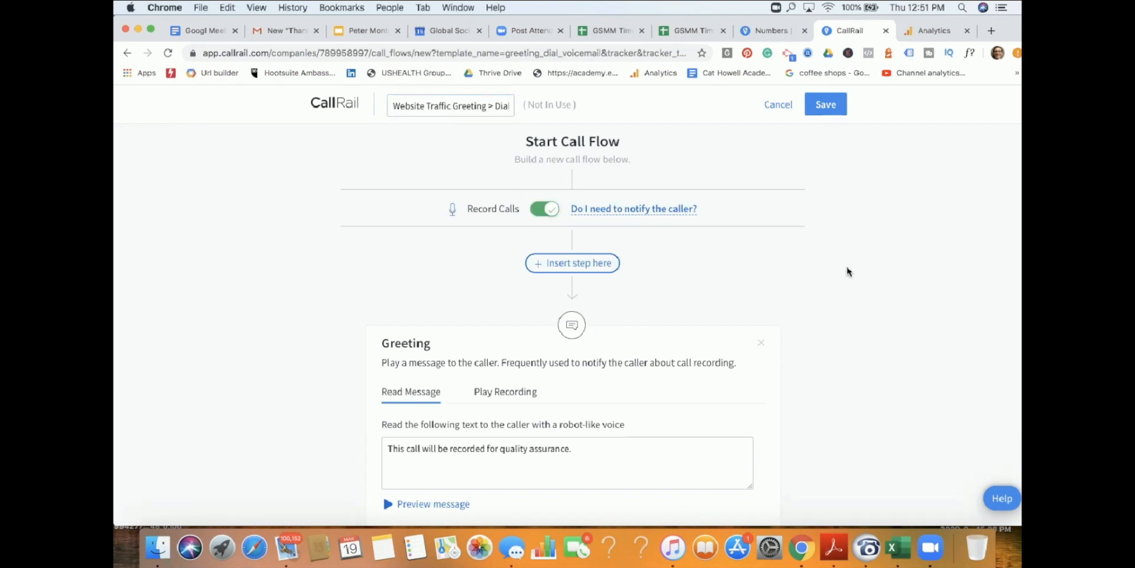
scroll("down", 3)
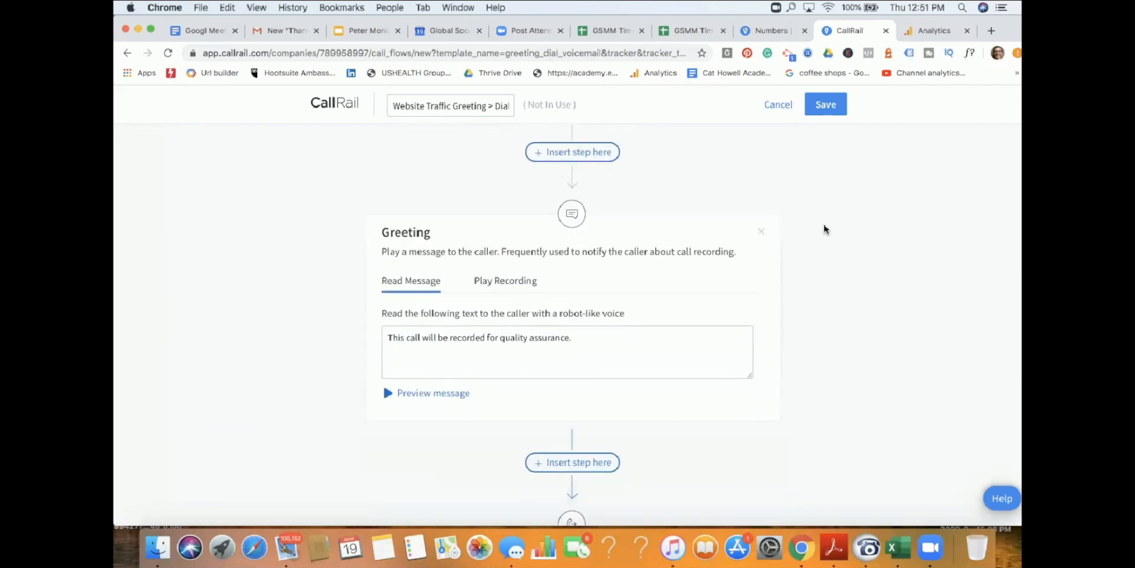
mouse_move(603, 304)
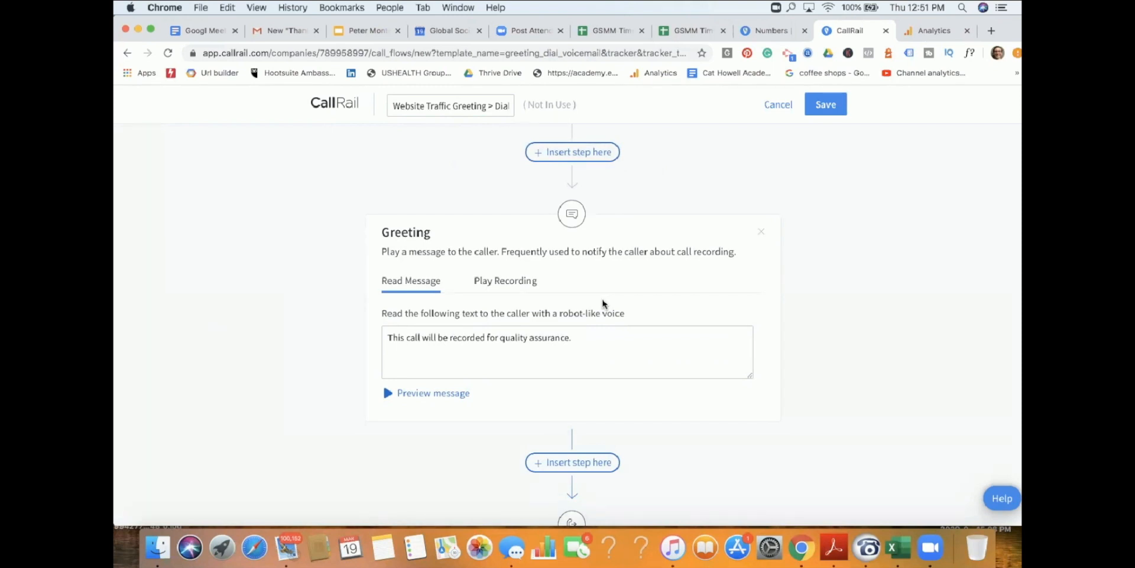
scroll("down", 3)
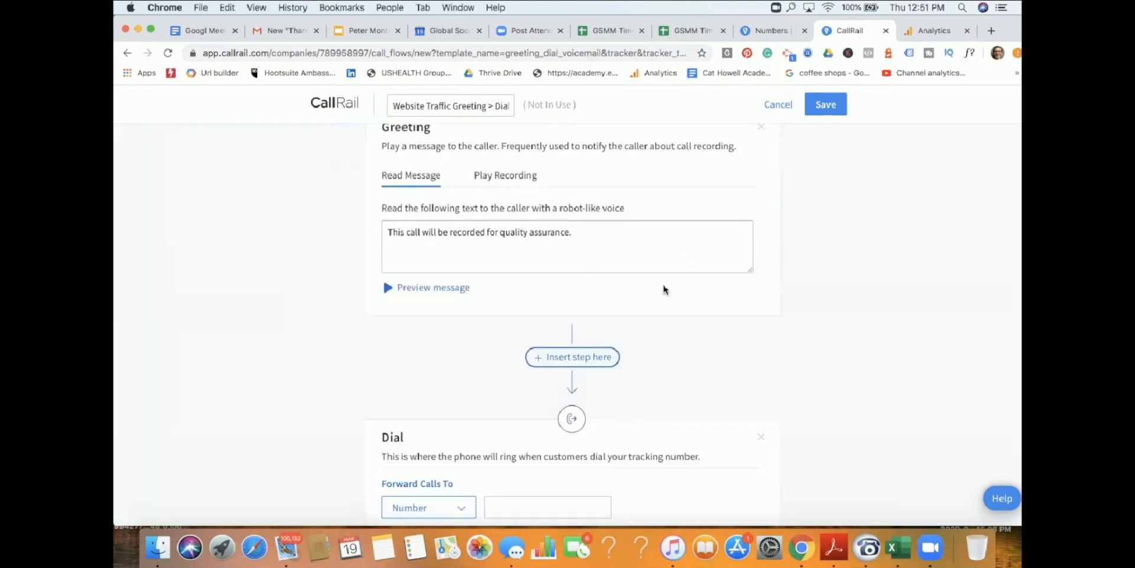
mouse_move(729, 355)
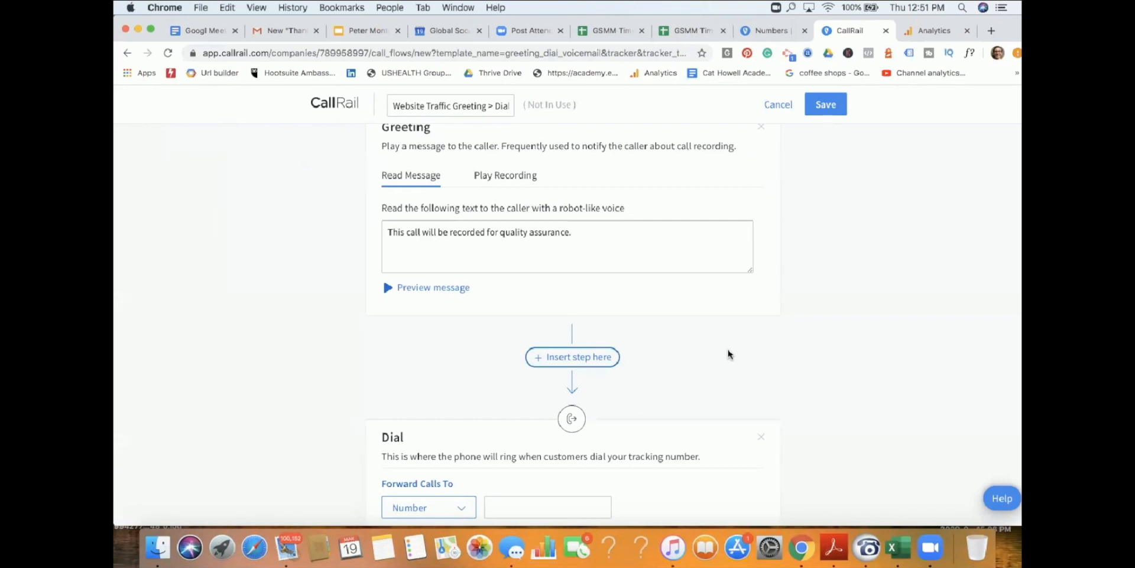
scroll("down", 3)
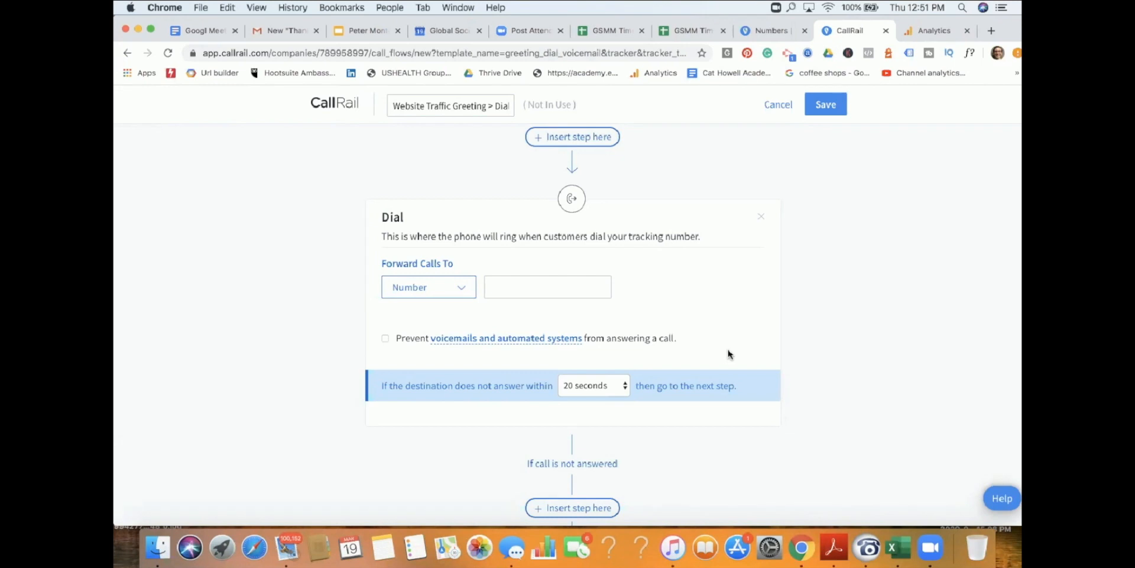
mouse_move(710, 293)
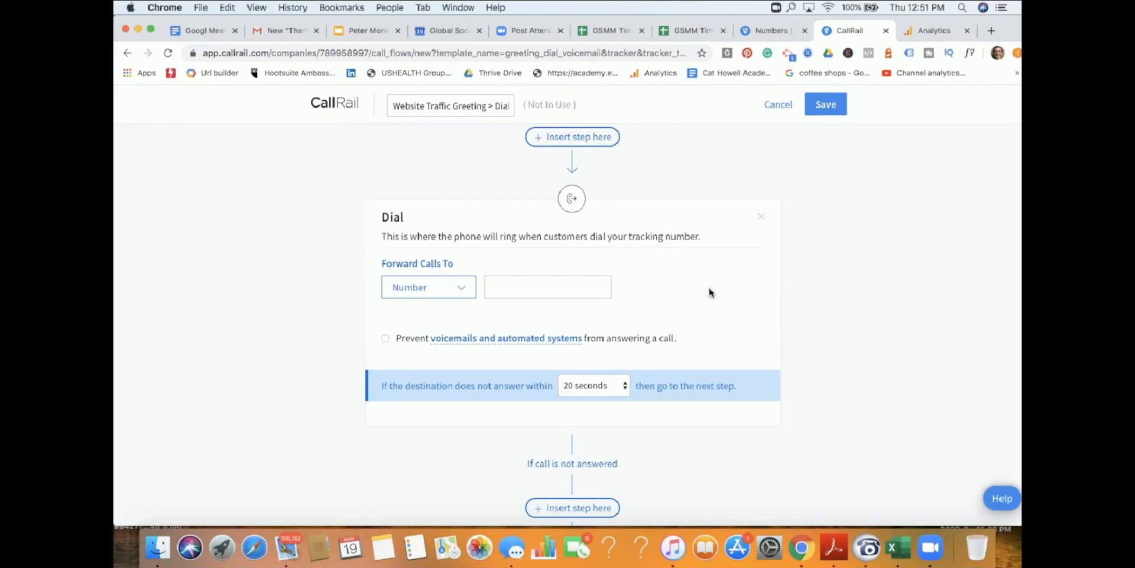
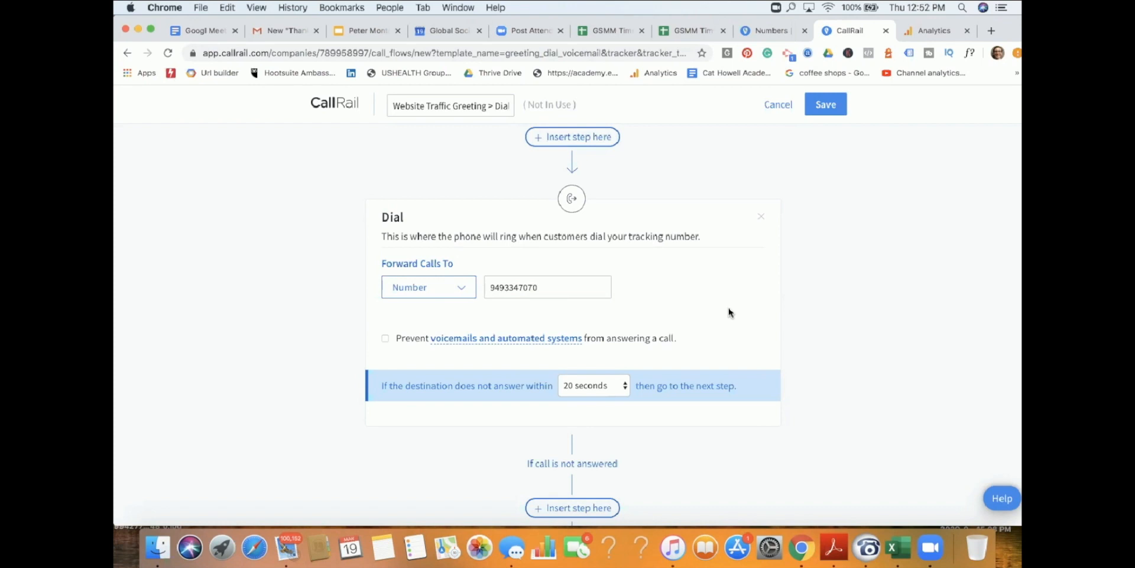
mouse_move(385, 341)
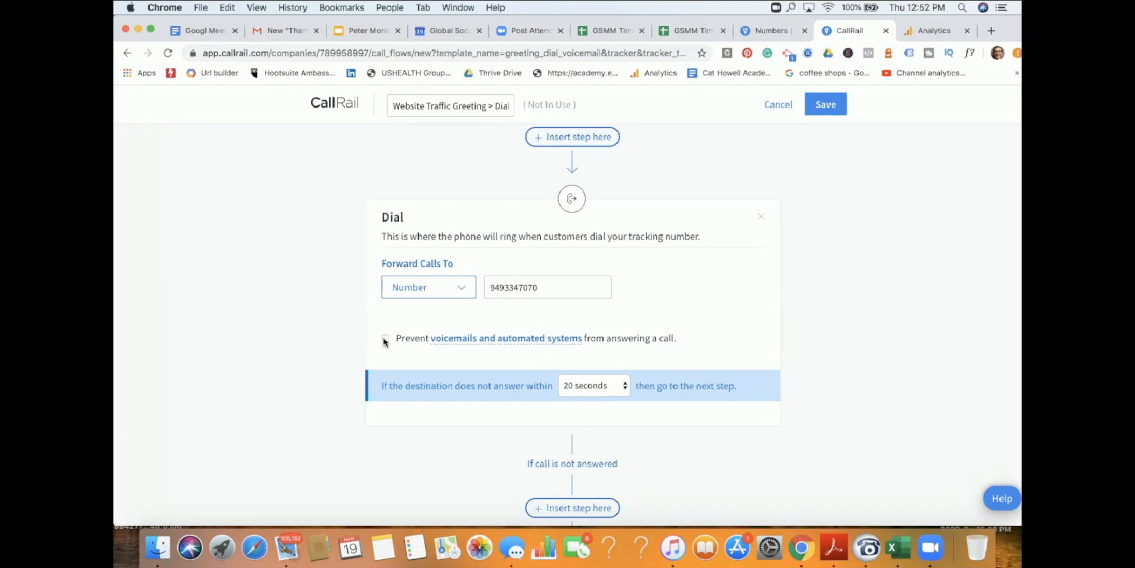
left_click(384, 338)
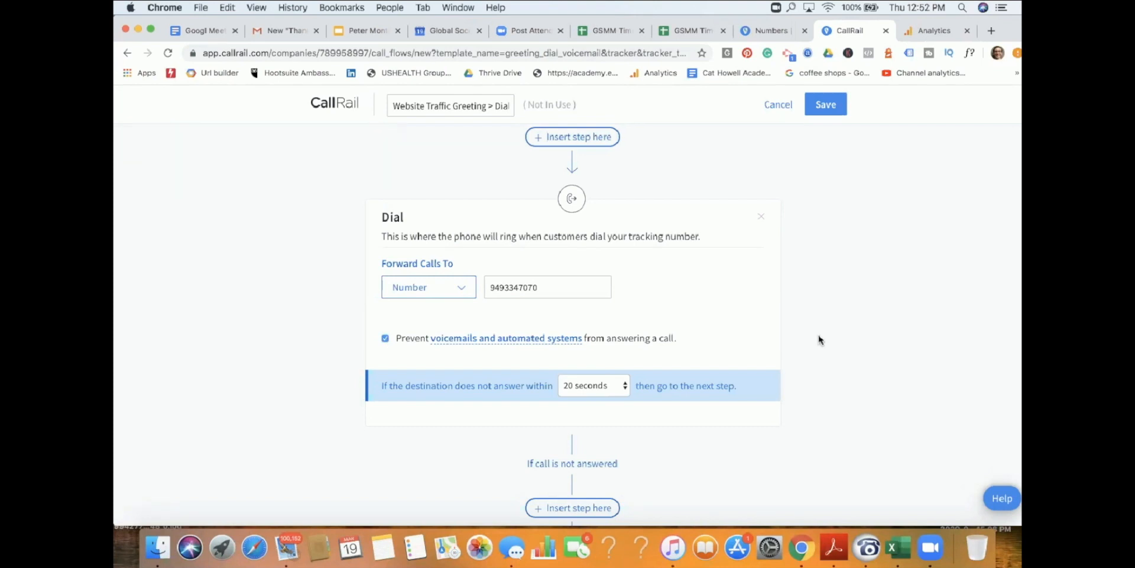
mouse_move(787, 347)
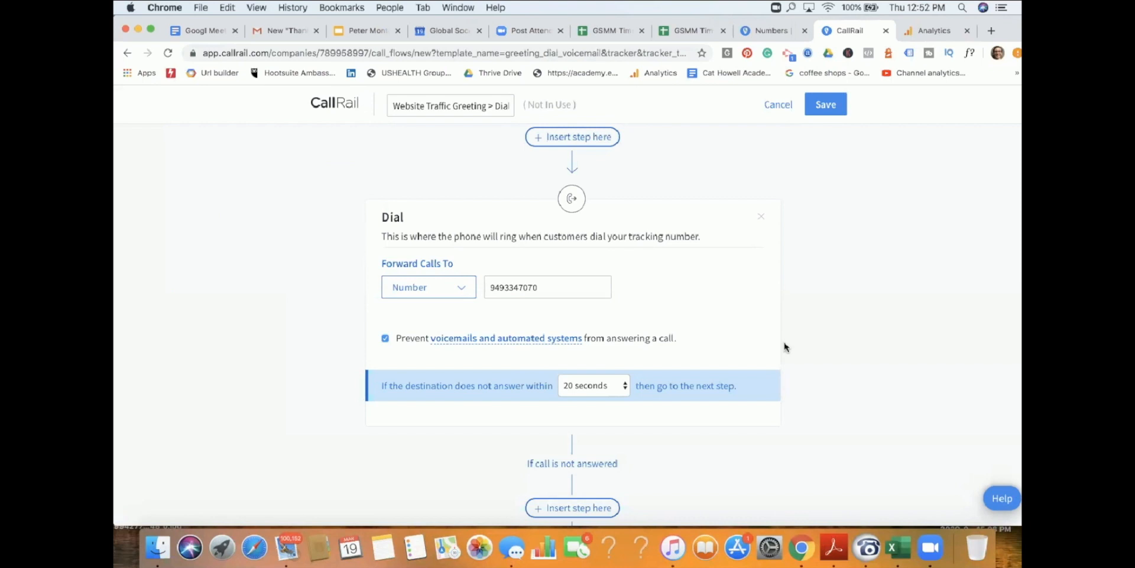
scroll("down", 3)
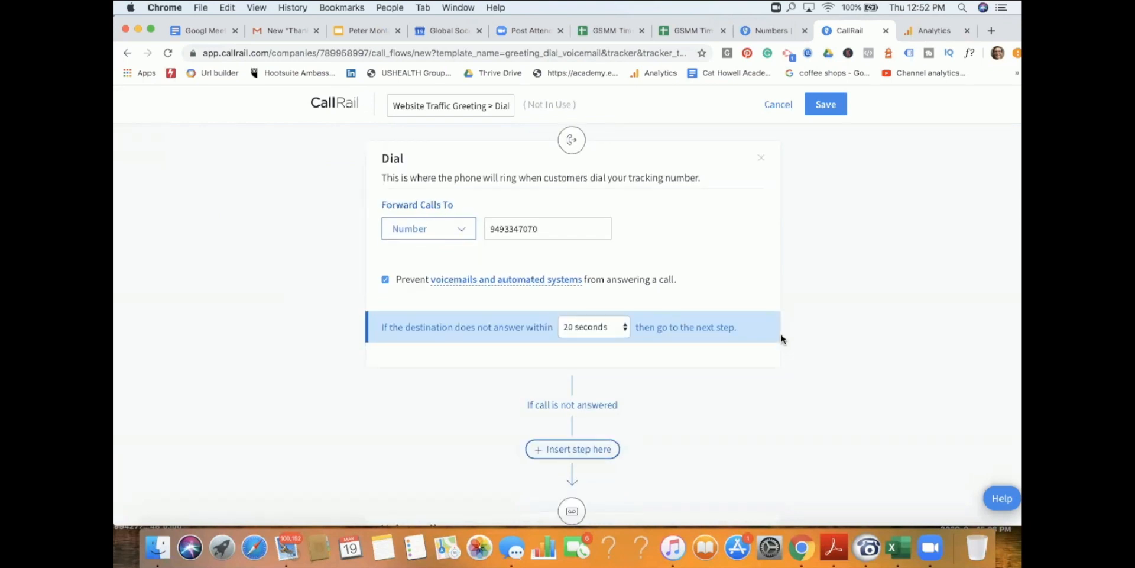
scroll("down", 3)
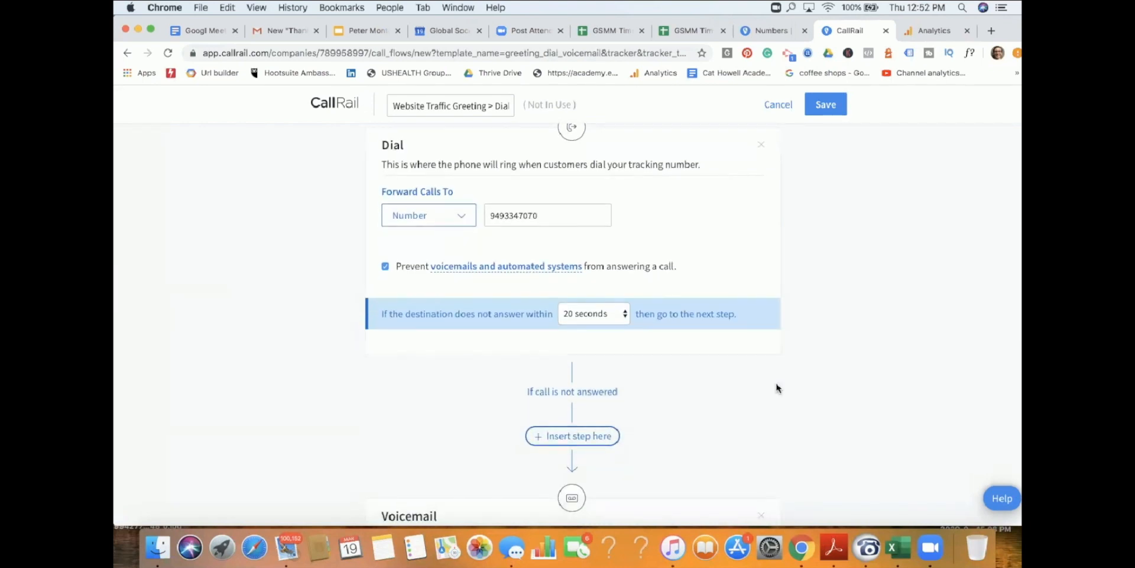
scroll("down", 3)
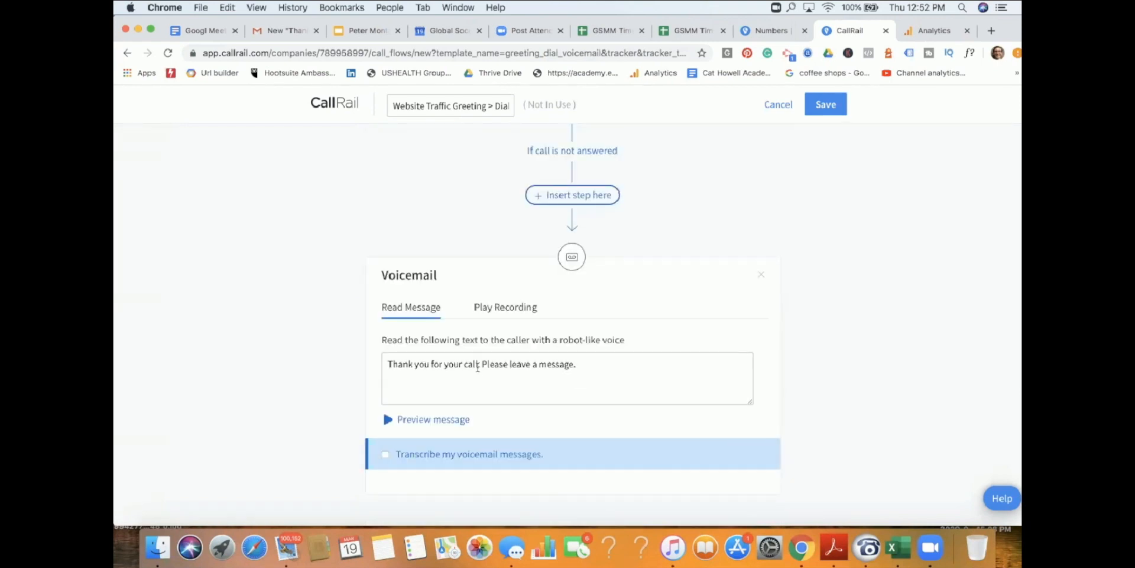
type("Hi, this is Peter Montoya.  Please leave a message with your name, phone number, and the purpose for reaching out and I will get back to you as soon as I can. Thank you for your call and have a great day!")
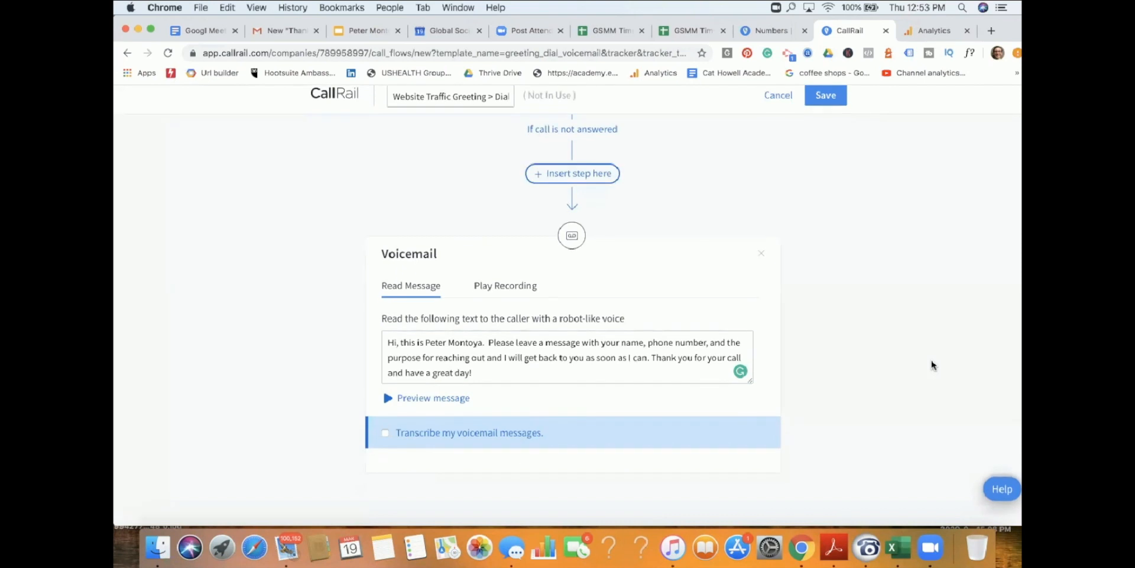
left_click(826, 94)
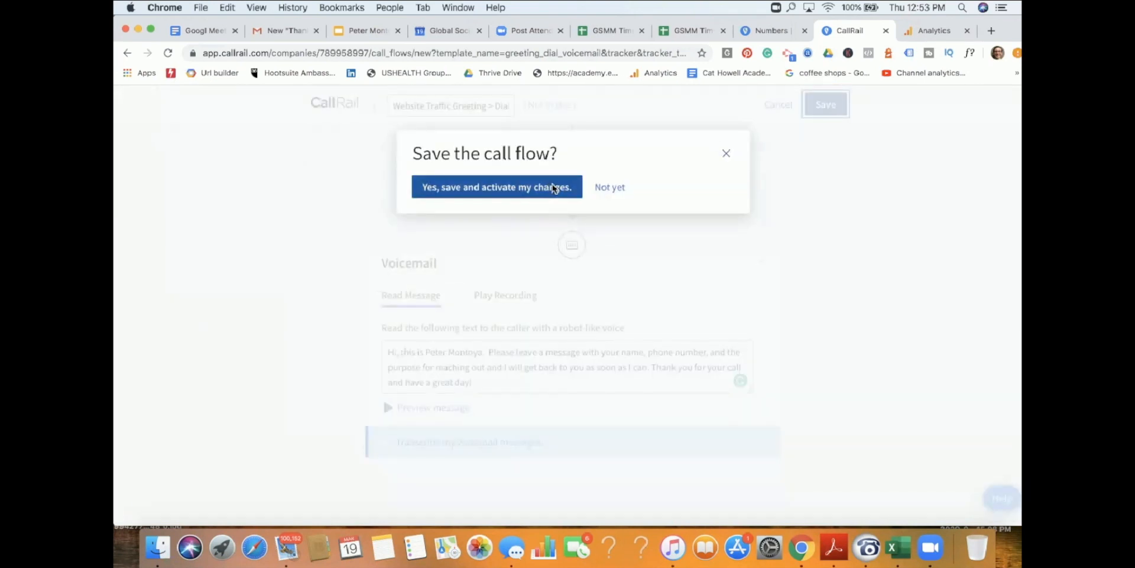
left_click(497, 187)
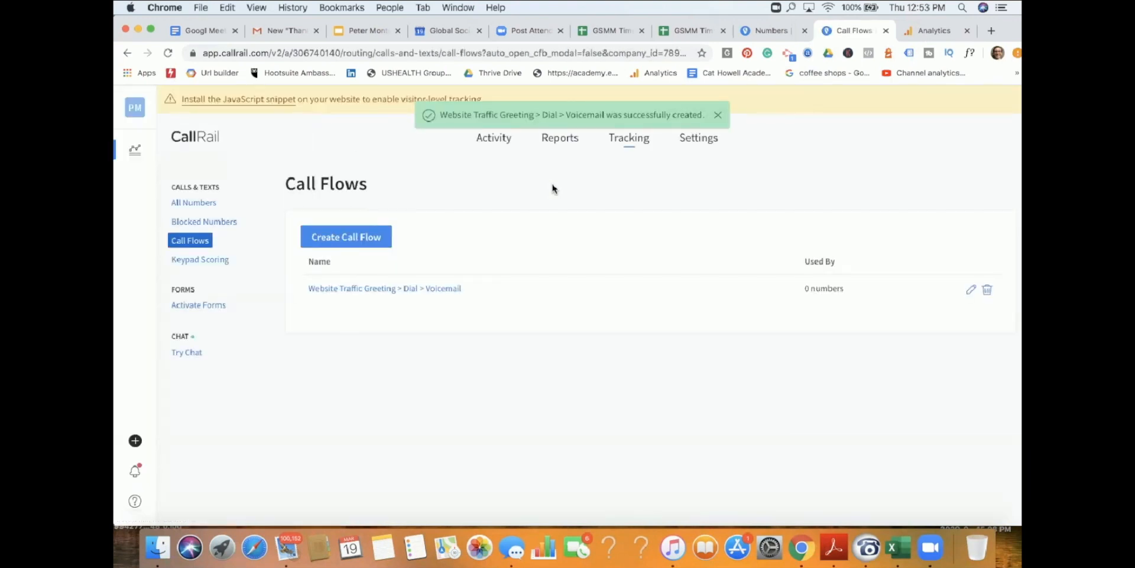
- Forward the Website Traffic number through the Greeting > Dial > Voicemail flow, then open Settings
left_click(194, 203)
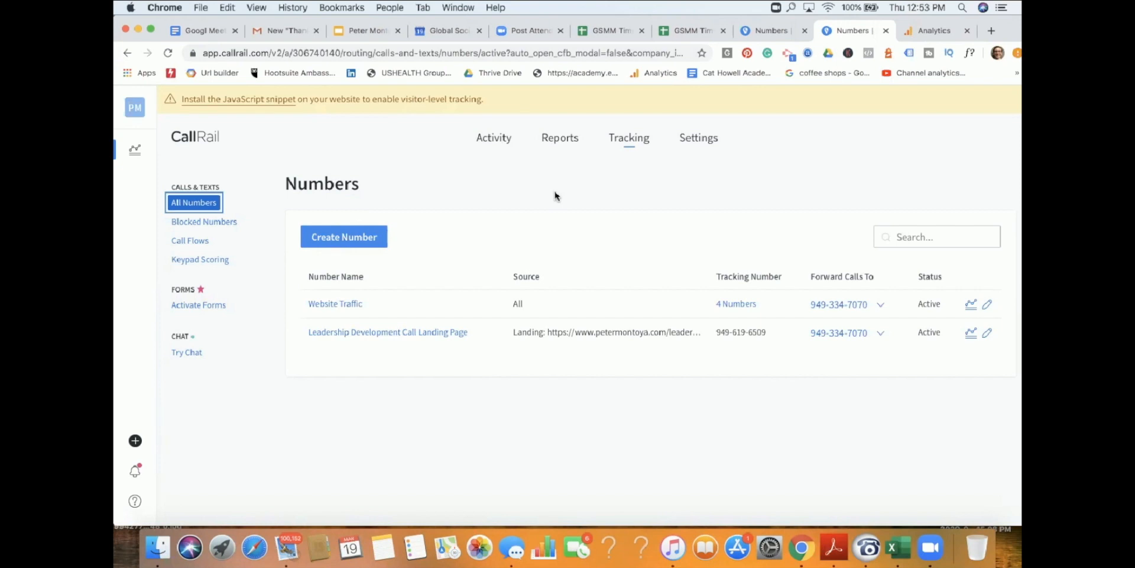
mouse_move(536, 206)
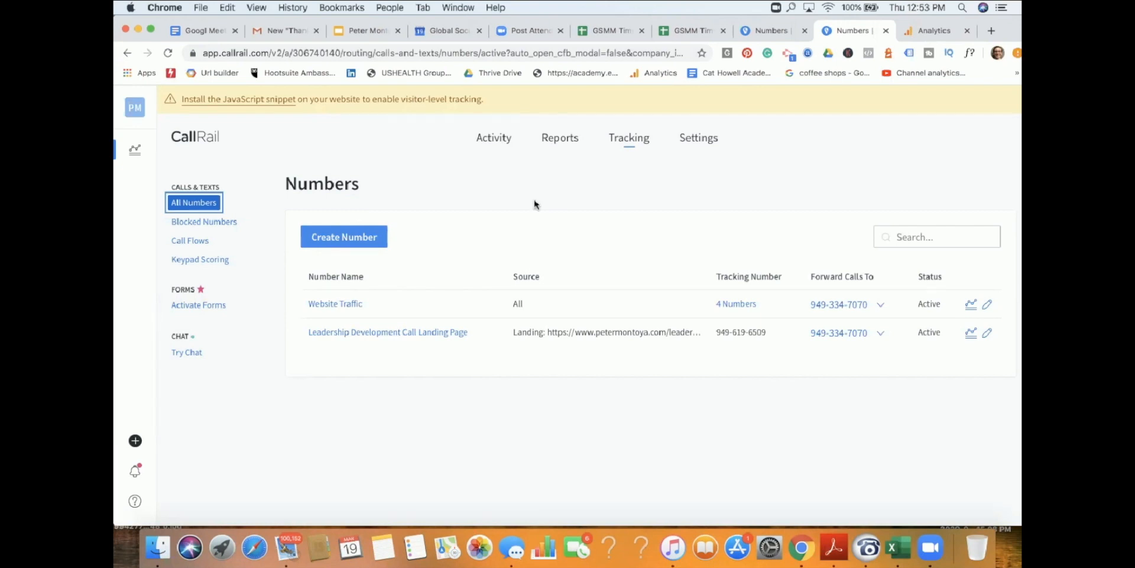
mouse_move(874, 310)
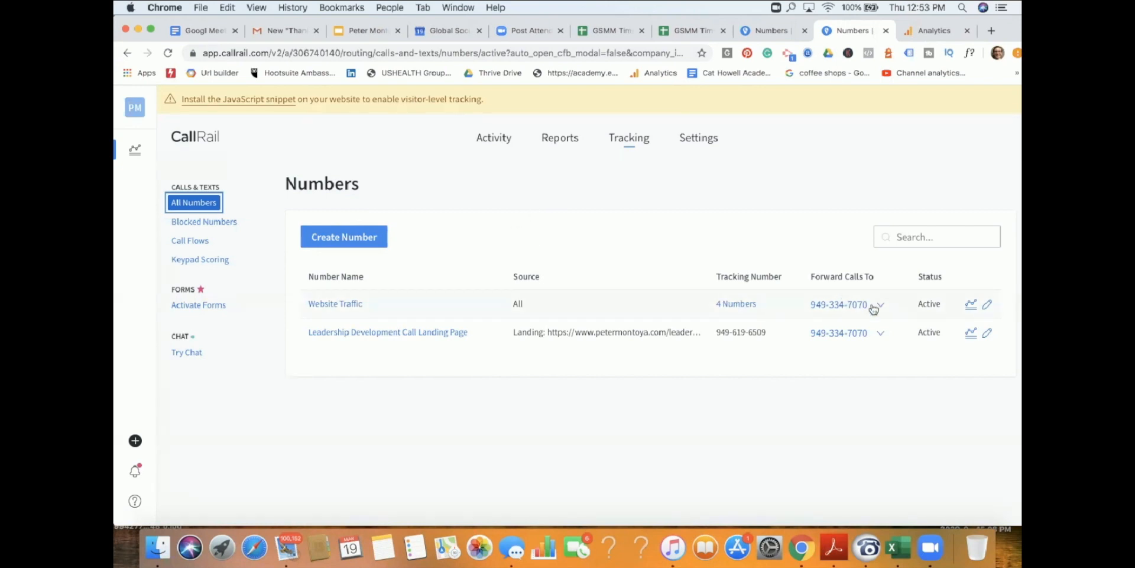
left_click(880, 303)
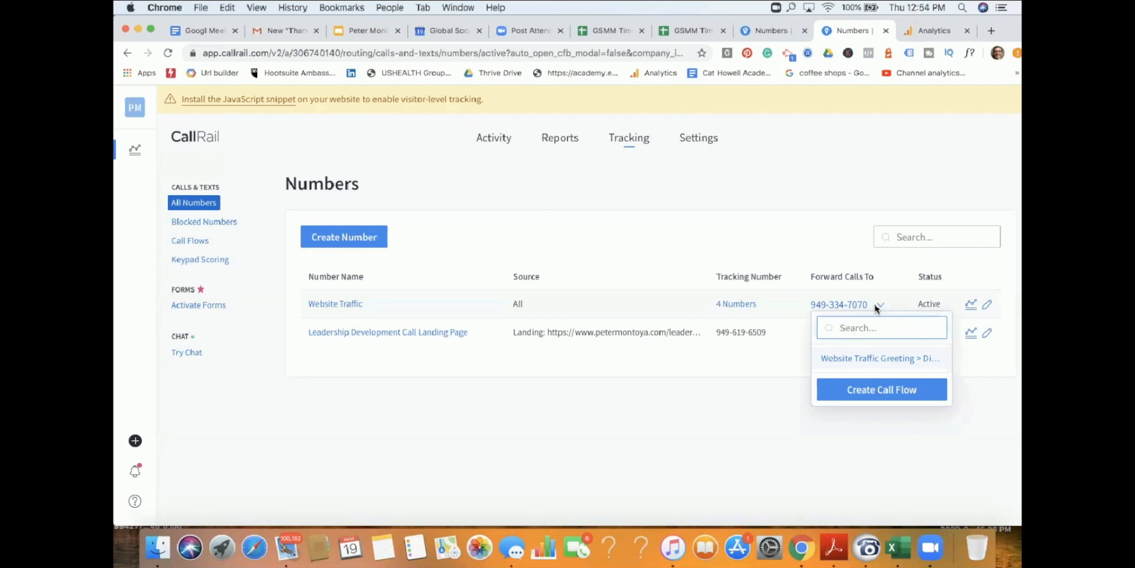
mouse_move(874, 316)
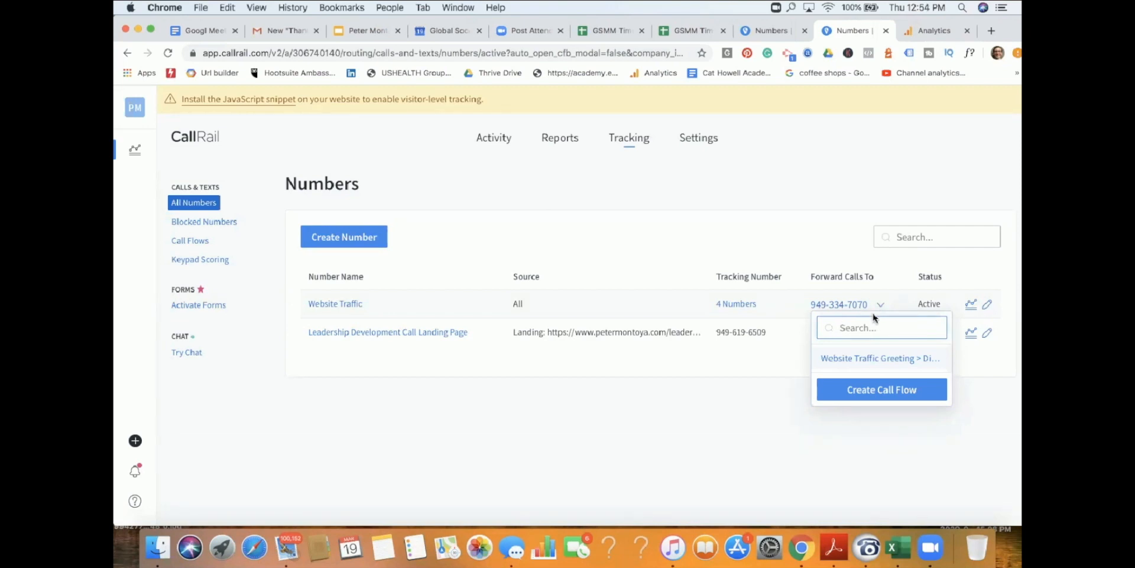
left_click(880, 358)
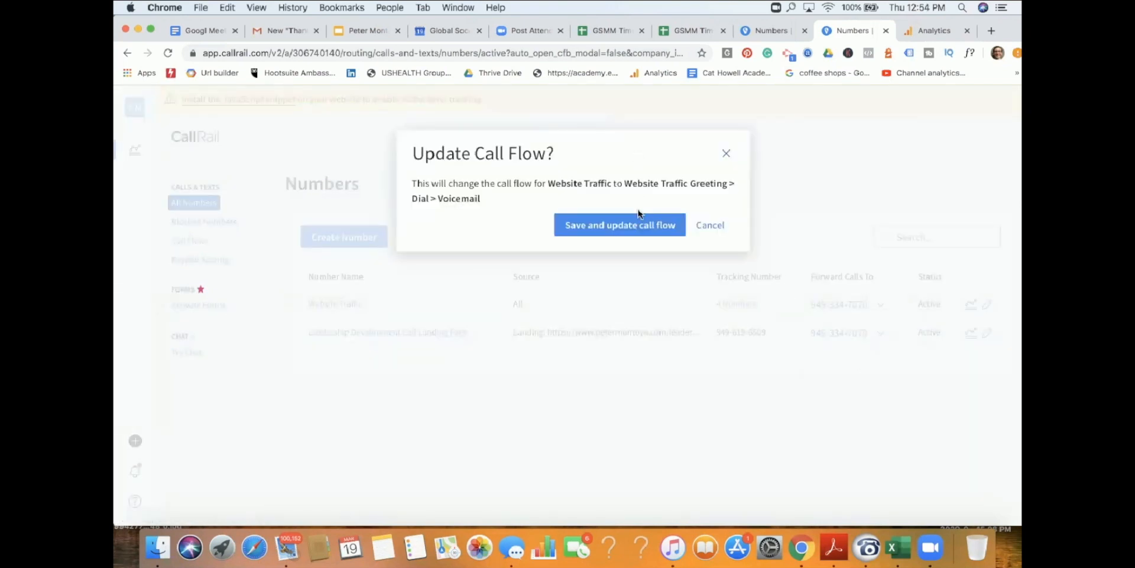
left_click(620, 225)
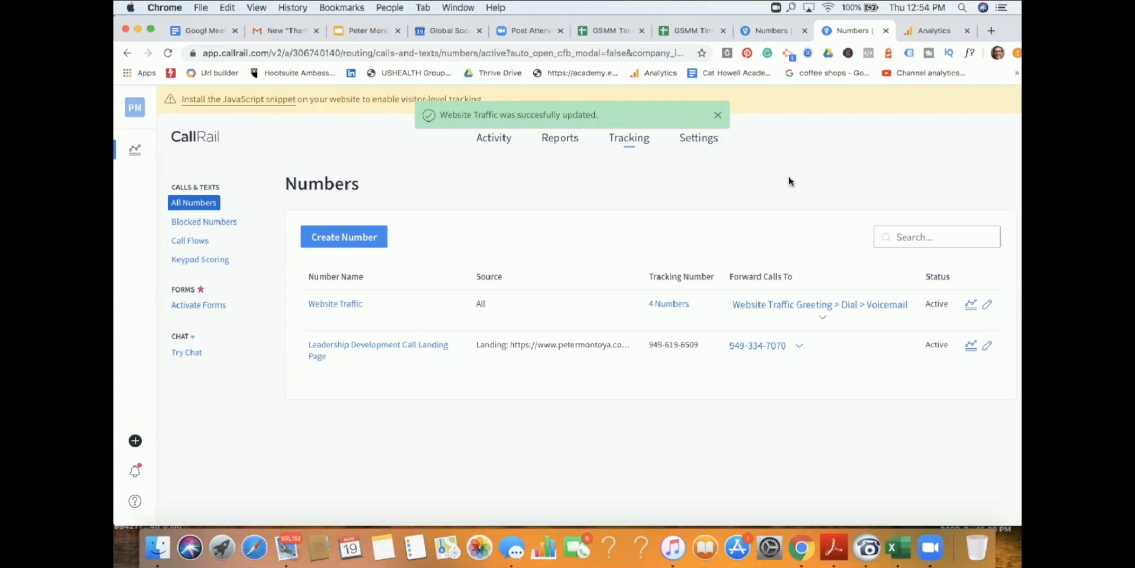
mouse_move(710, 159)
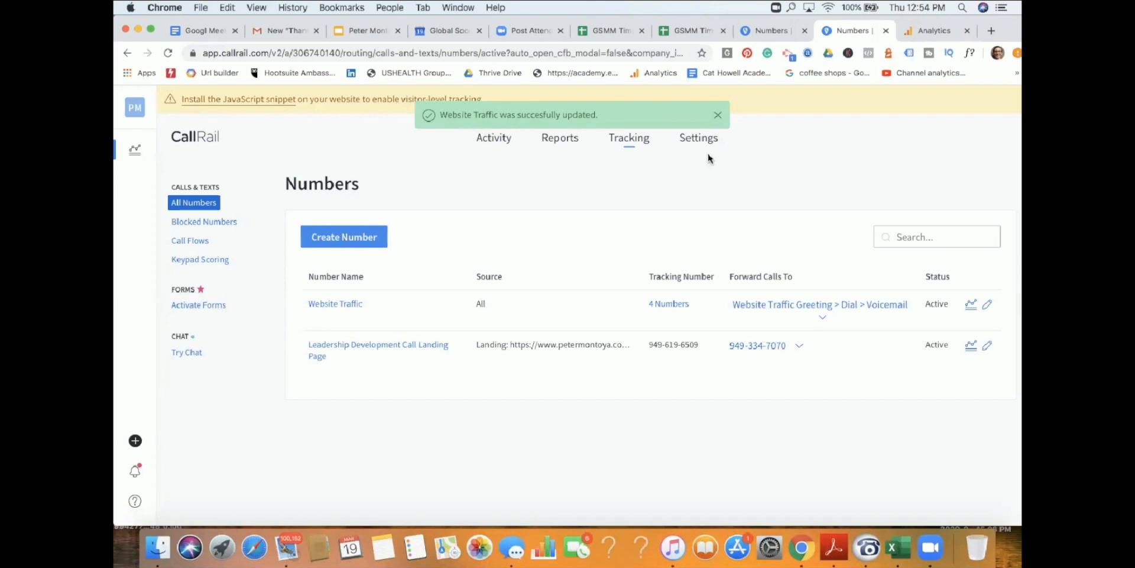
left_click(698, 138)
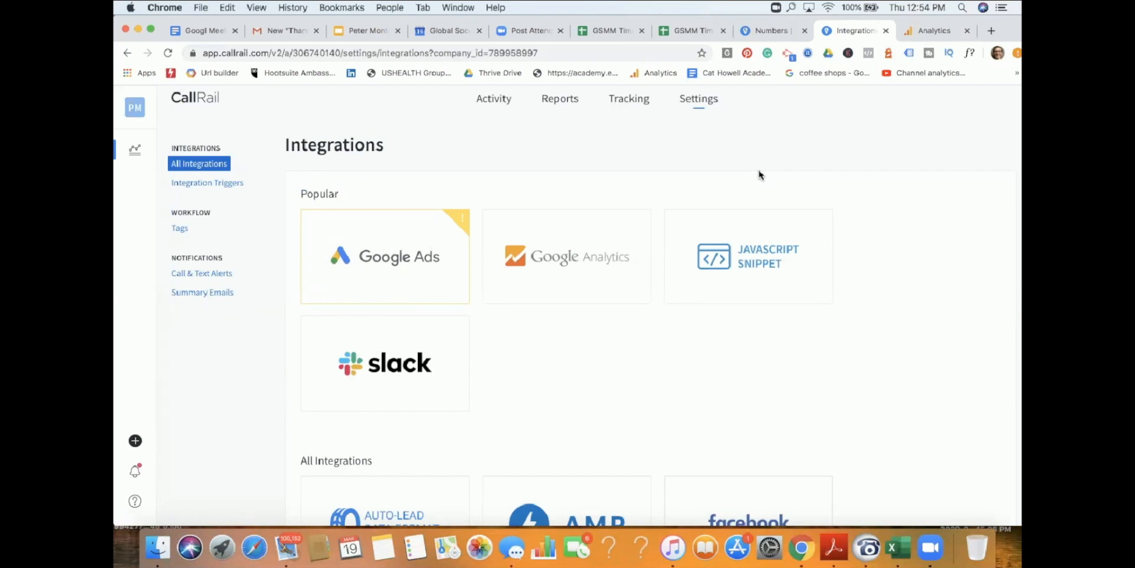
mouse_move(759, 265)
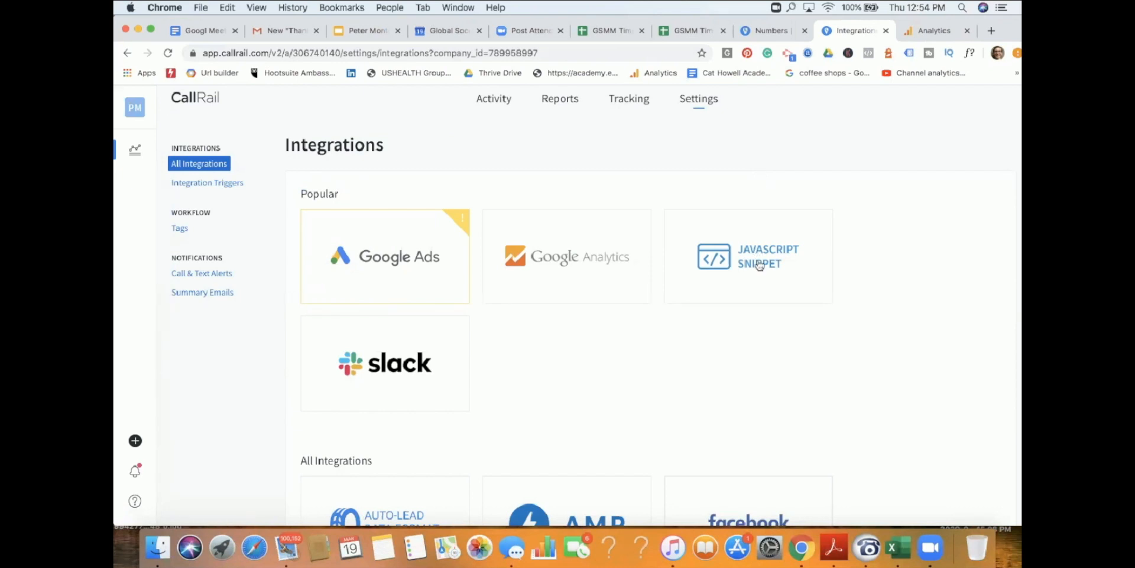
left_click(748, 256)
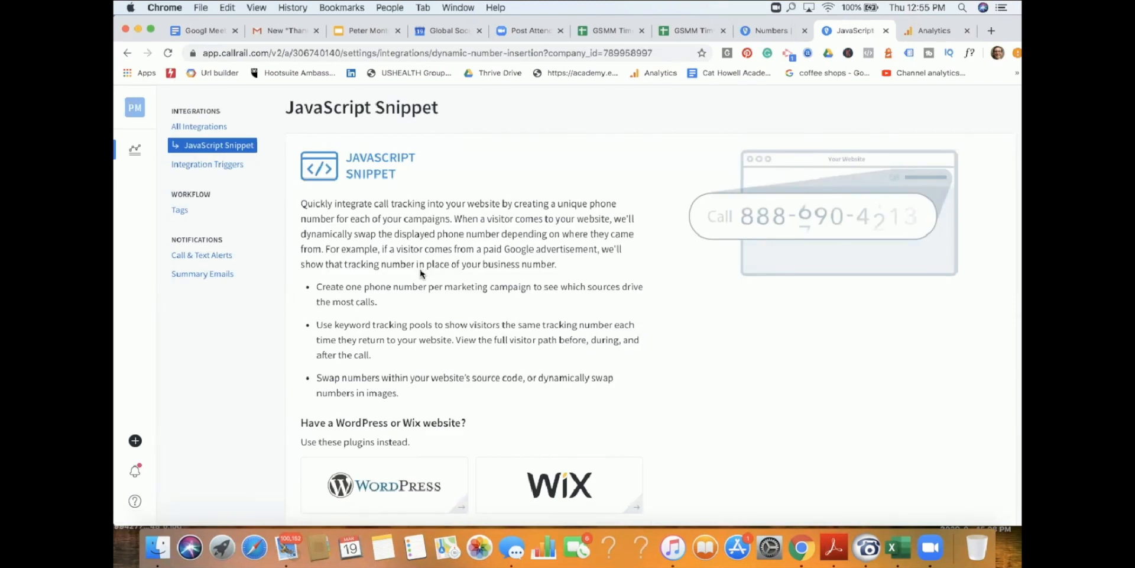
left_click(199, 126)
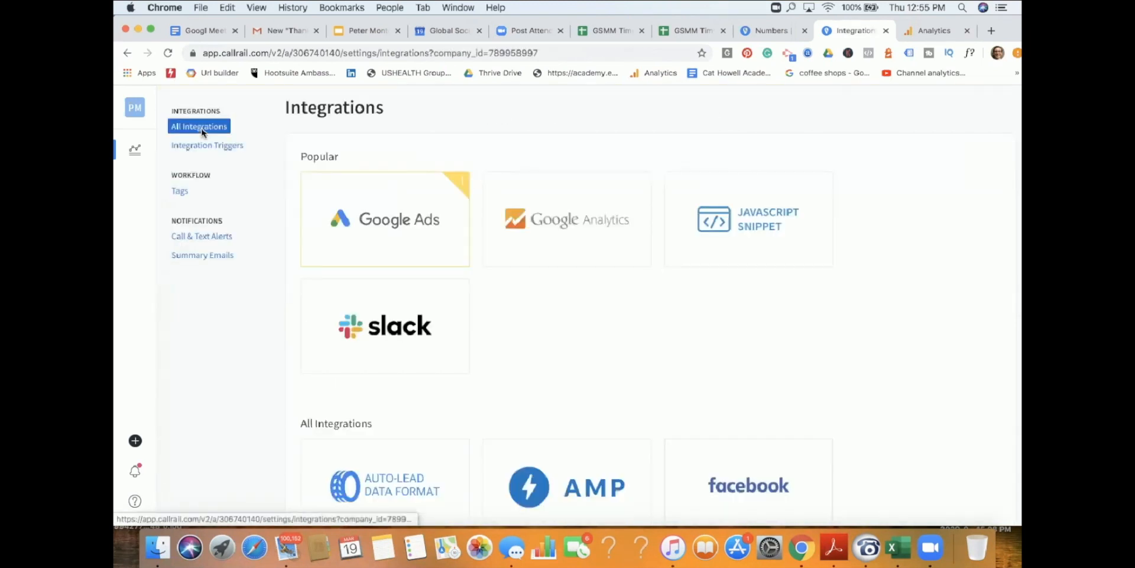
mouse_move(384, 219)
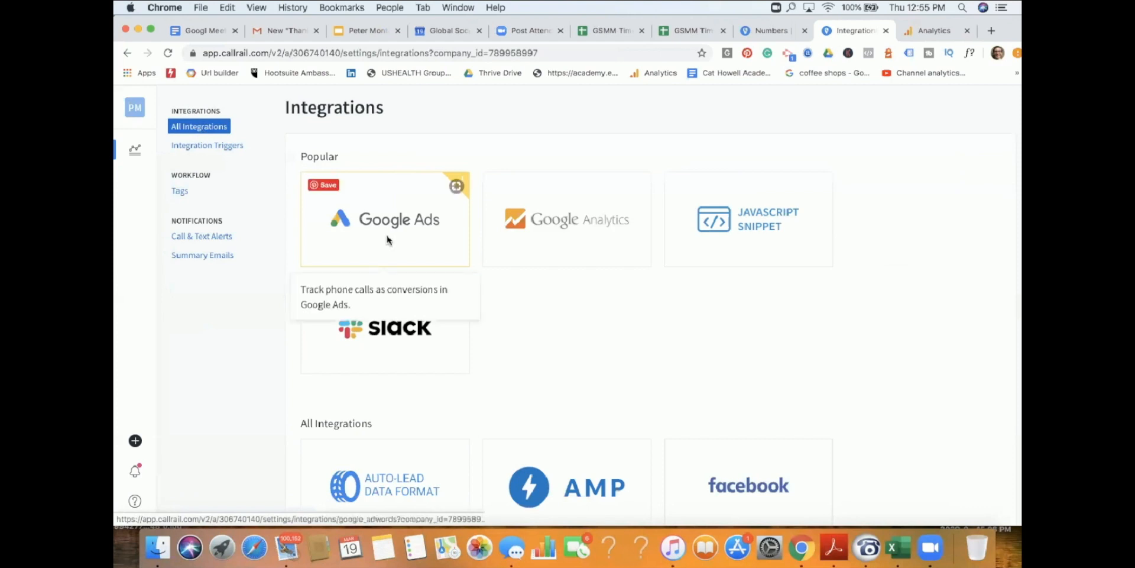
- Select the company's Google Ads account in the Google Ads card and activate it
left_click(385, 219)
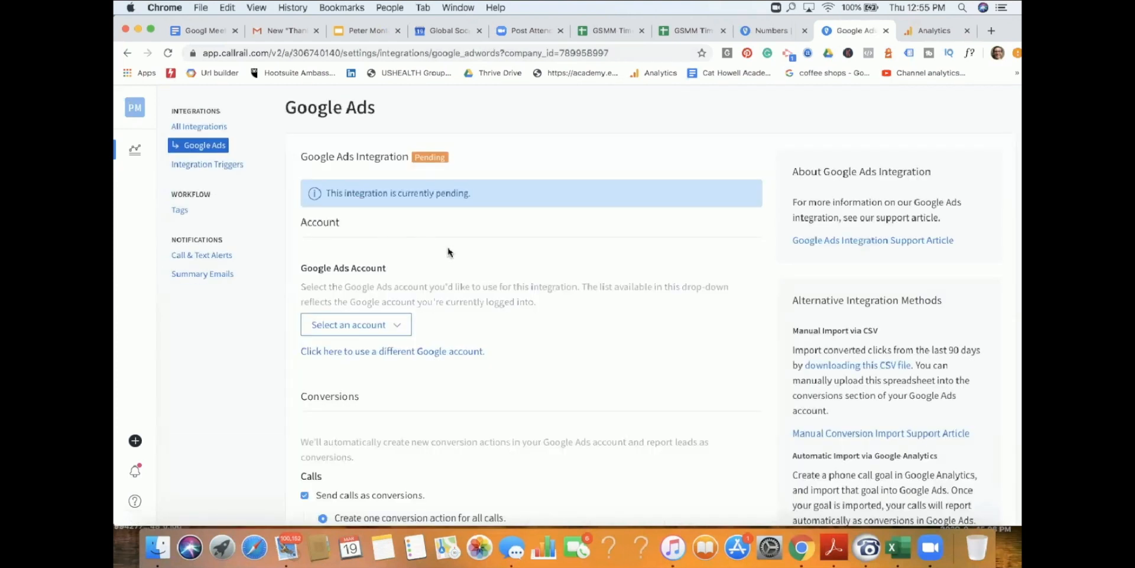
left_click(355, 325)
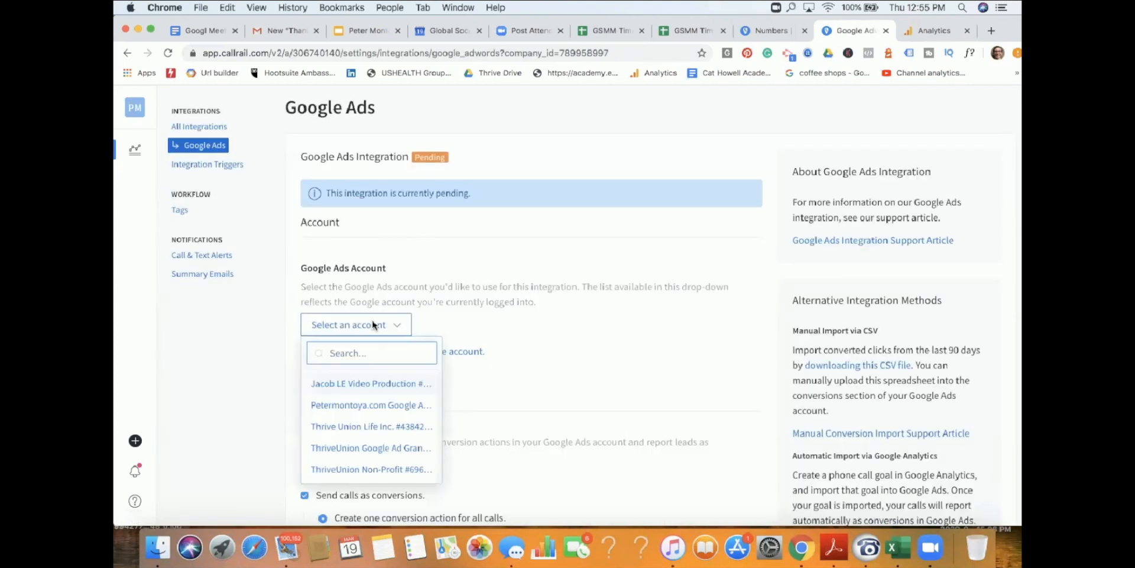
mouse_move(371, 404)
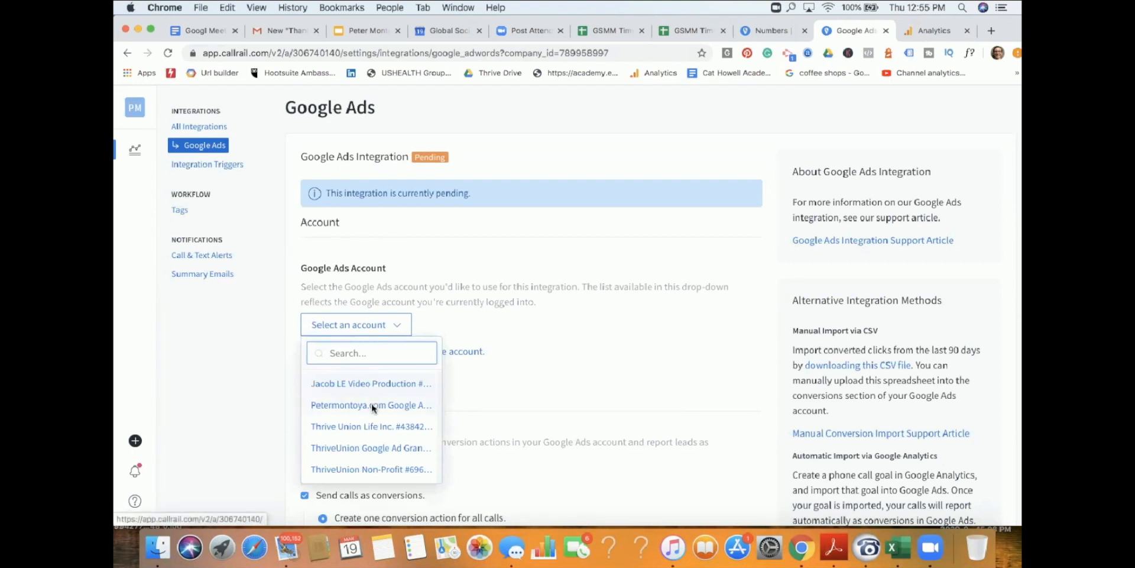
left_click(371, 405)
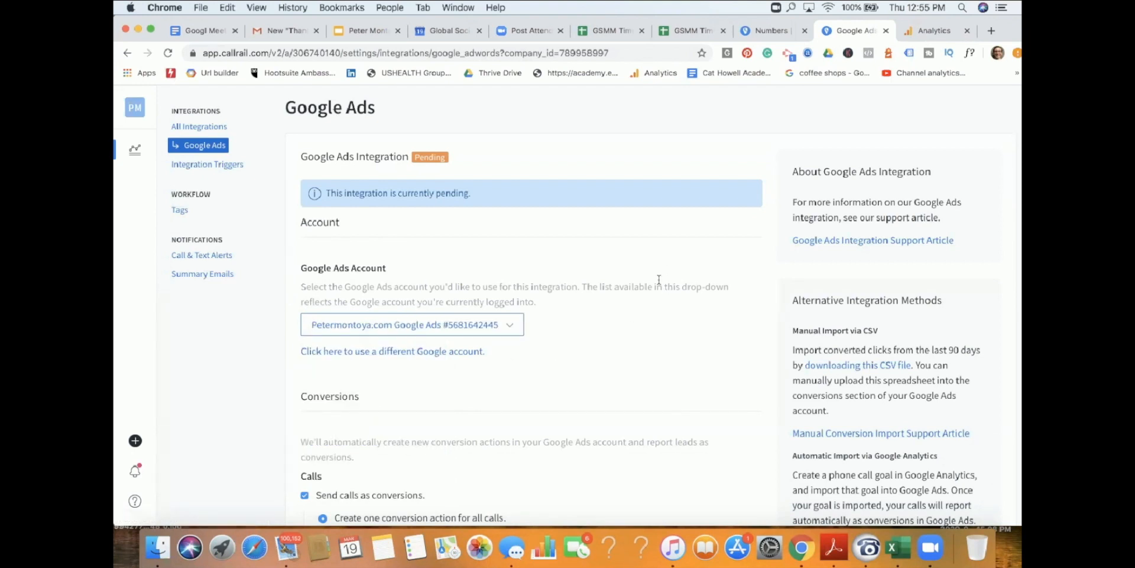
scroll("down", 3)
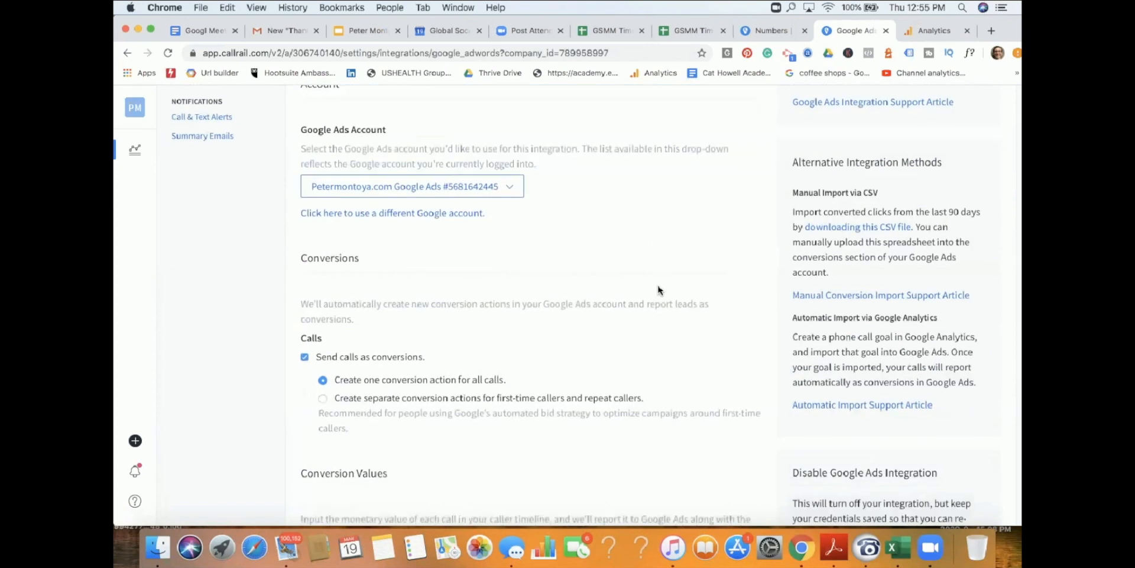
scroll("down", 3)
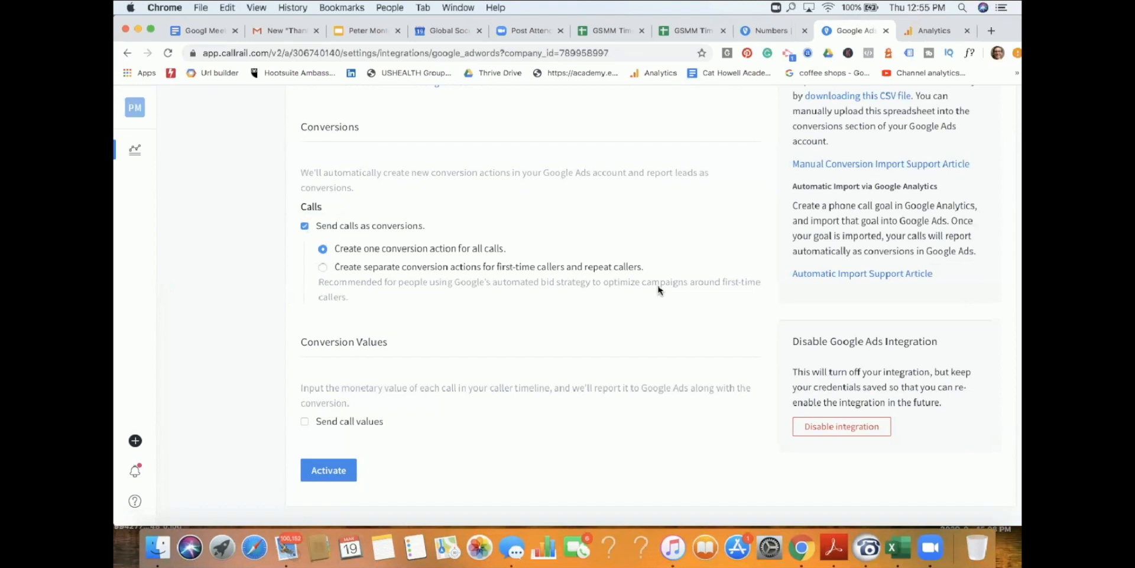
mouse_move(541, 254)
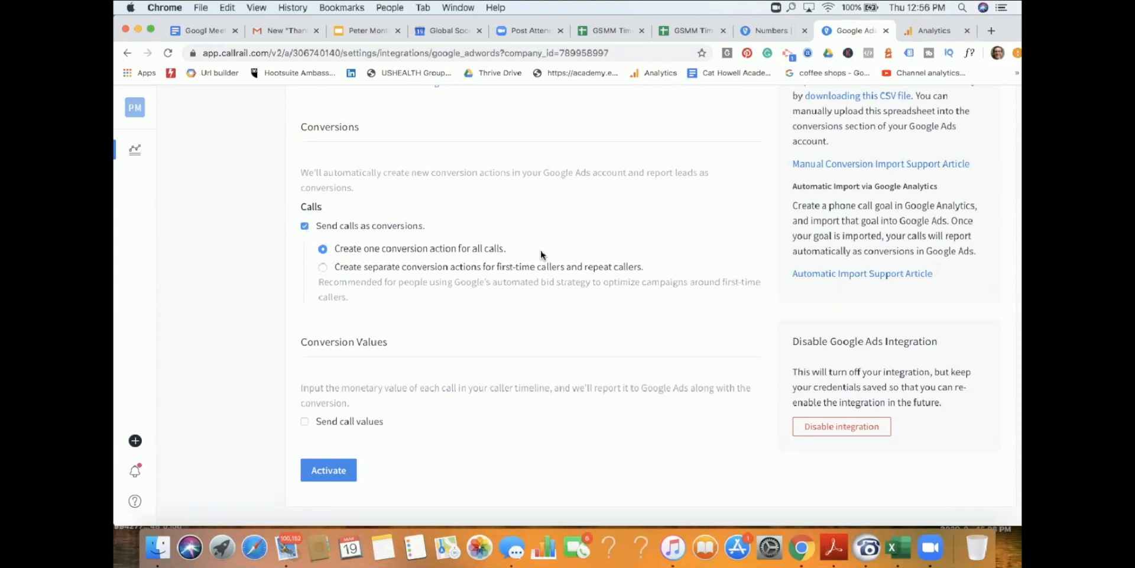
left_click(329, 469)
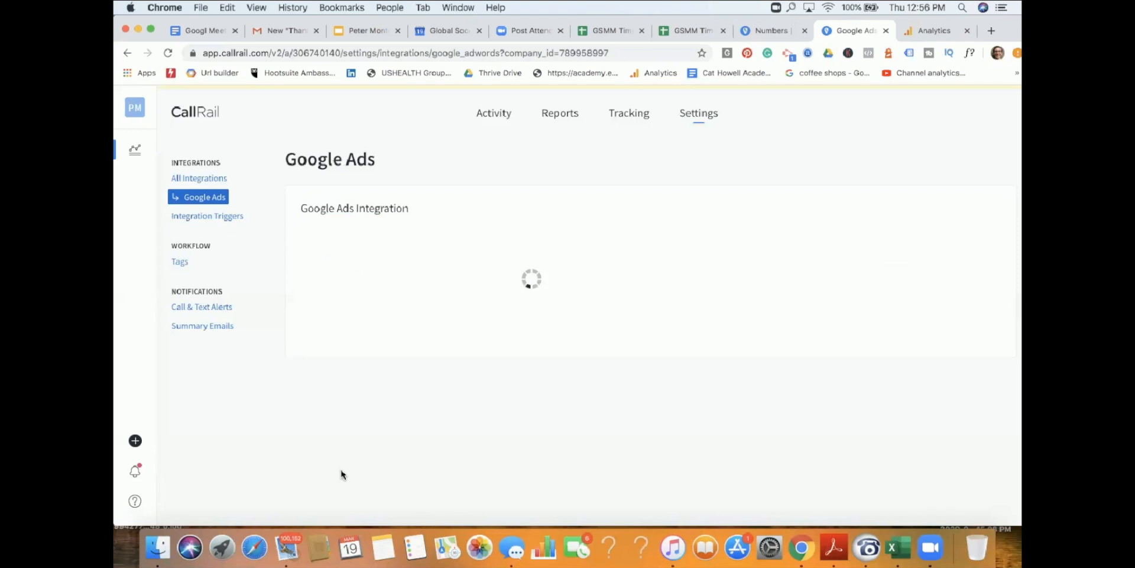
left_click(200, 178)
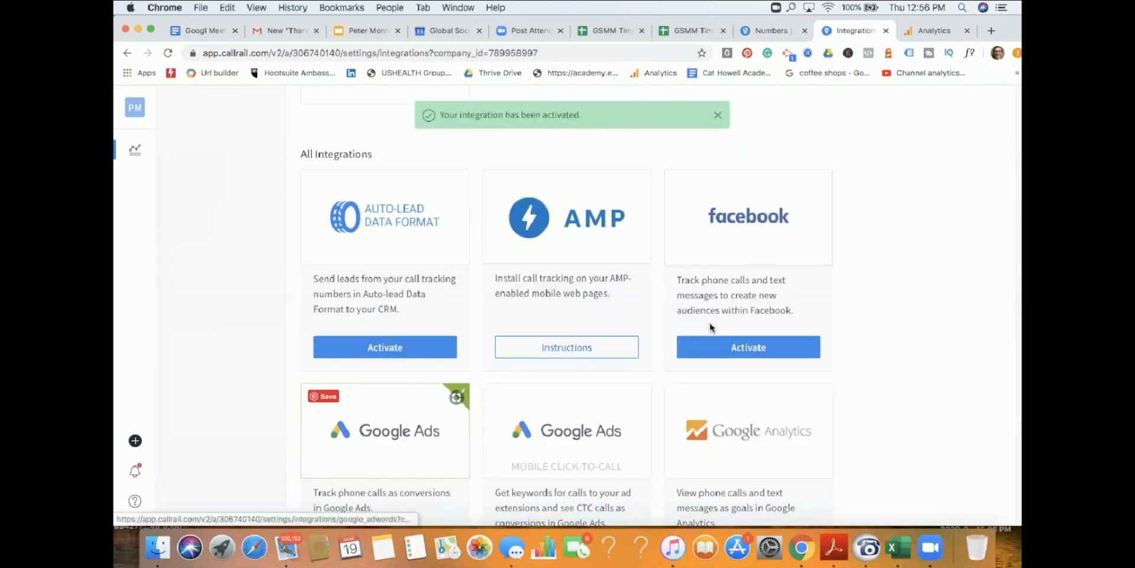
mouse_move(881, 265)
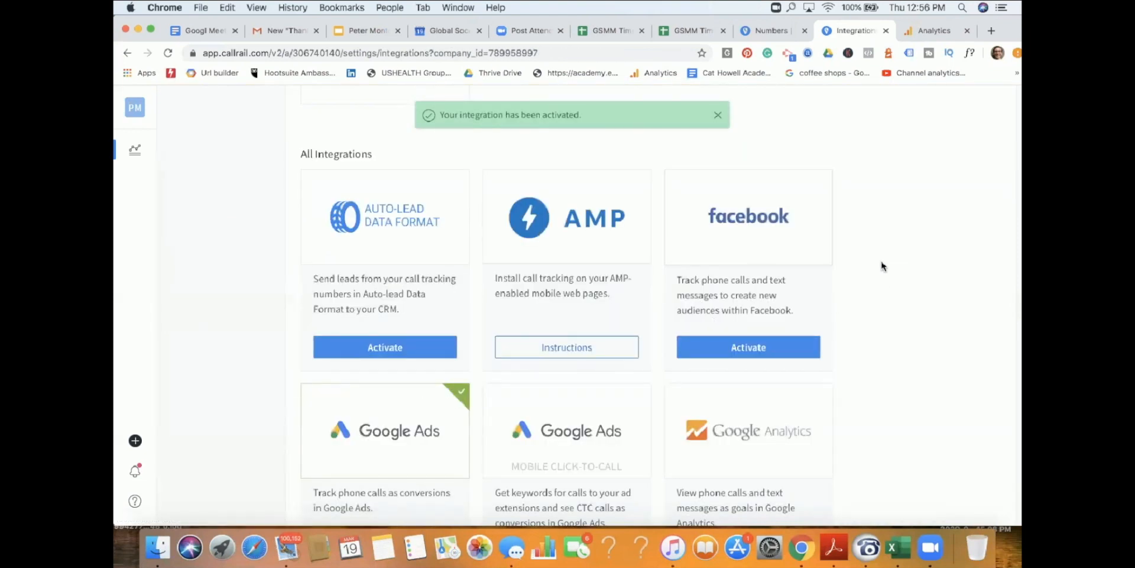
scroll("up", 3)
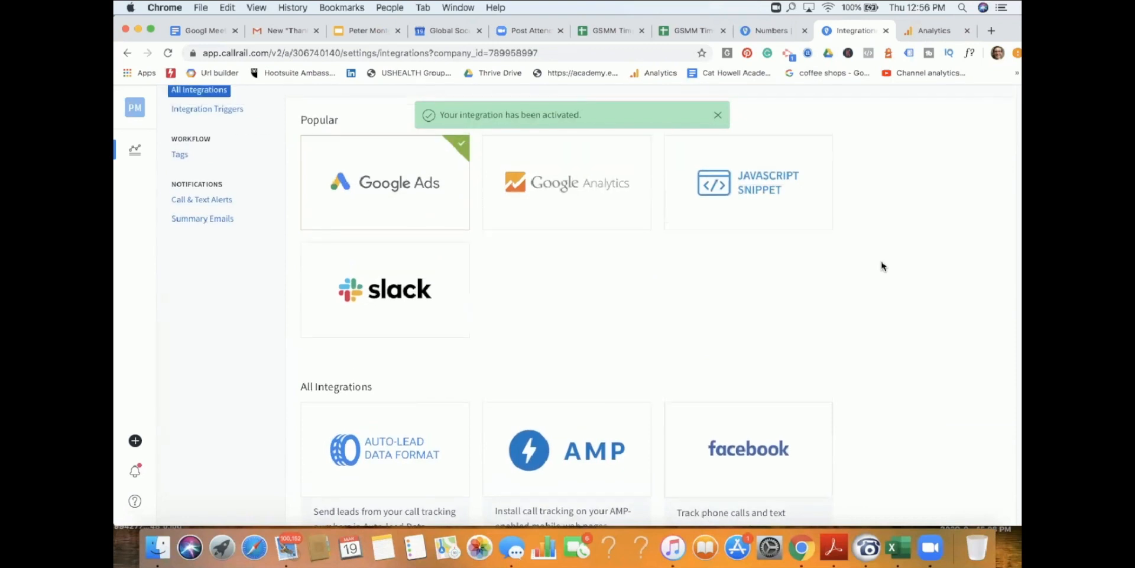
scroll("up", 3)
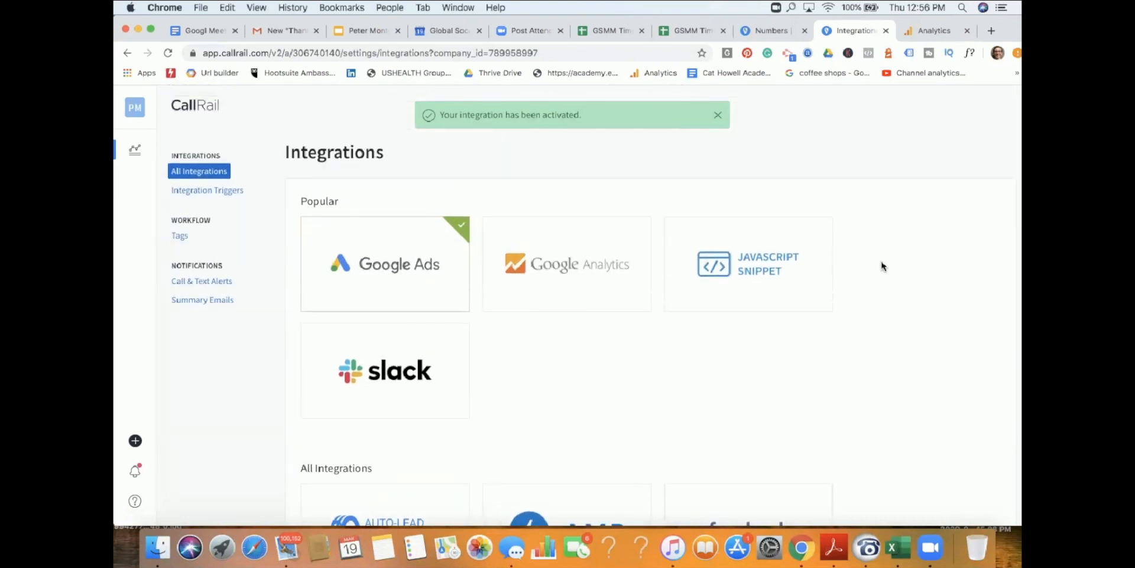
left_click(567, 262)
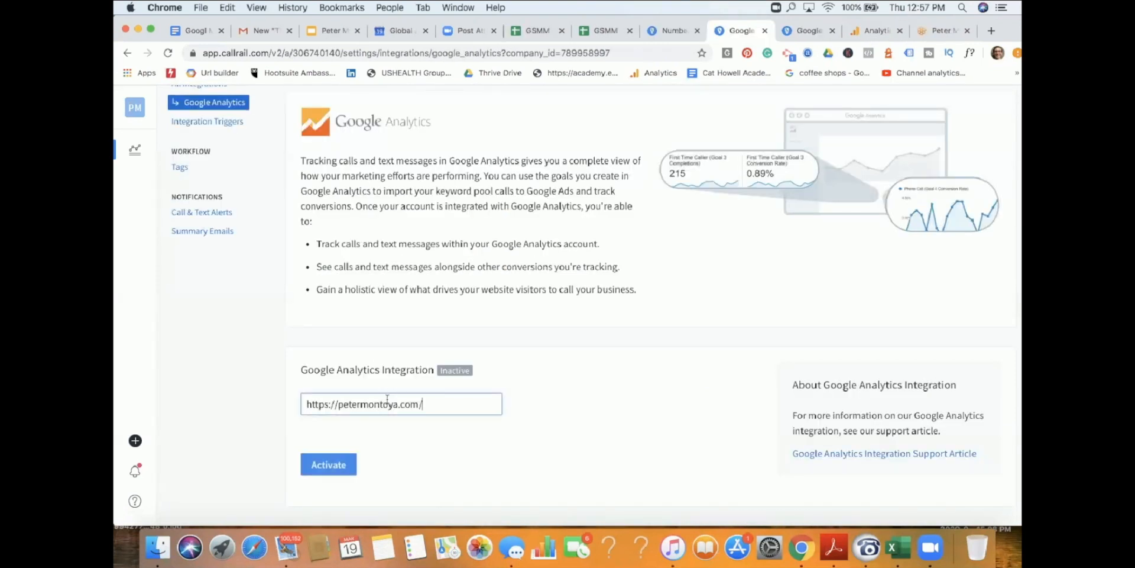
left_click(327, 464)
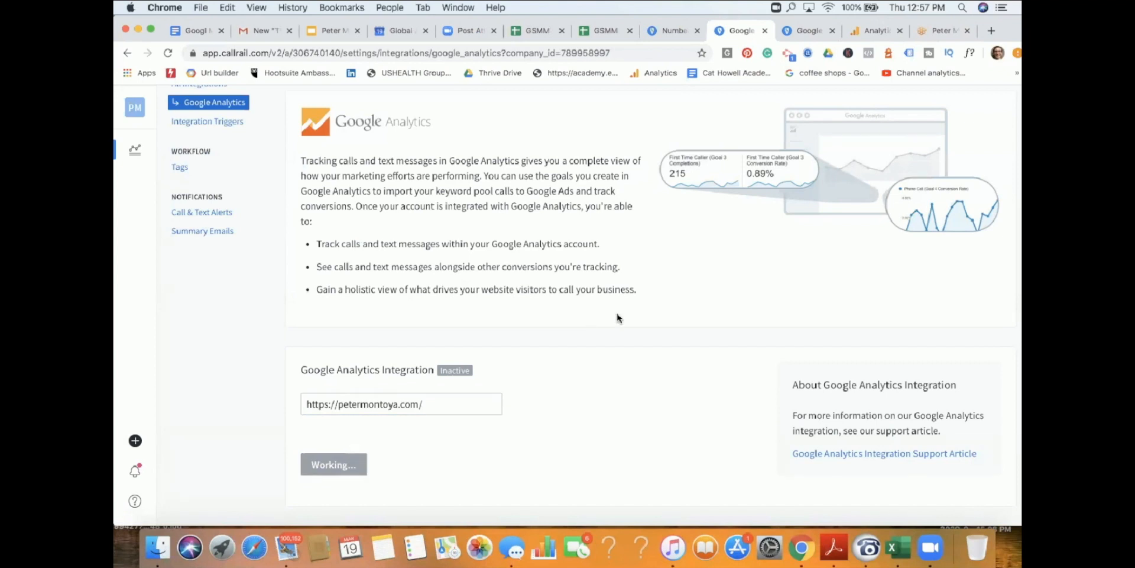
left_click(333, 464)
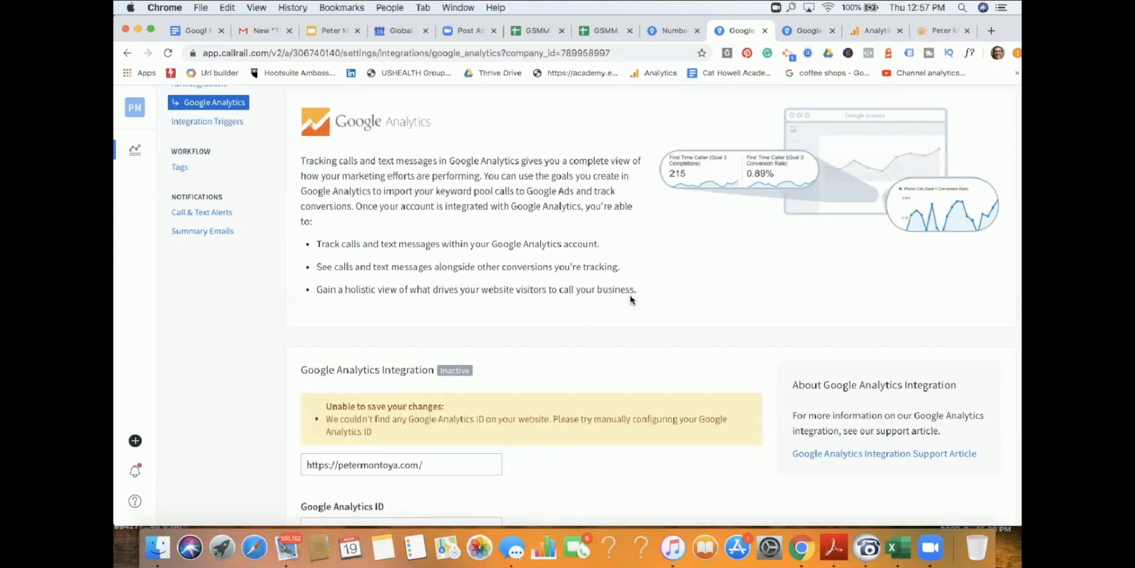
scroll("down", 3)
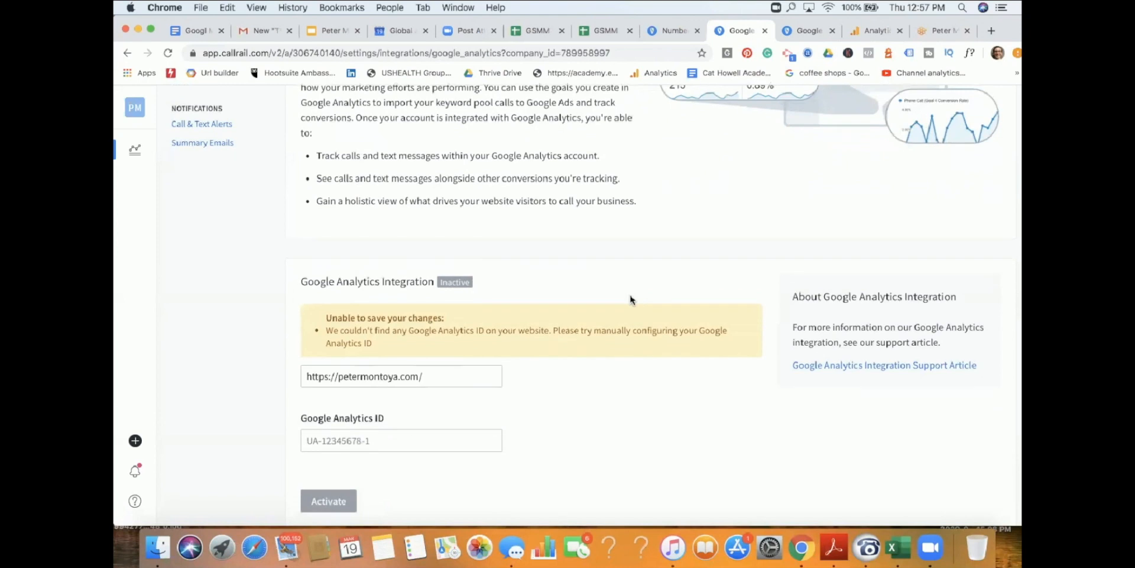
scroll("down", 3)
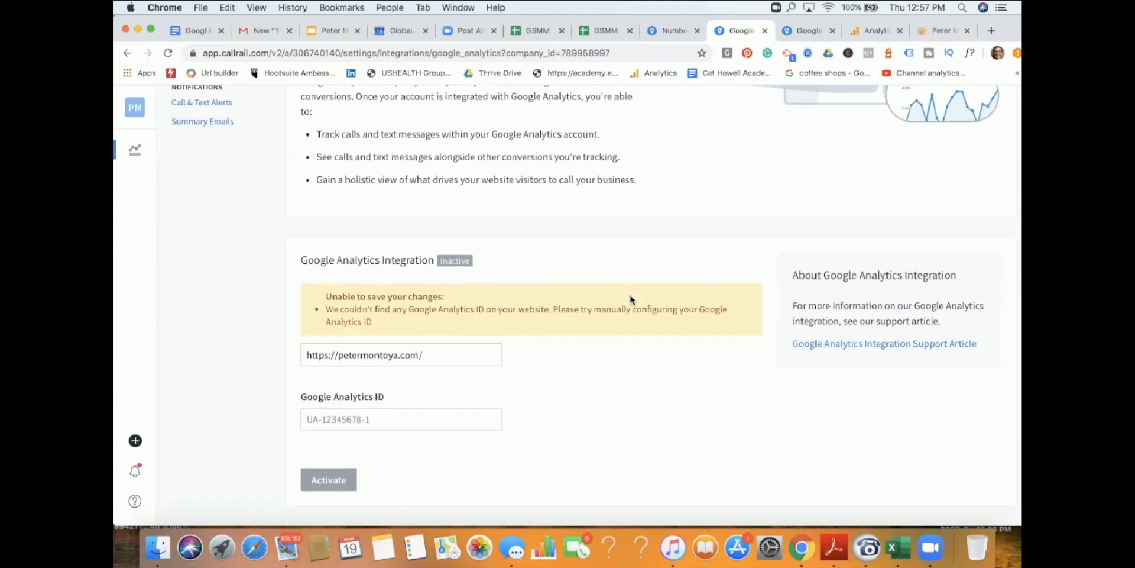
mouse_move(629, 341)
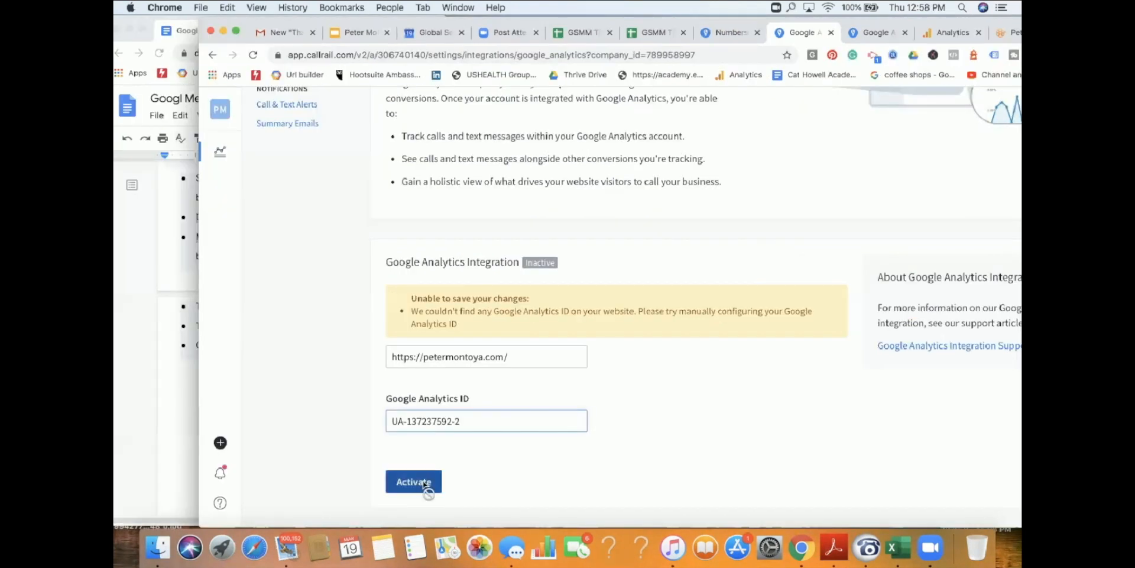
left_click(414, 481)
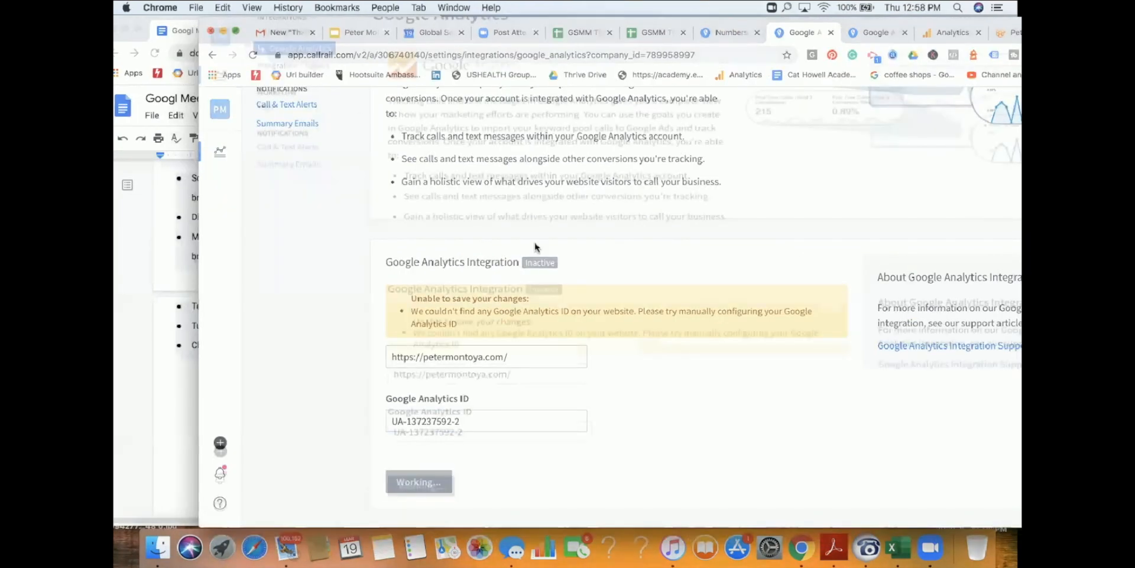
left_click(419, 481)
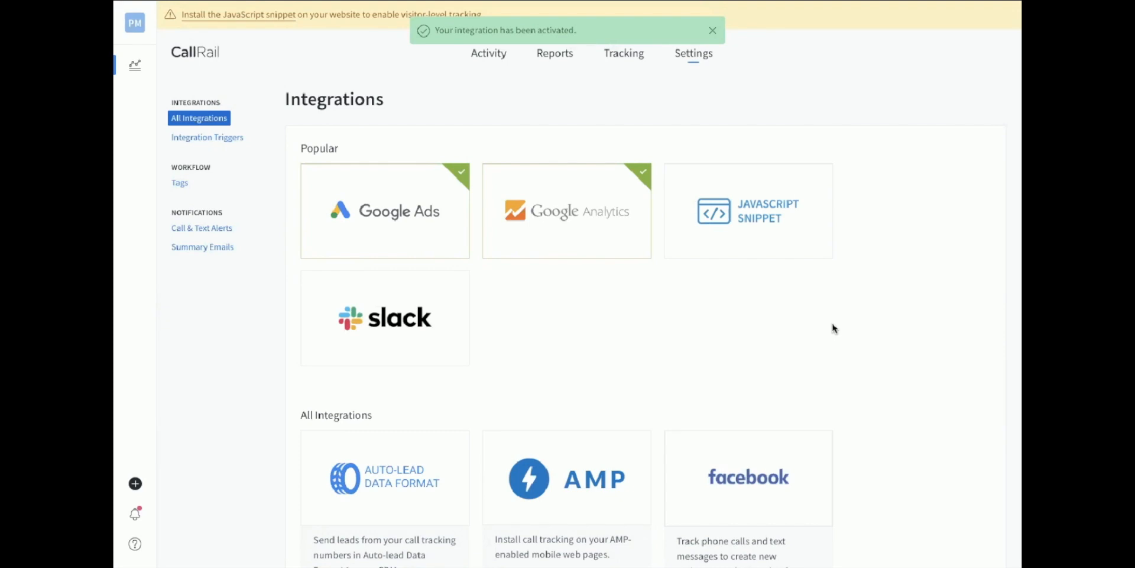
mouse_move(348, 257)
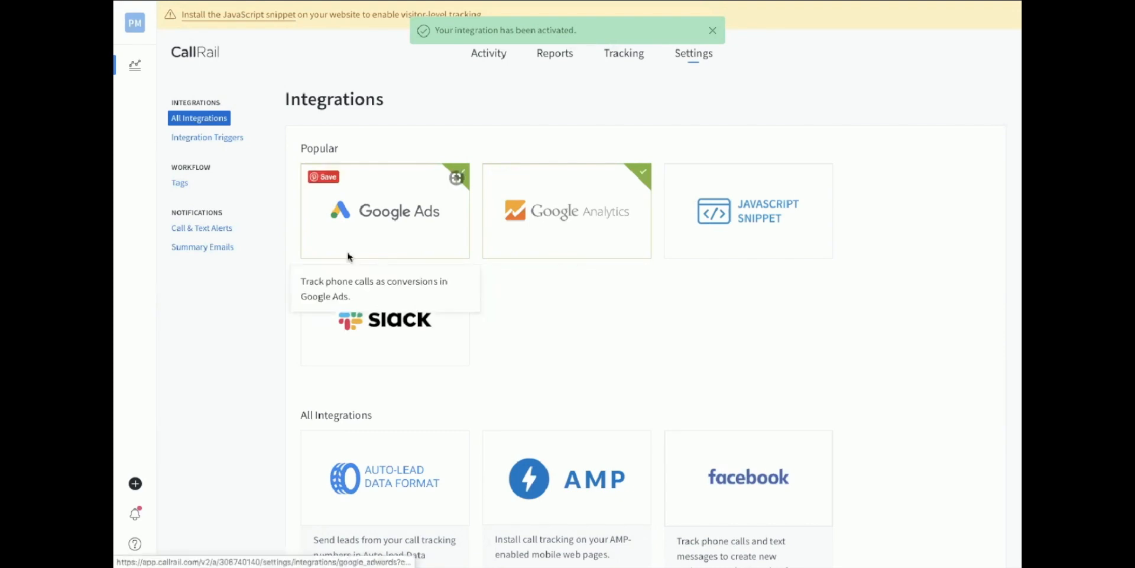
- Create a Call & Text Alert emailing notifications for calls and text messages on all numbers
left_click(201, 228)
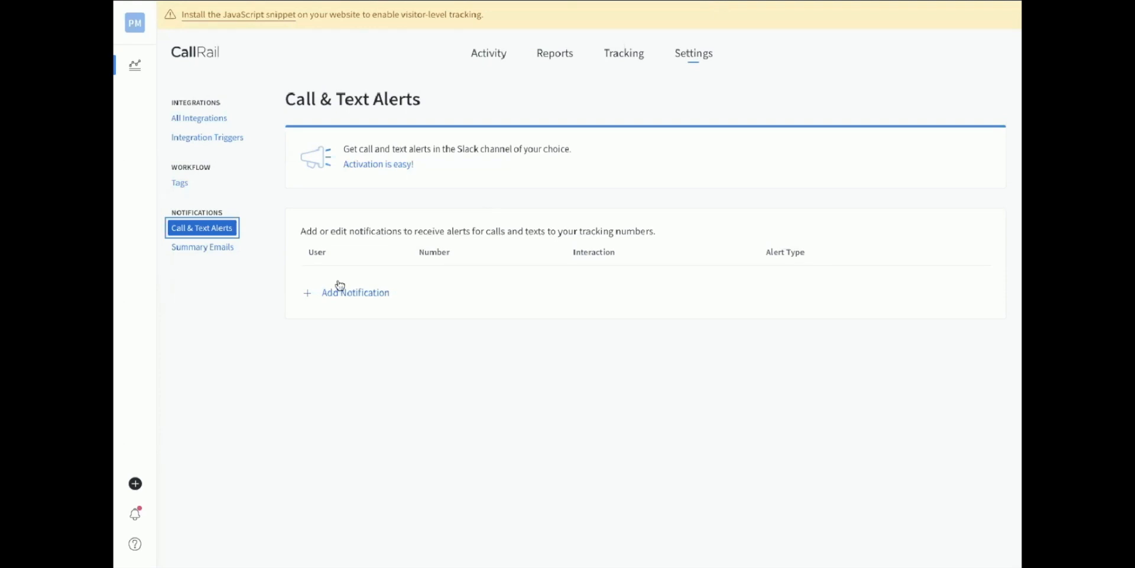
left_click(355, 292)
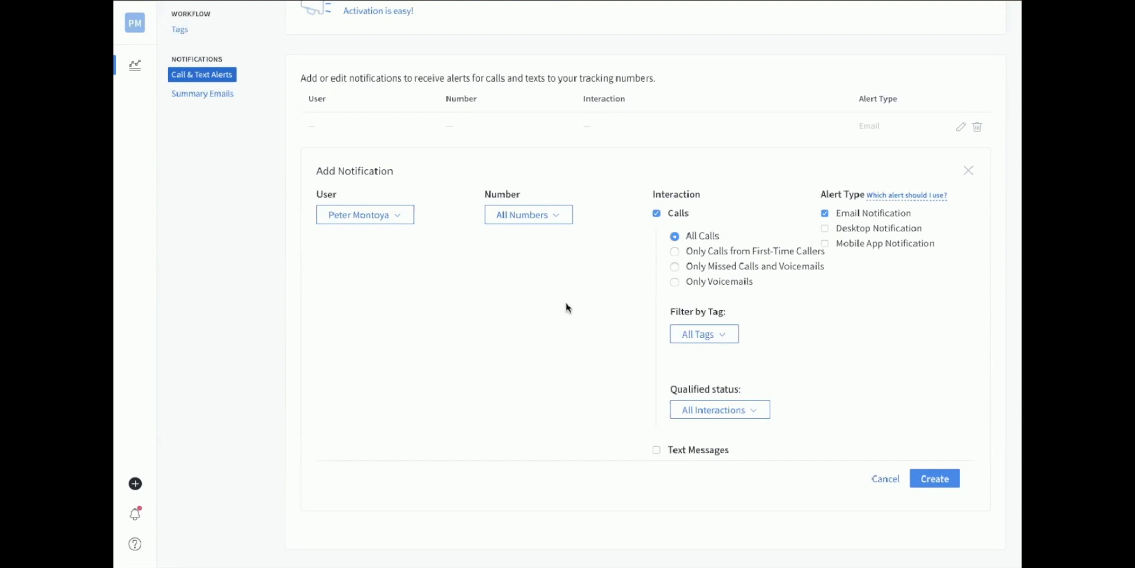
mouse_move(838, 415)
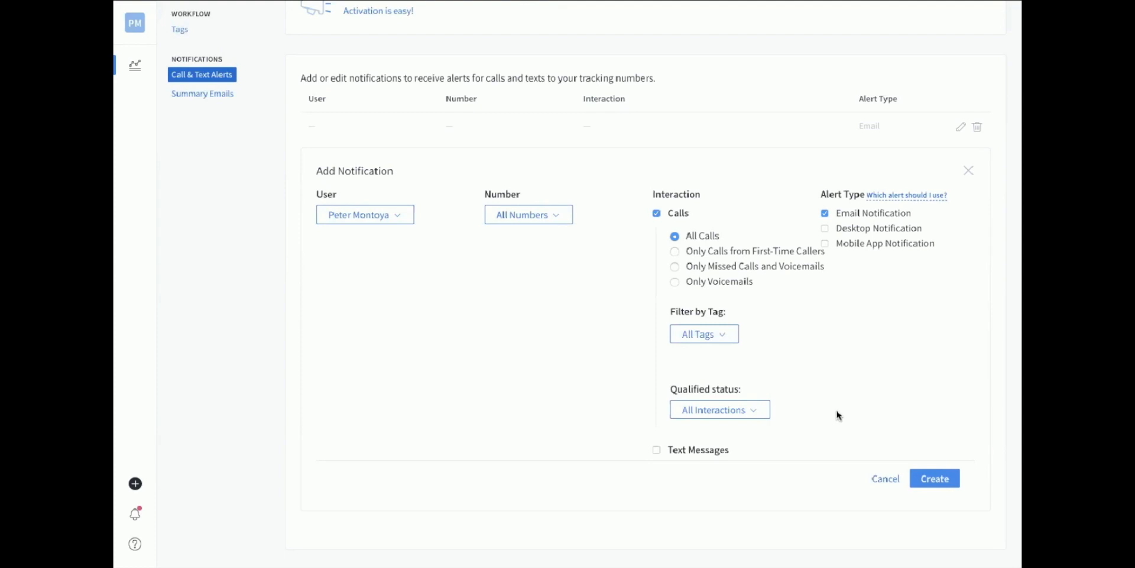
mouse_move(709, 445)
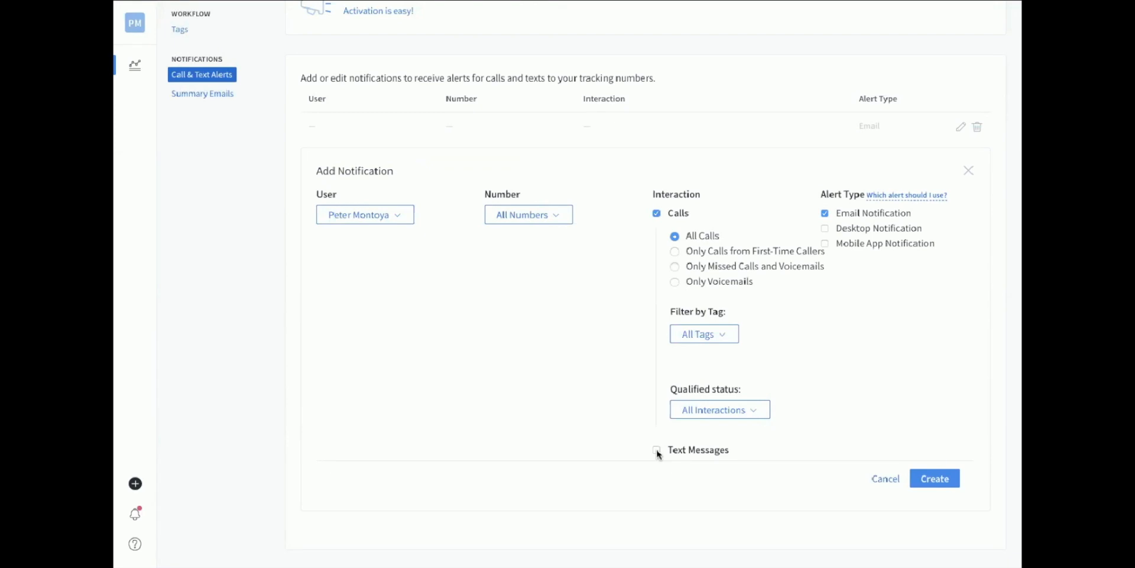
left_click(656, 450)
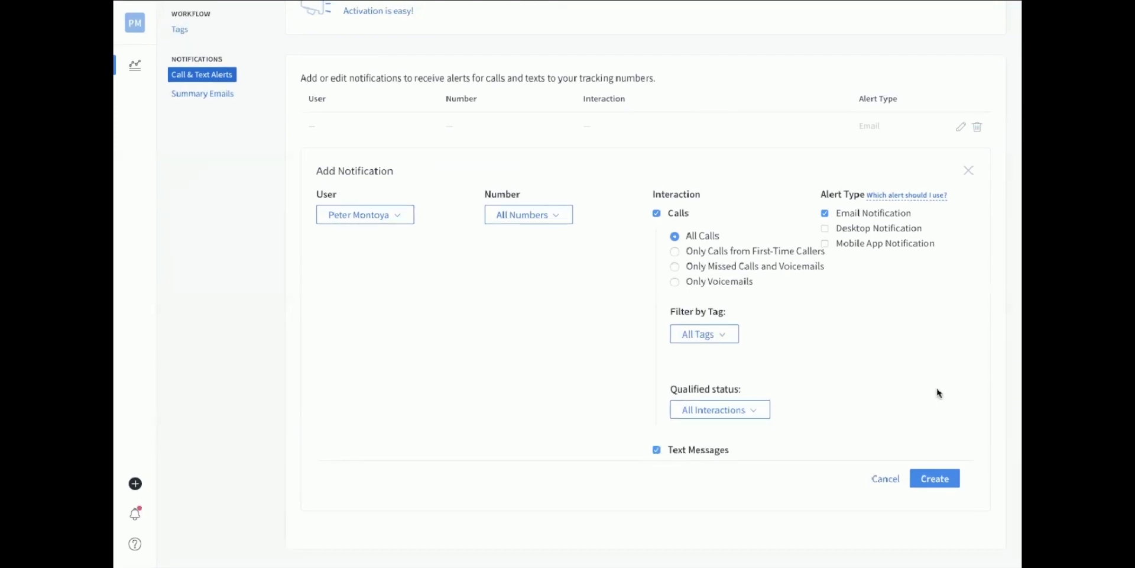
left_click(934, 478)
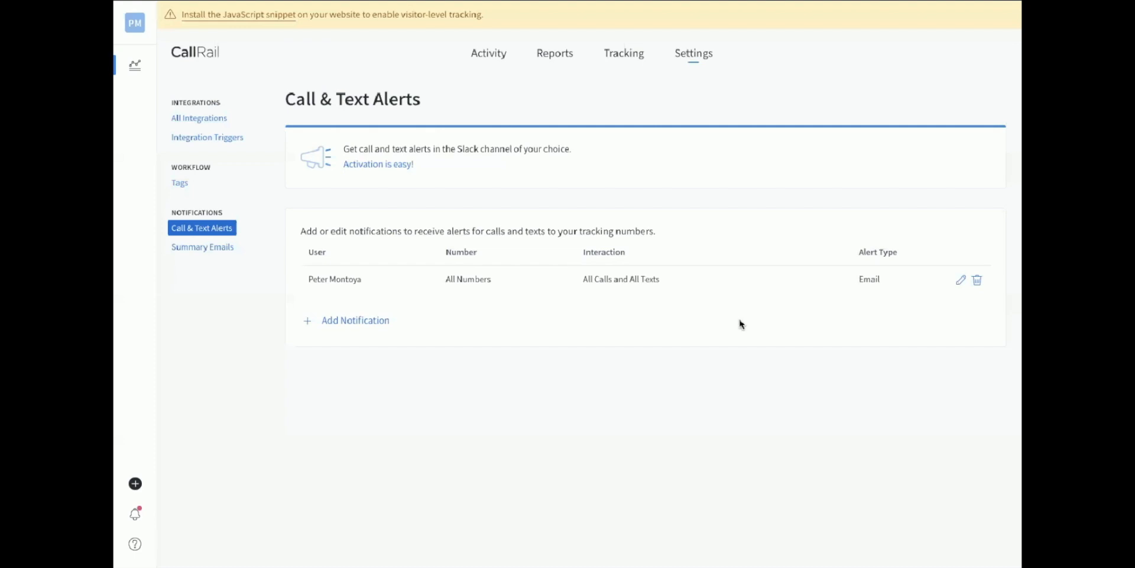
mouse_move(465, 300)
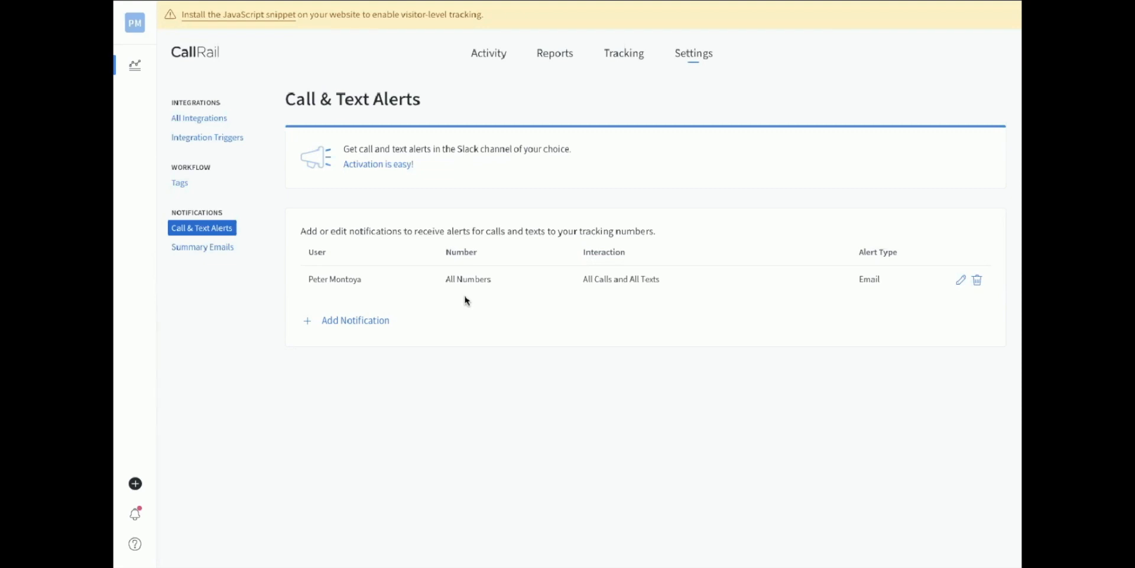
mouse_move(487, 52)
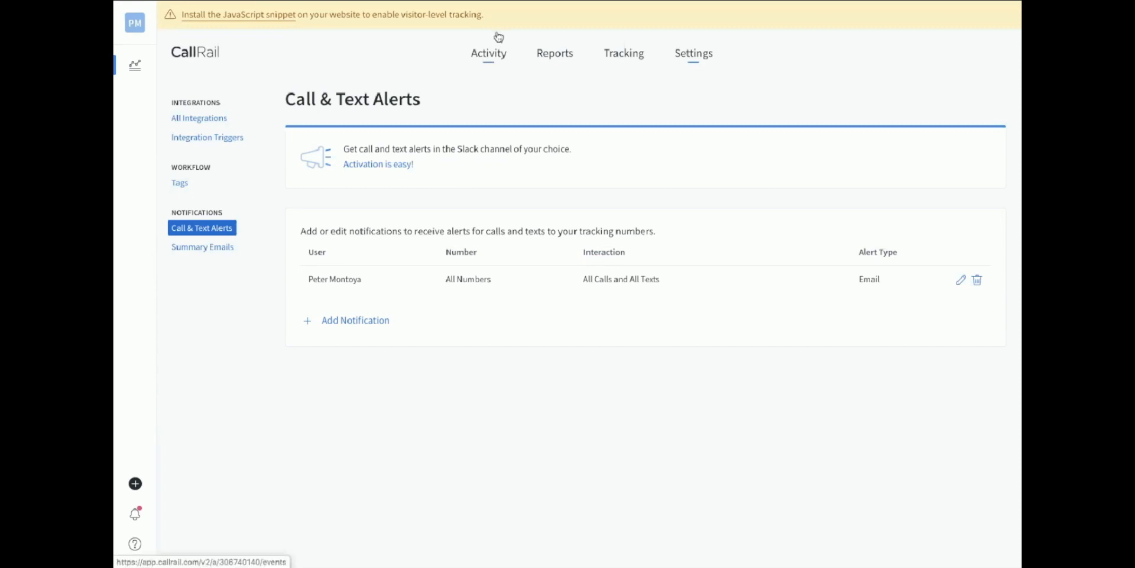
- View the Call Log, then open Account Settings to see Billing and the Essentials 500 plan
left_click(487, 53)
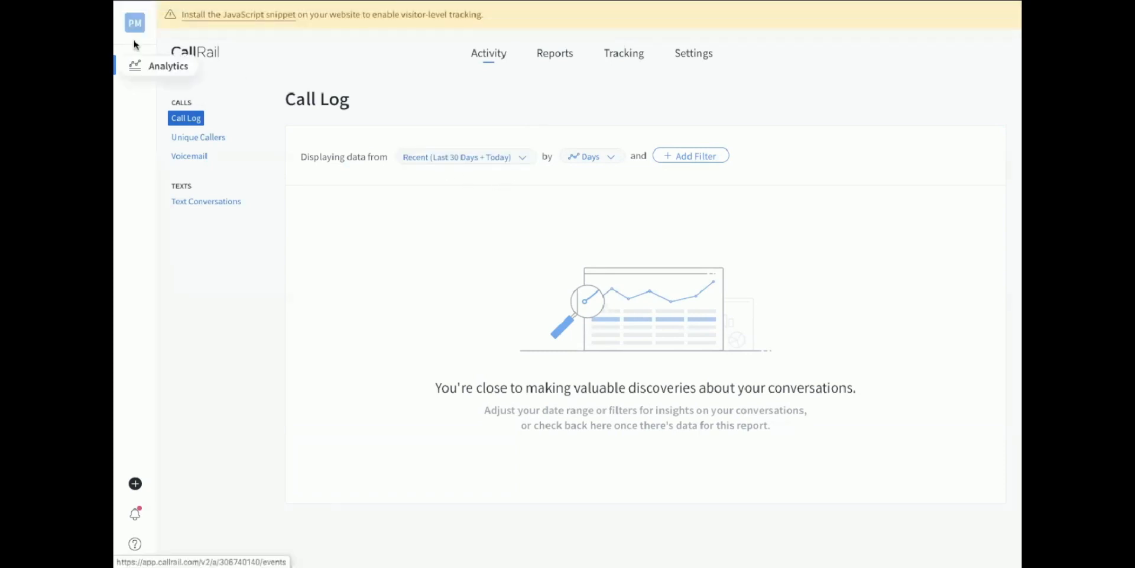
left_click(135, 23)
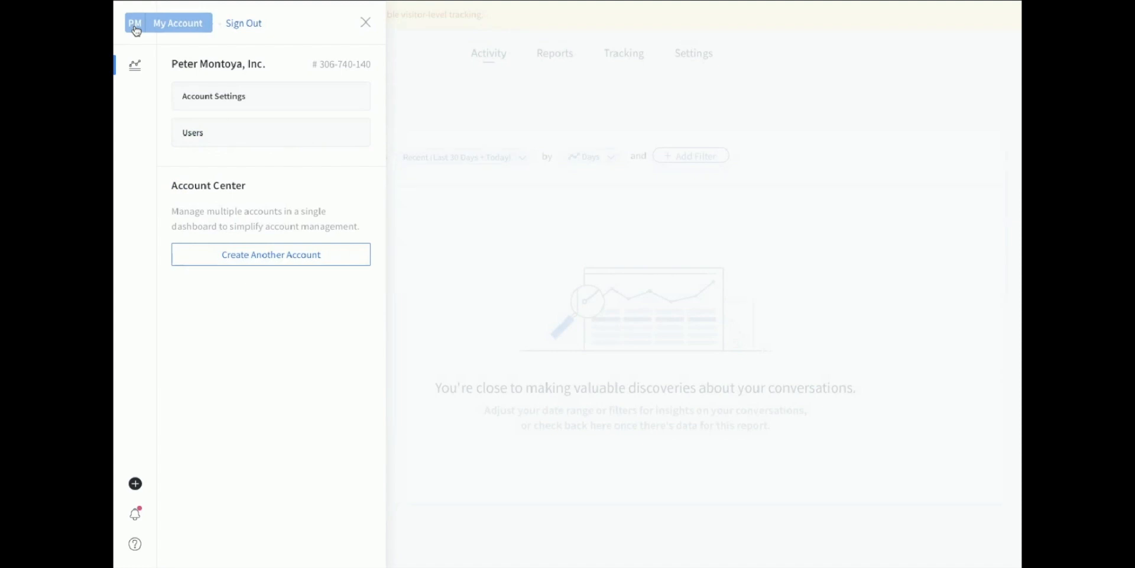
left_click(214, 95)
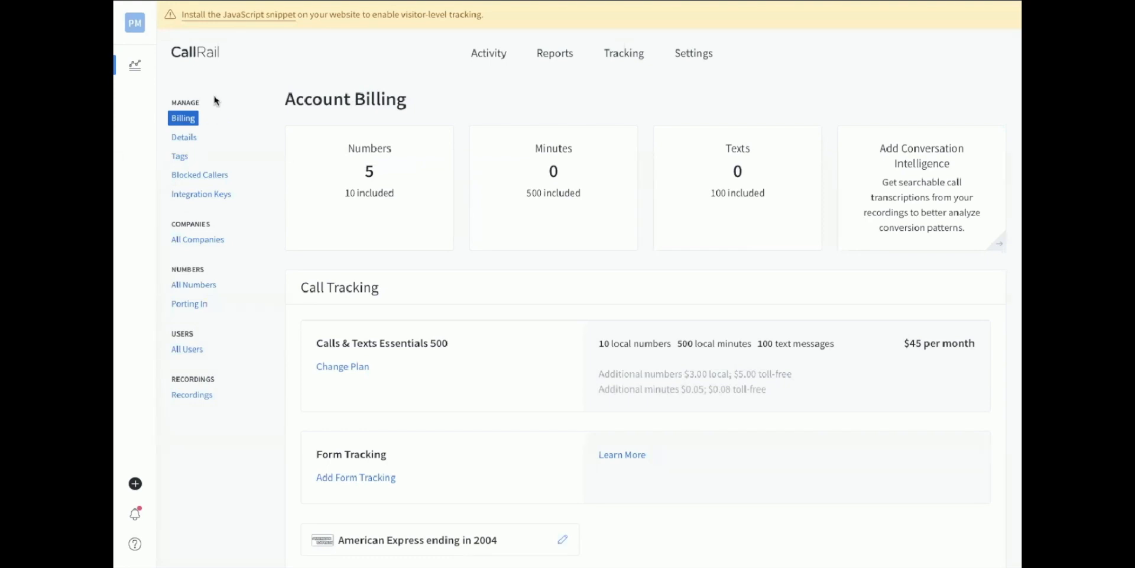
mouse_move(529, 235)
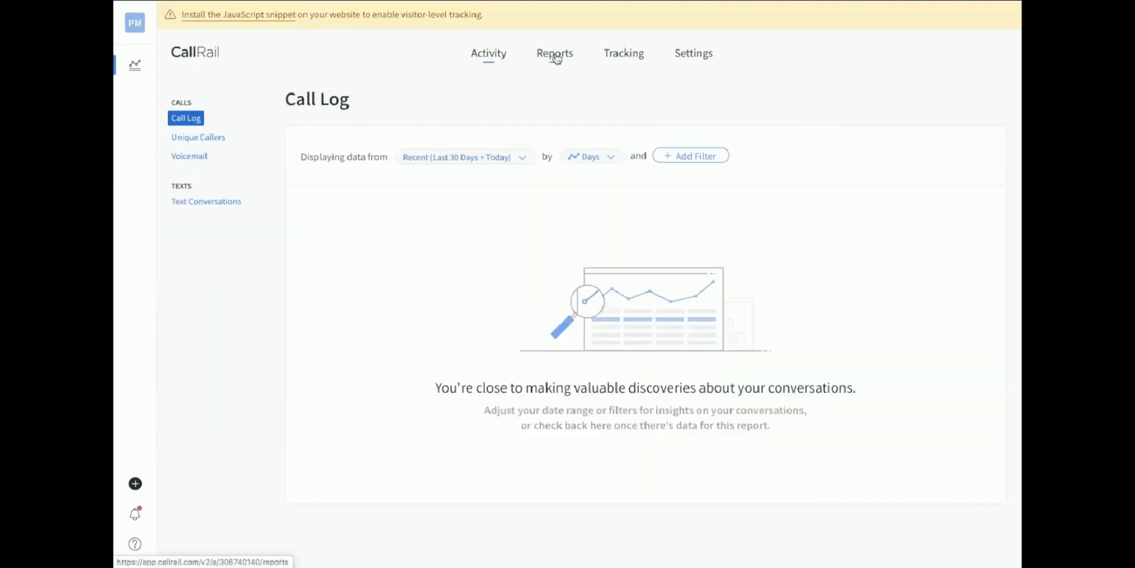
- Open the Tracking tab's All Numbers list with Website Traffic and Leadership Development numbers
left_click(624, 52)
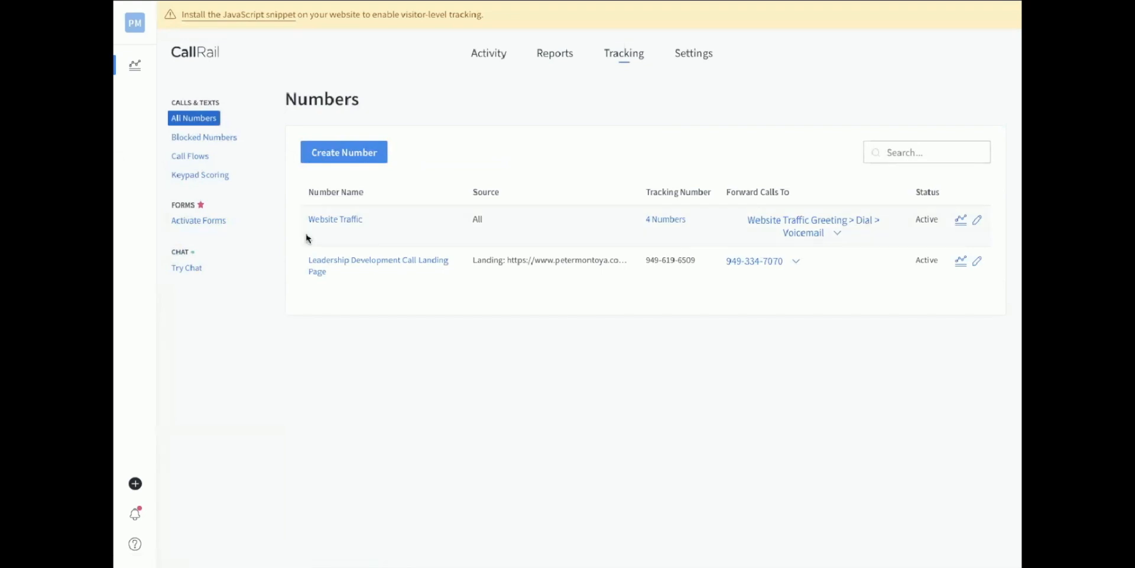
mouse_move(416, 236)
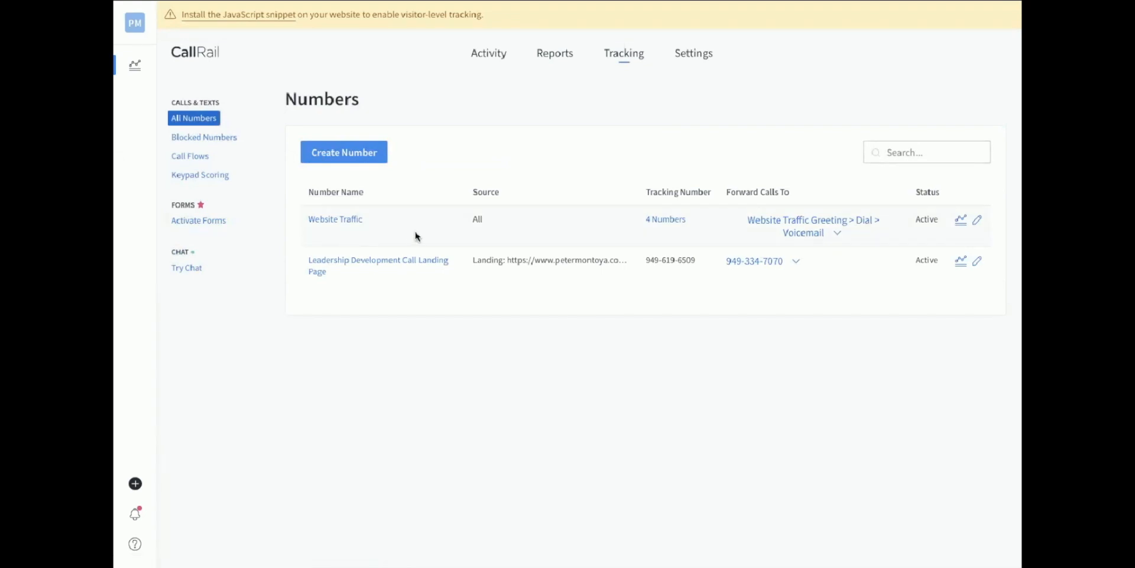
mouse_move(693, 229)
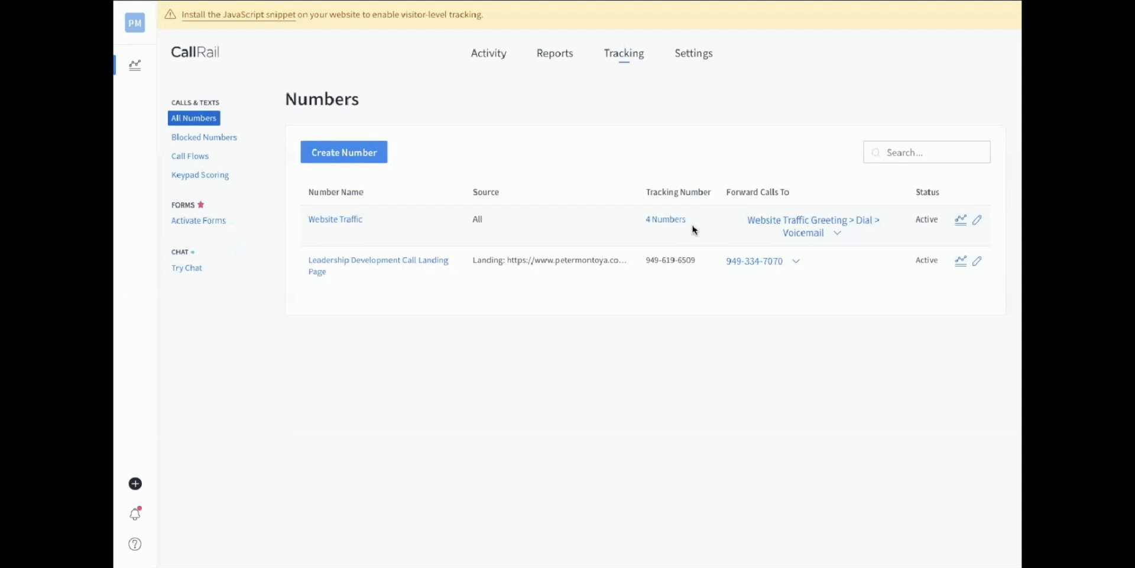
mouse_move(684, 230)
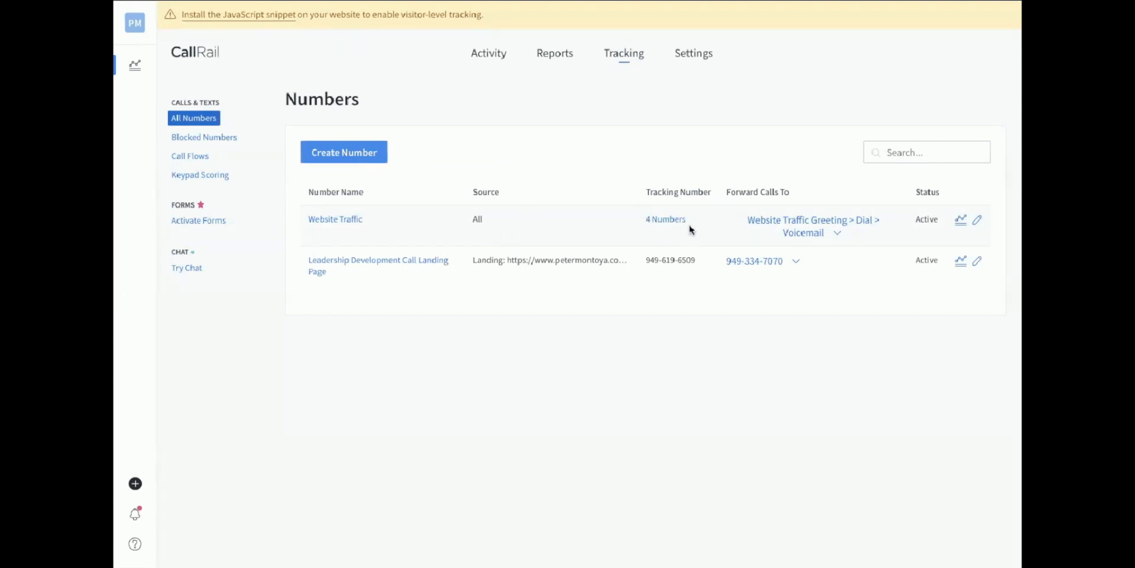
mouse_move(665, 219)
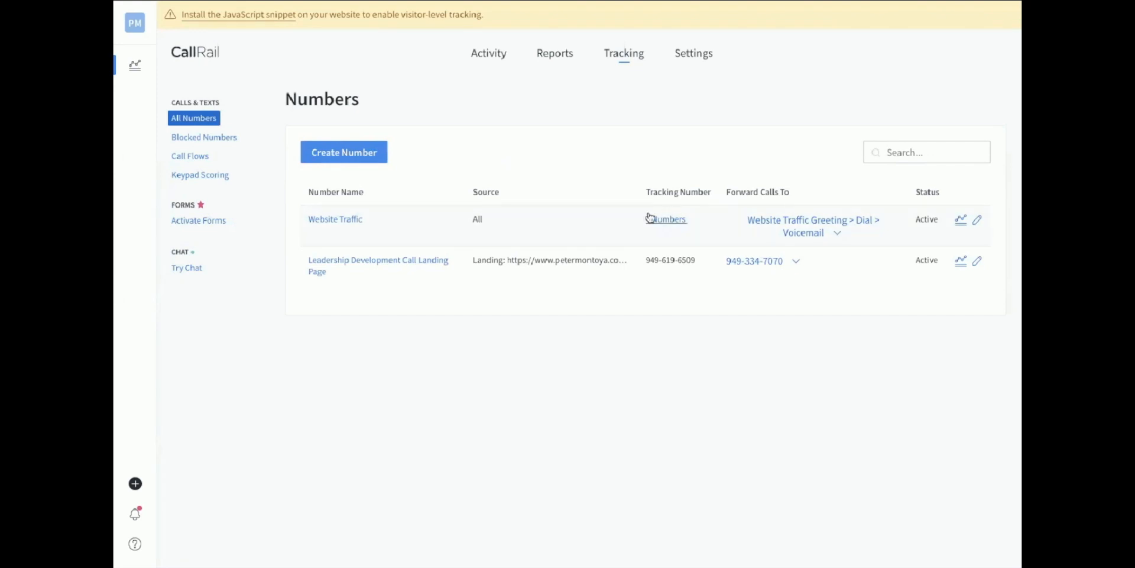
mouse_move(679, 213)
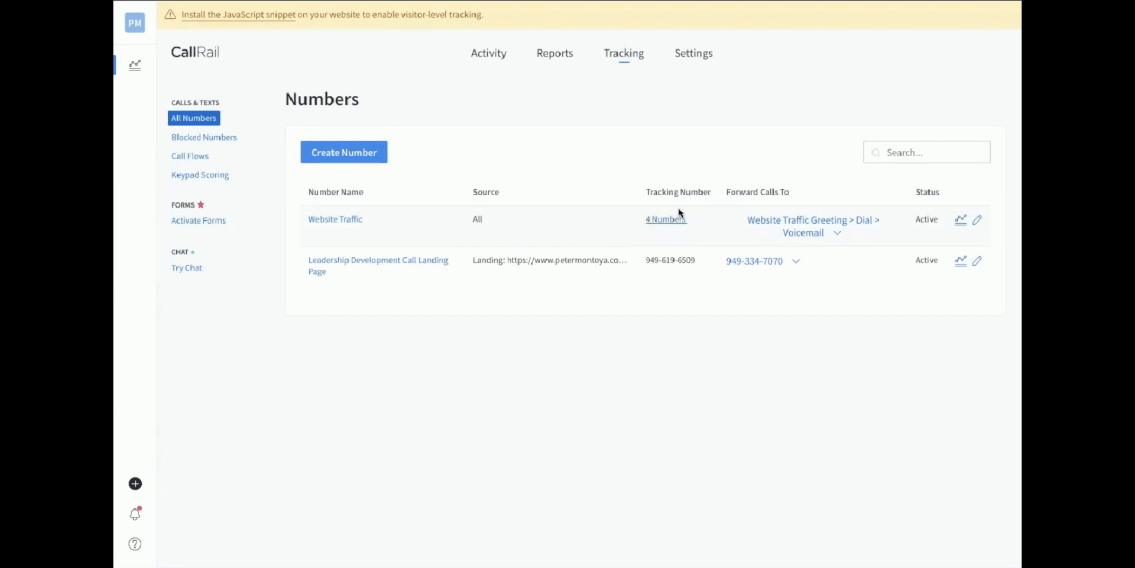
mouse_move(681, 219)
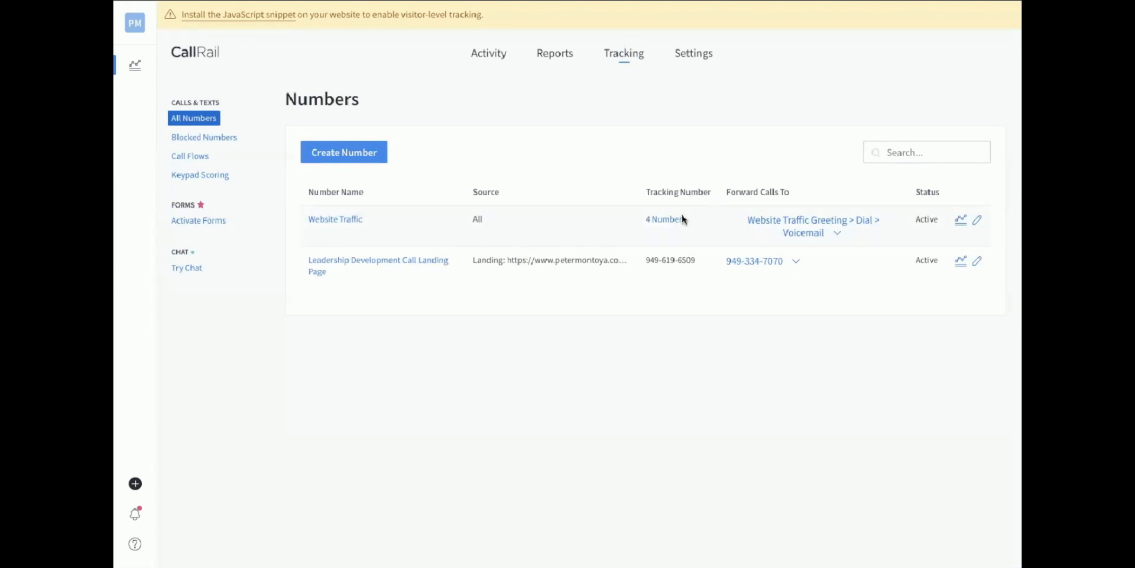
mouse_move(694, 221)
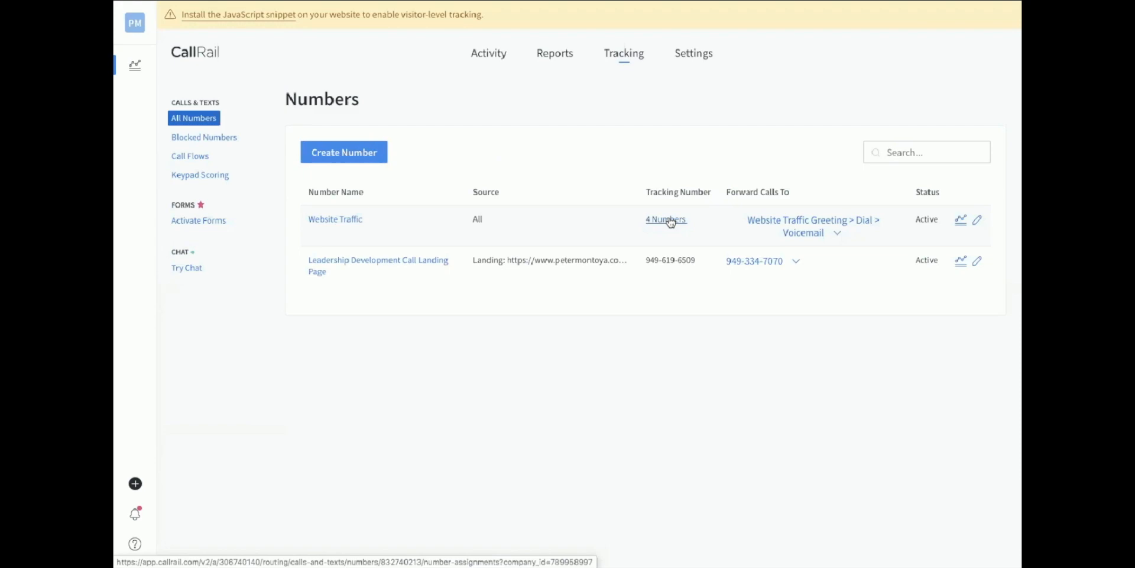
left_click(791, 33)
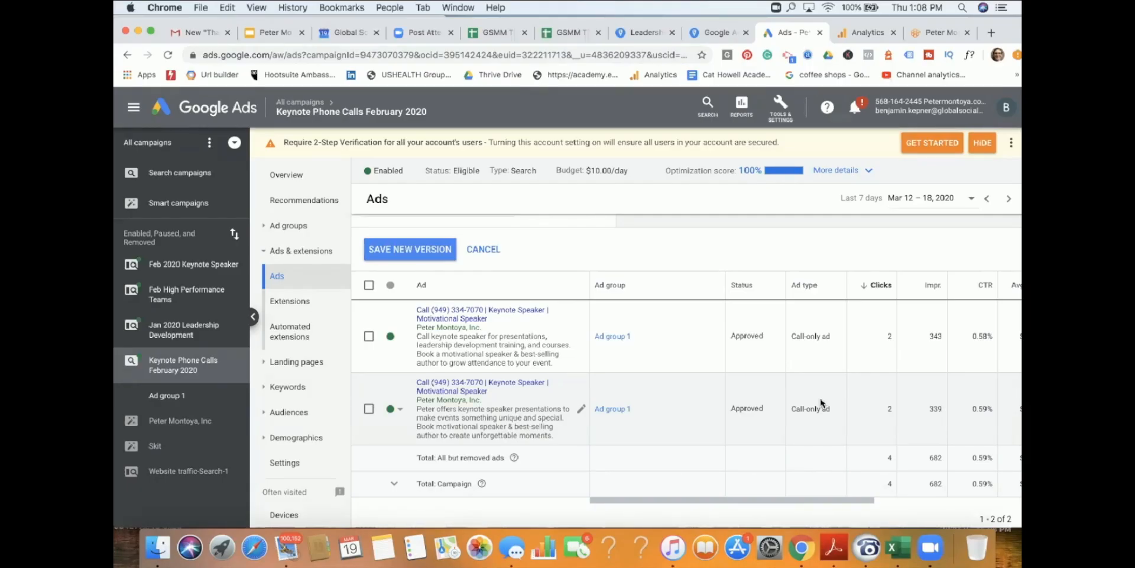
mouse_move(719, 327)
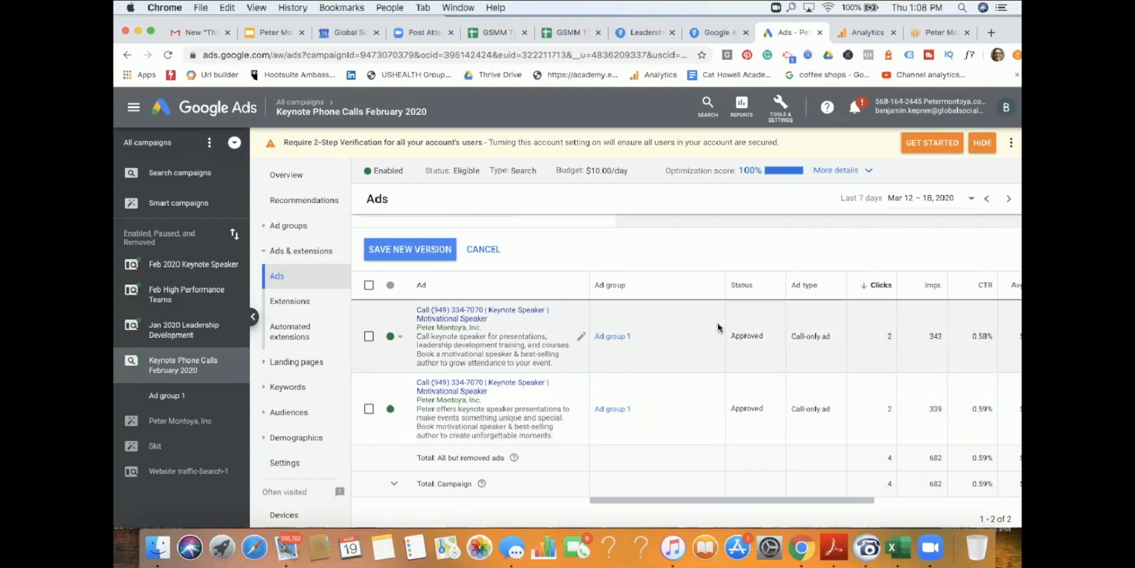
mouse_move(779, 311)
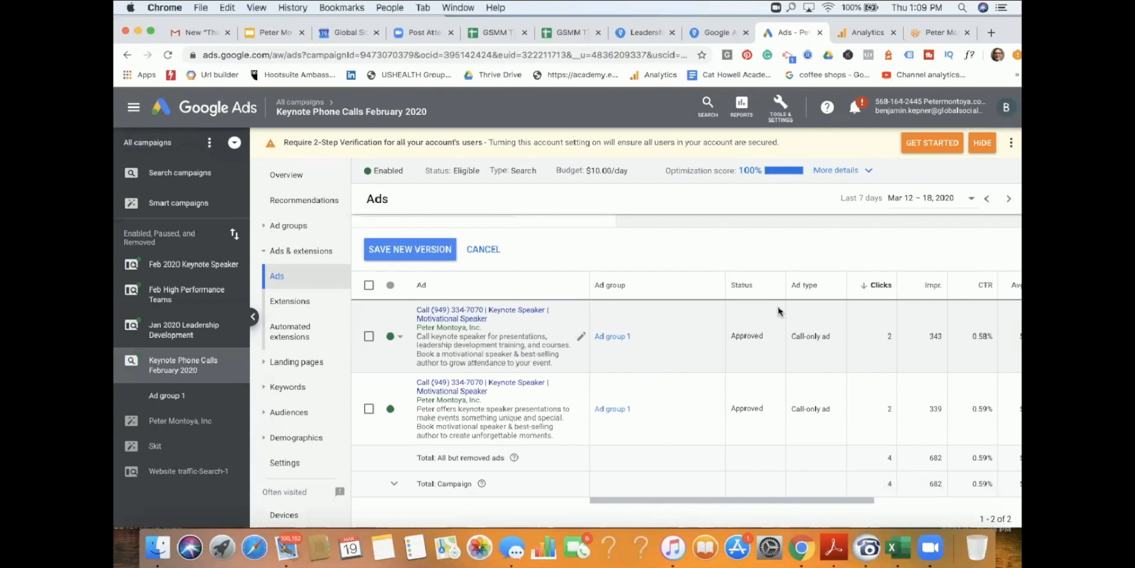
mouse_move(794, 367)
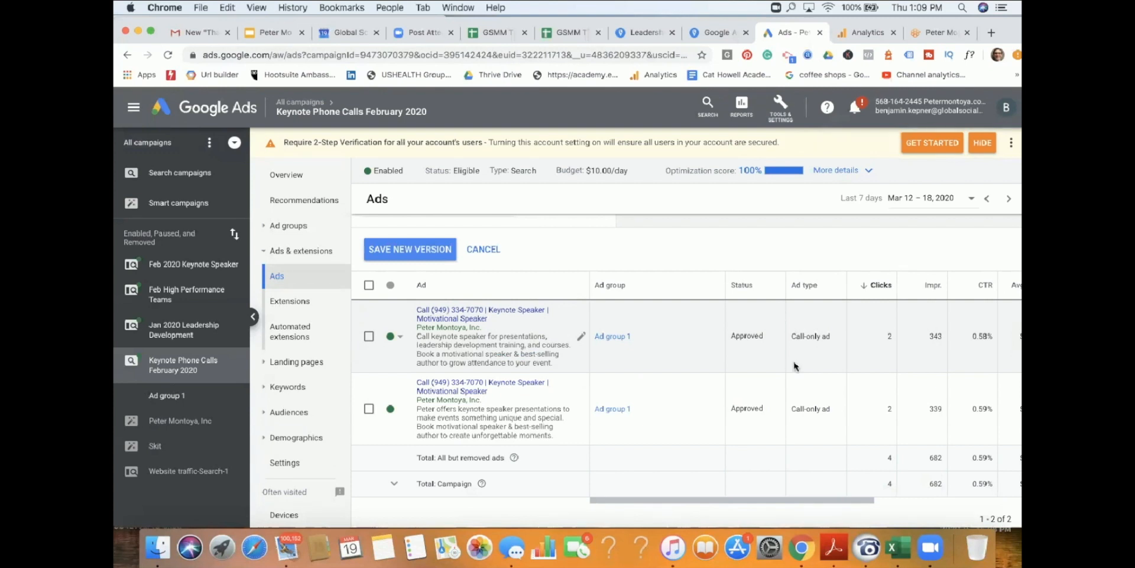
left_click(604, 33)
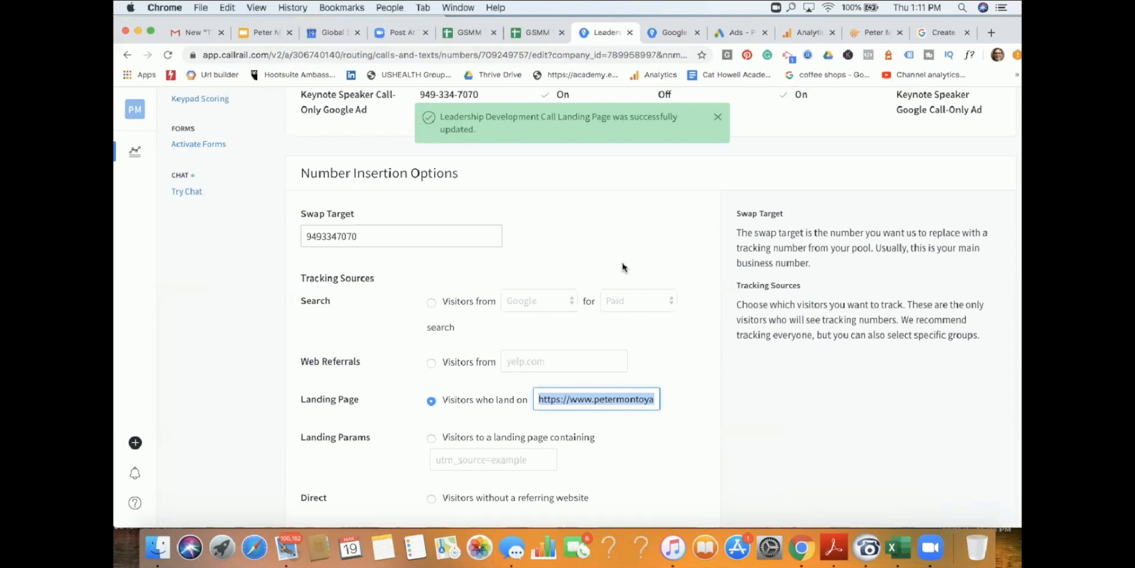
- Set the Keynote Speaker number's tracking source to Google Mobile Extension and save it
scroll("up", 3)
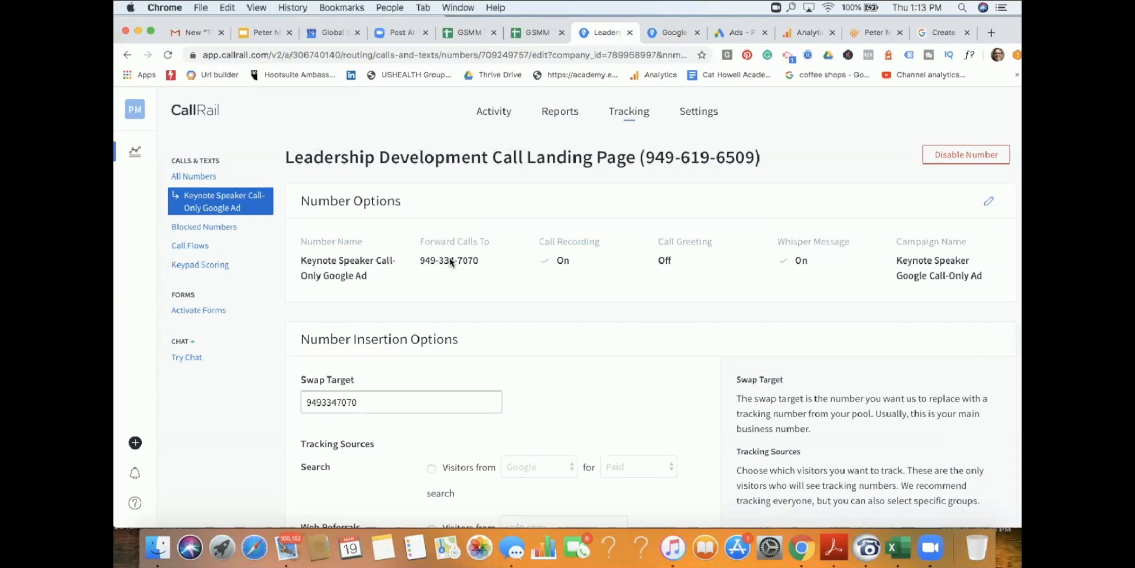
scroll("down", 3)
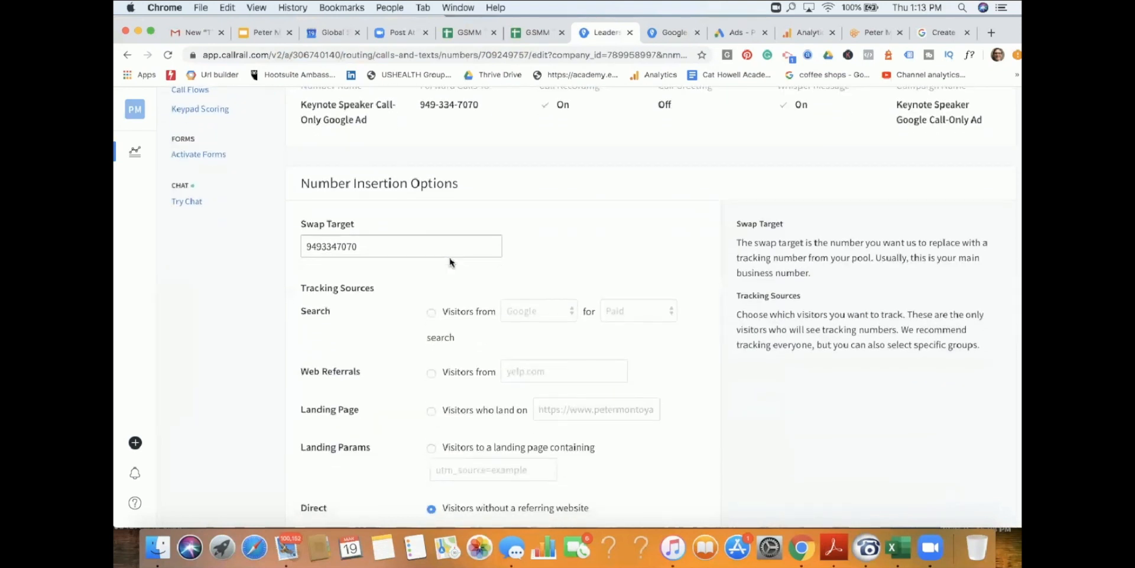
scroll("down", 3)
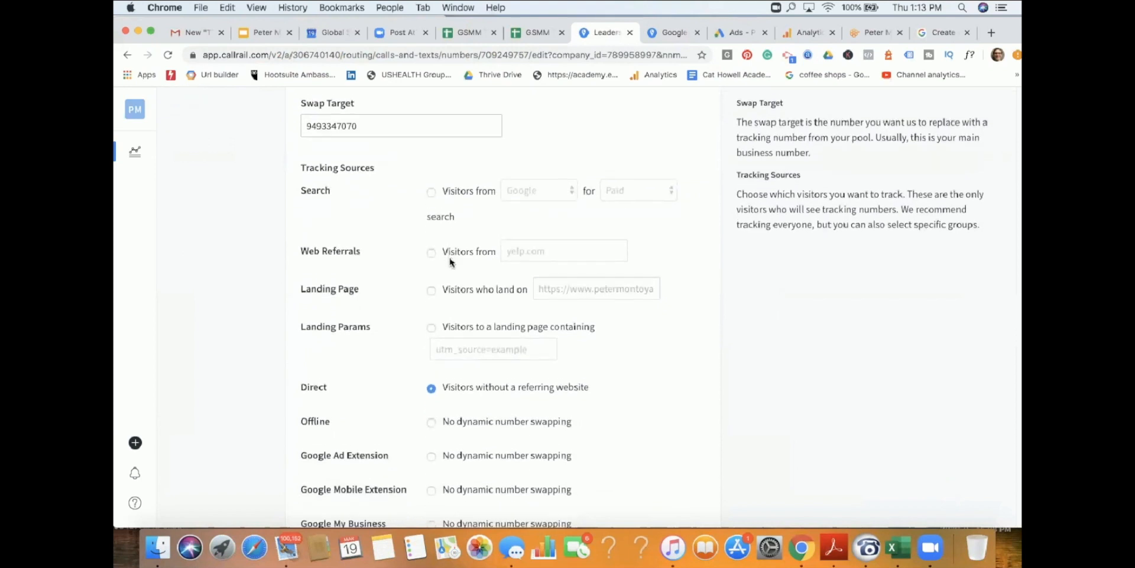
scroll("down", 3)
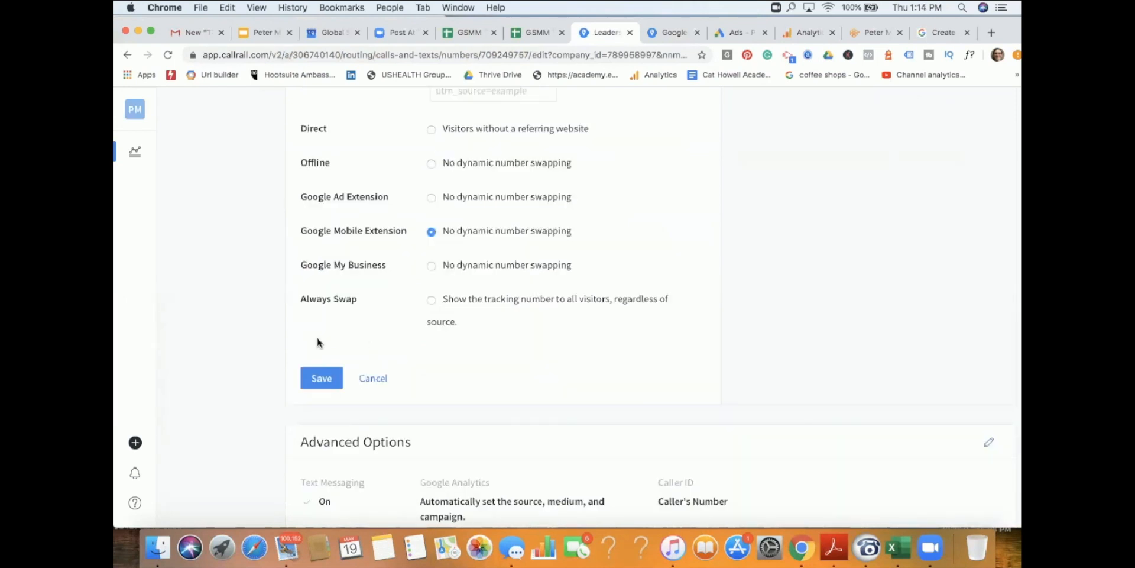
left_click(322, 378)
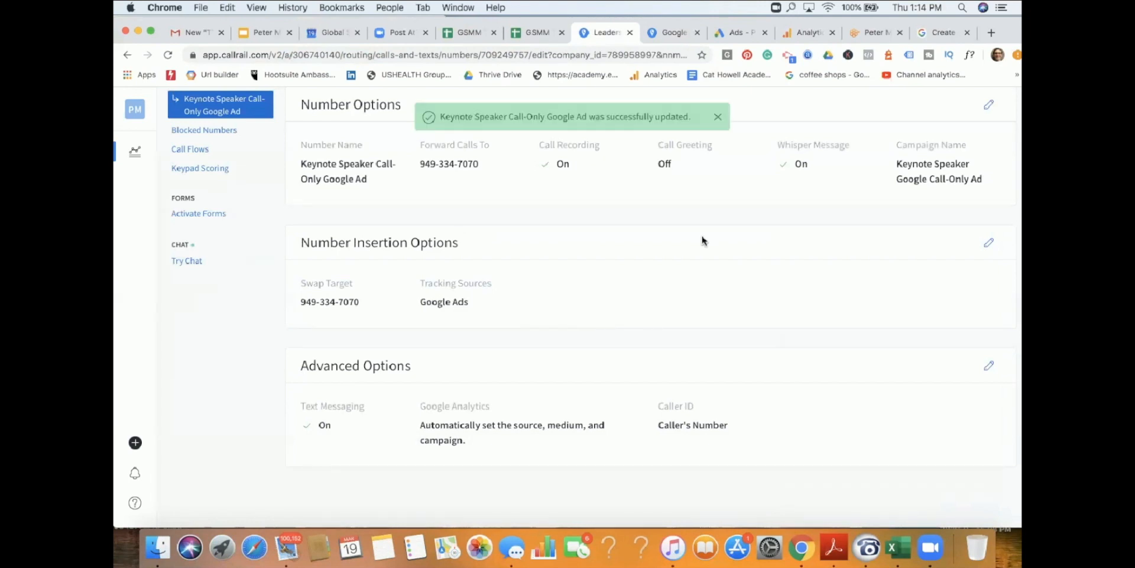
- Open Integrations in Settings and scroll down to the Google Ads Mobile Click-to-Call card
left_click(698, 110)
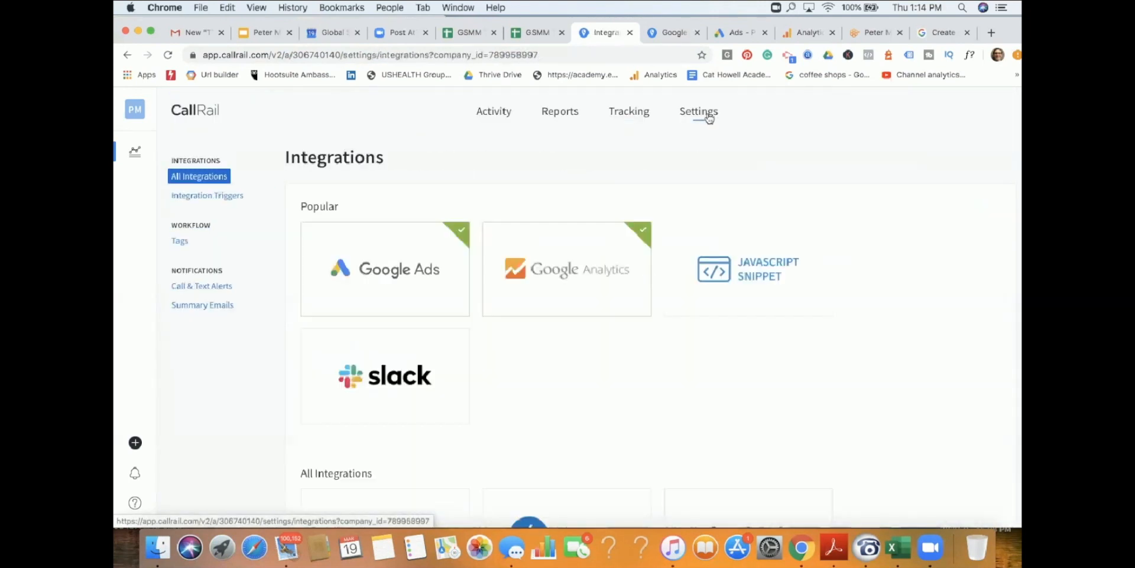
scroll("down", 3)
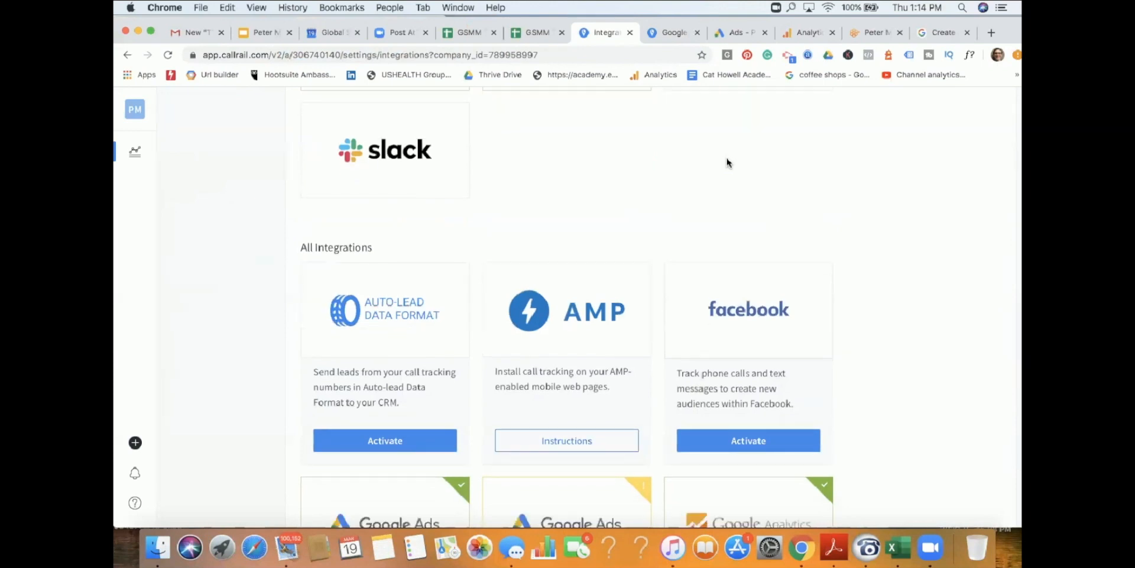
scroll("down", 3)
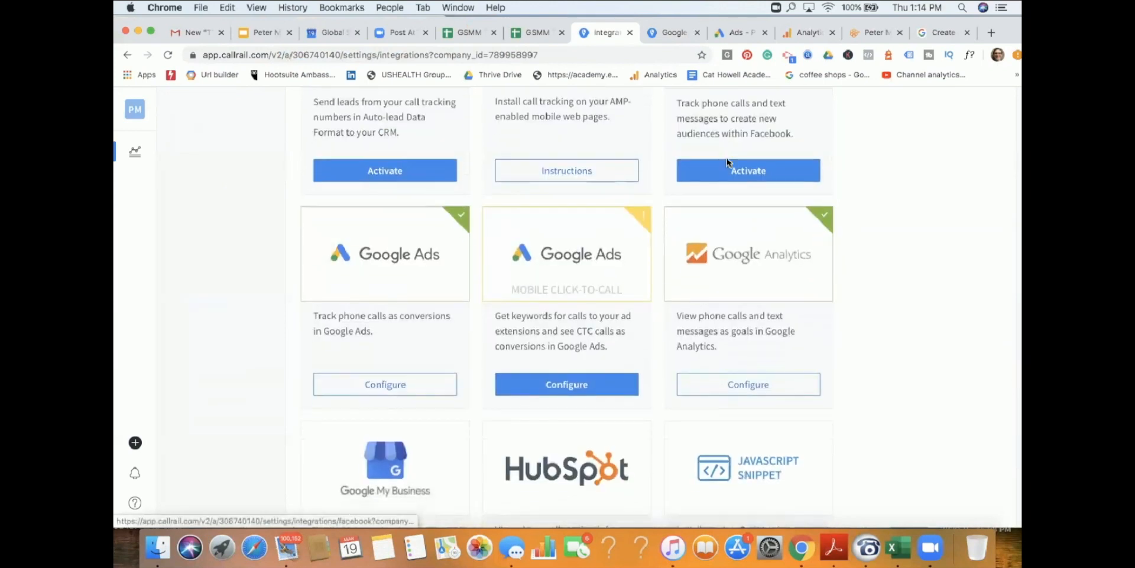
scroll("down", 3)
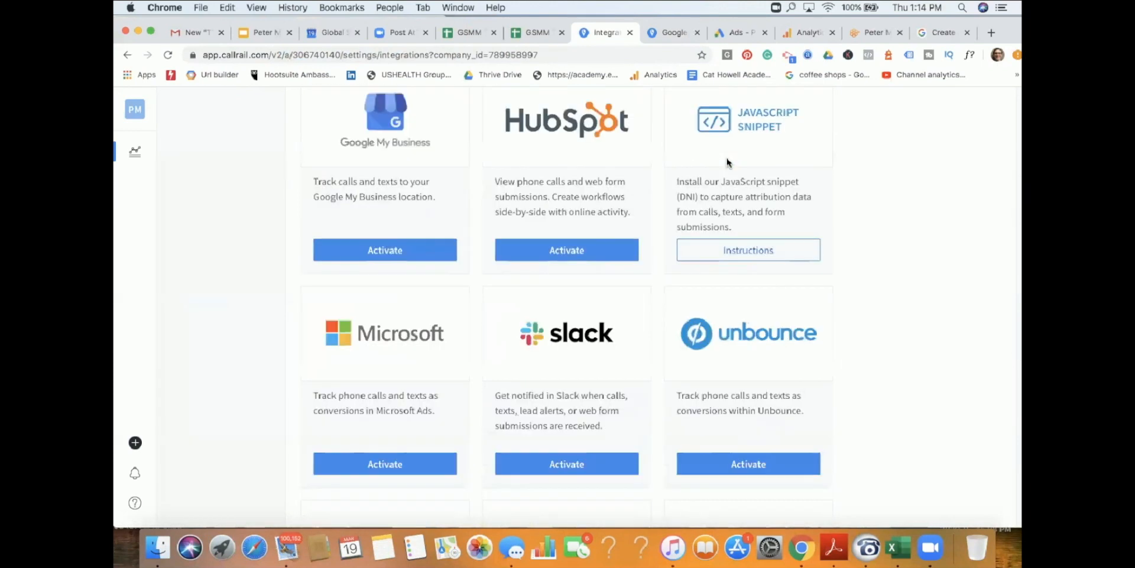
scroll("down", 3)
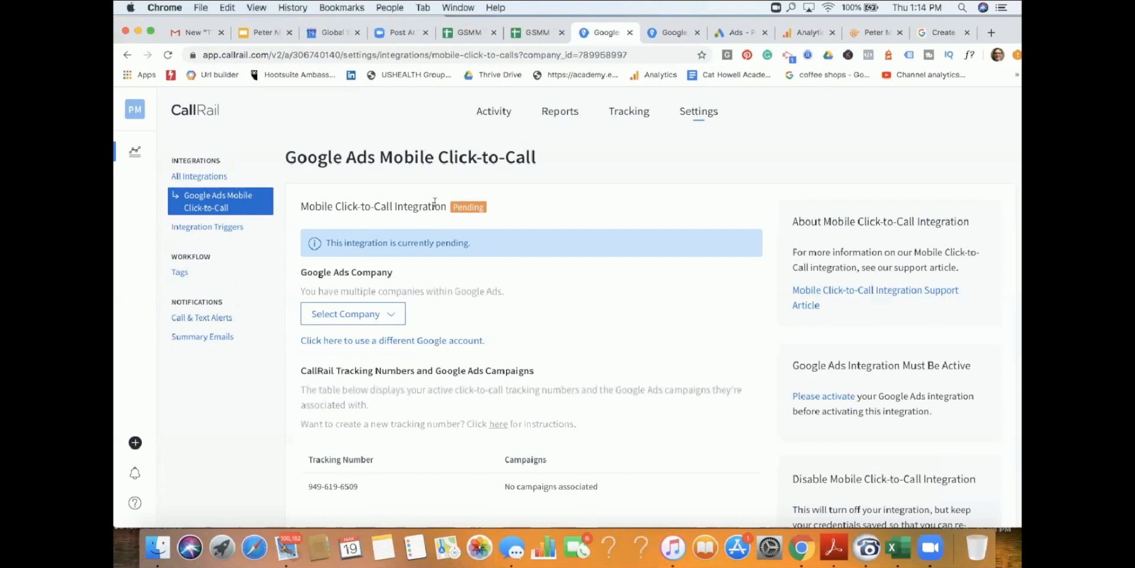
mouse_move(483, 270)
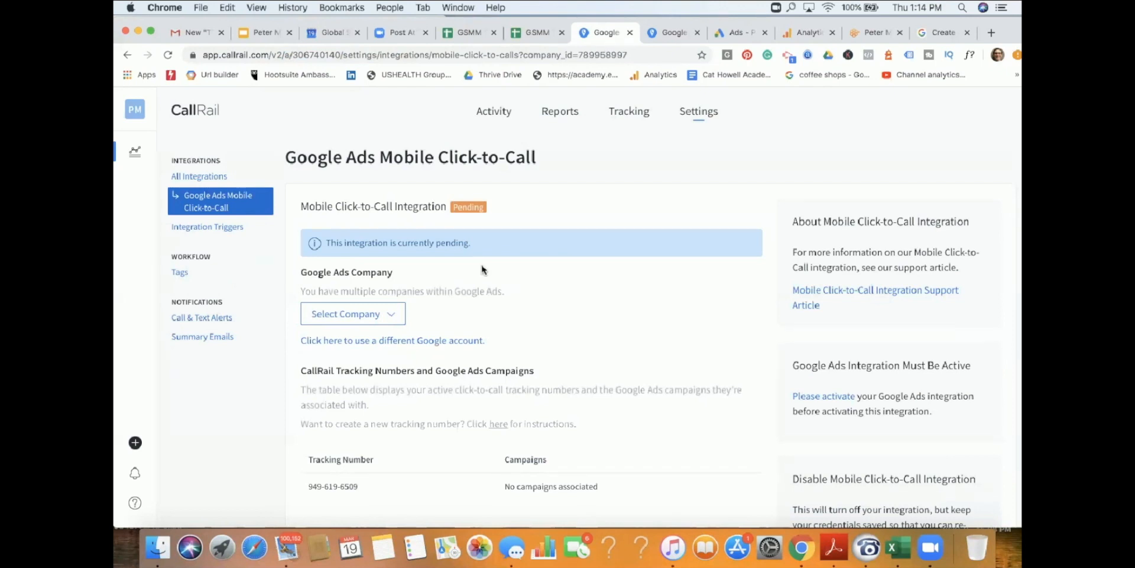
- Choose the website's Google Ads company for Mobile Click-to-Call and activate it
left_click(352, 313)
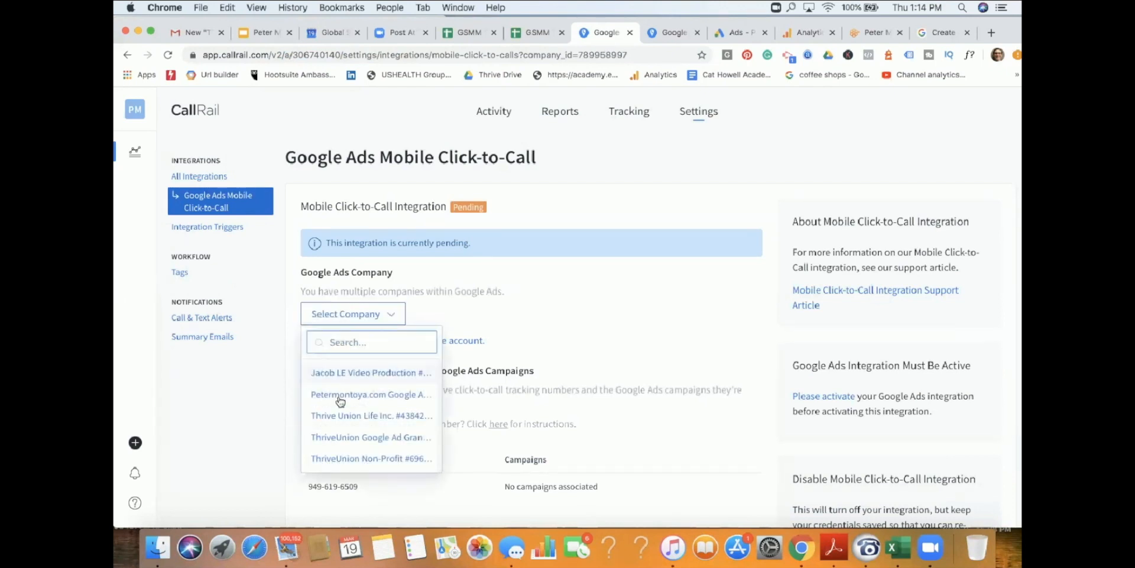
left_click(370, 394)
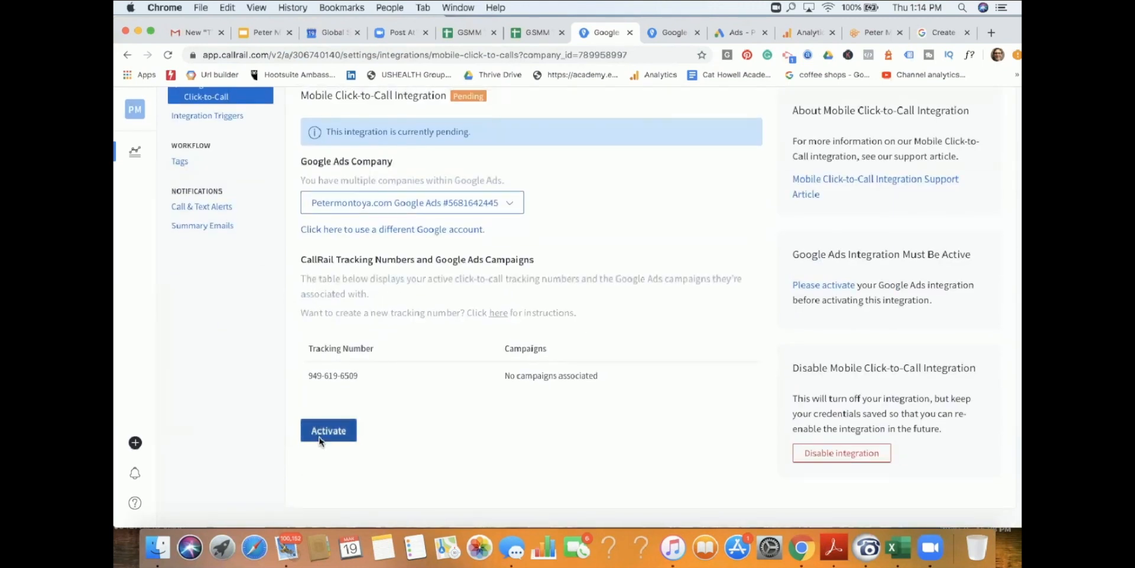
left_click(328, 430)
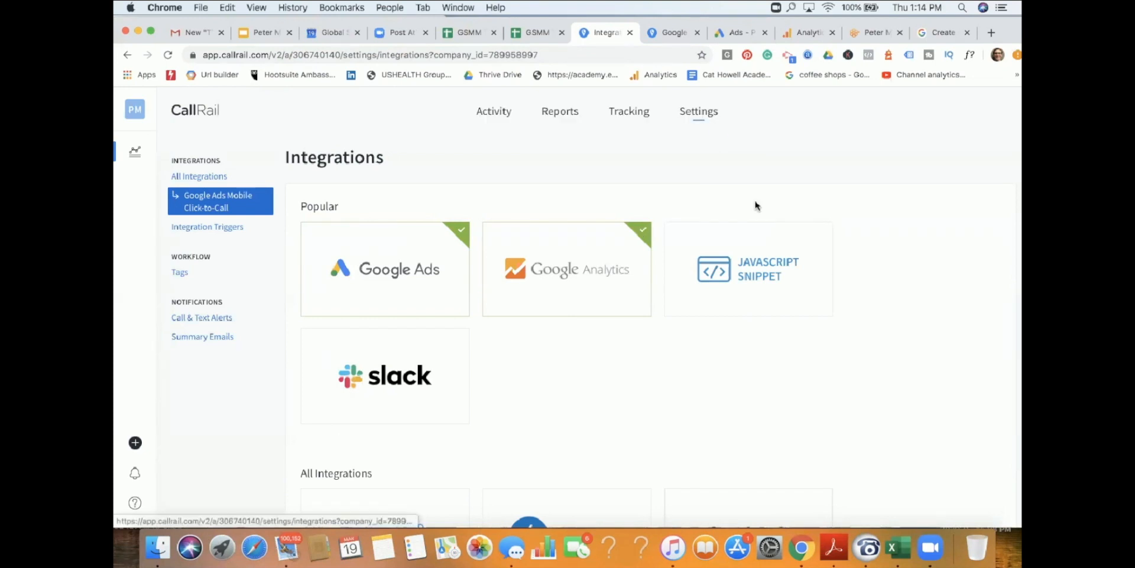
scroll("down", 3)
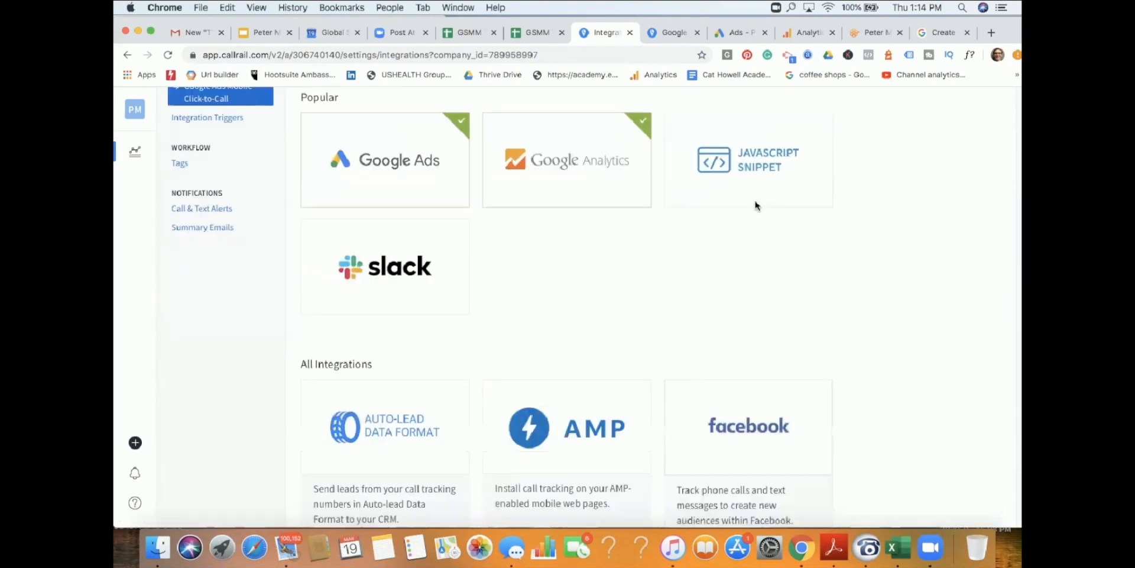
scroll("down", 3)
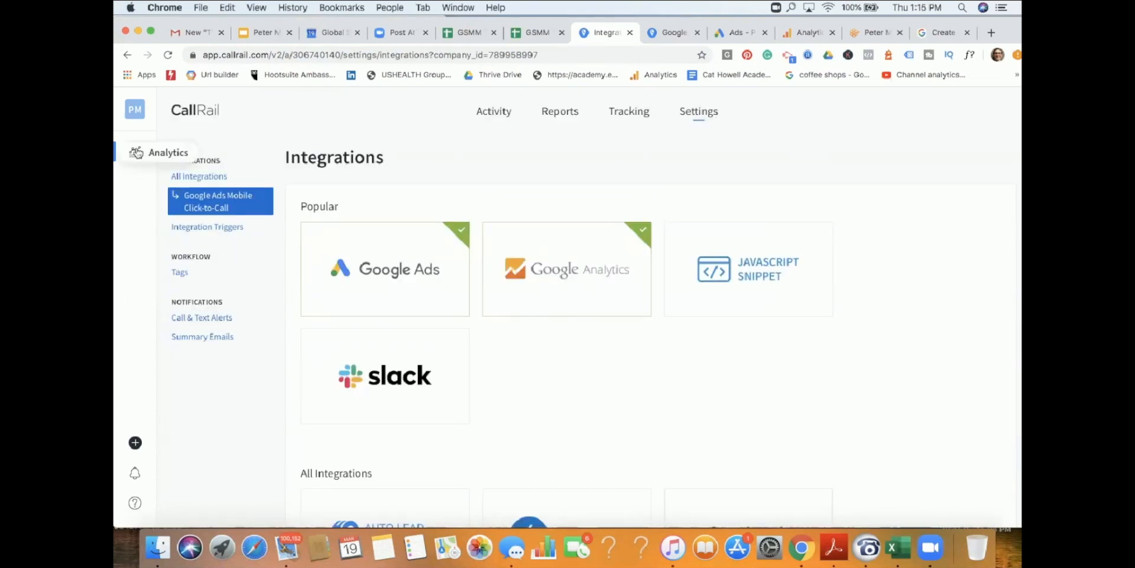
mouse_move(426, 158)
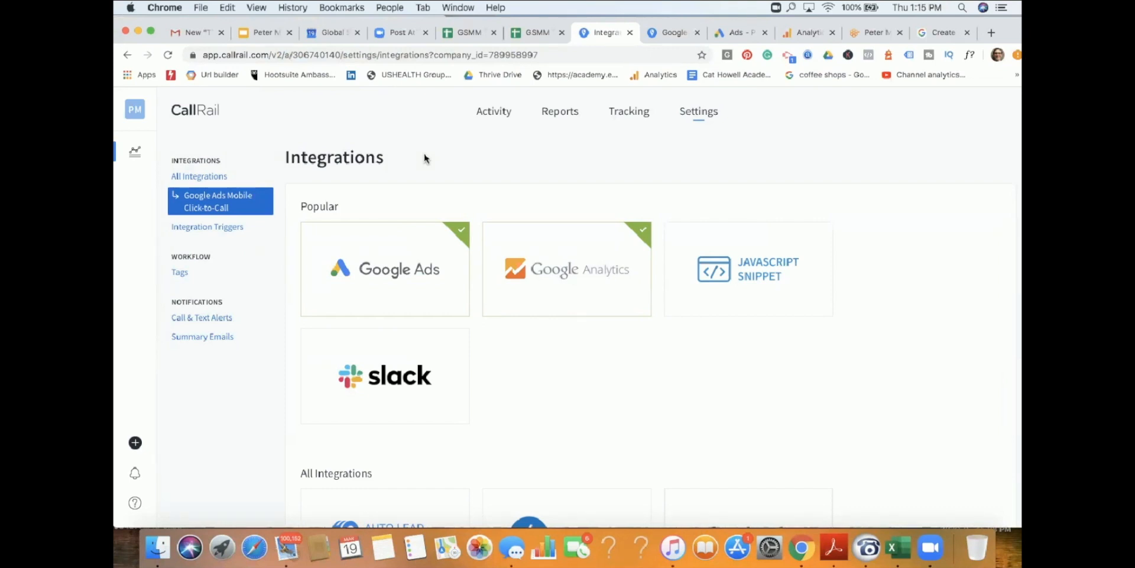
left_click(733, 33)
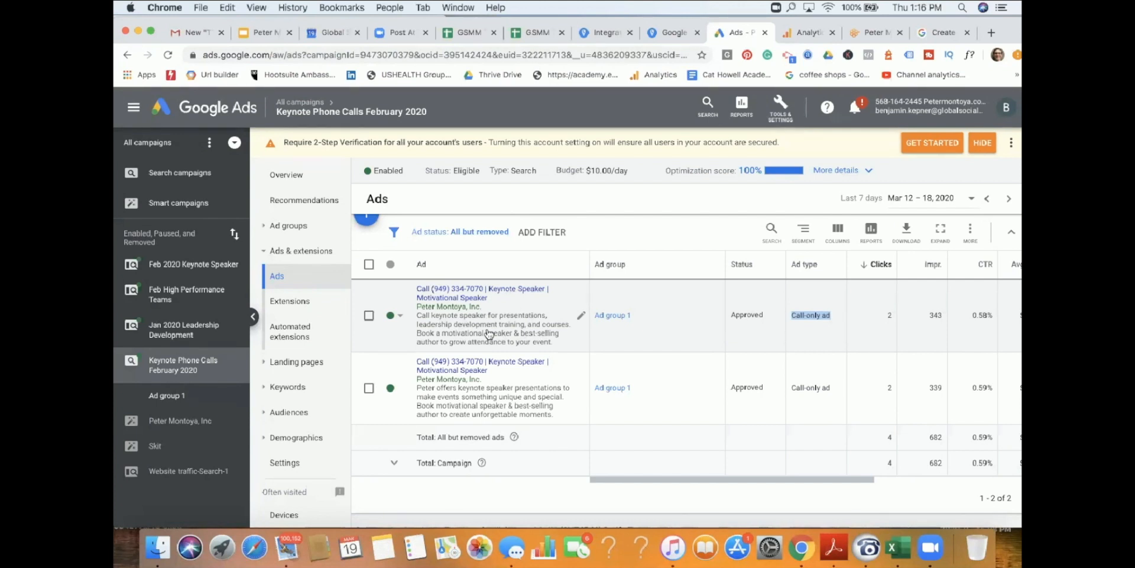
mouse_move(455, 297)
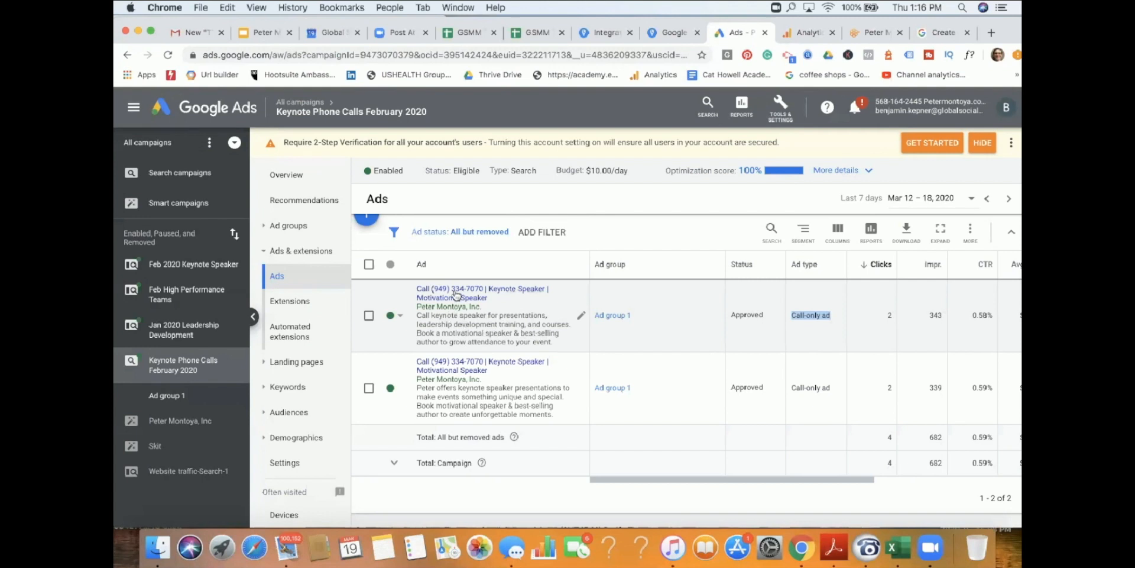
mouse_move(378, 307)
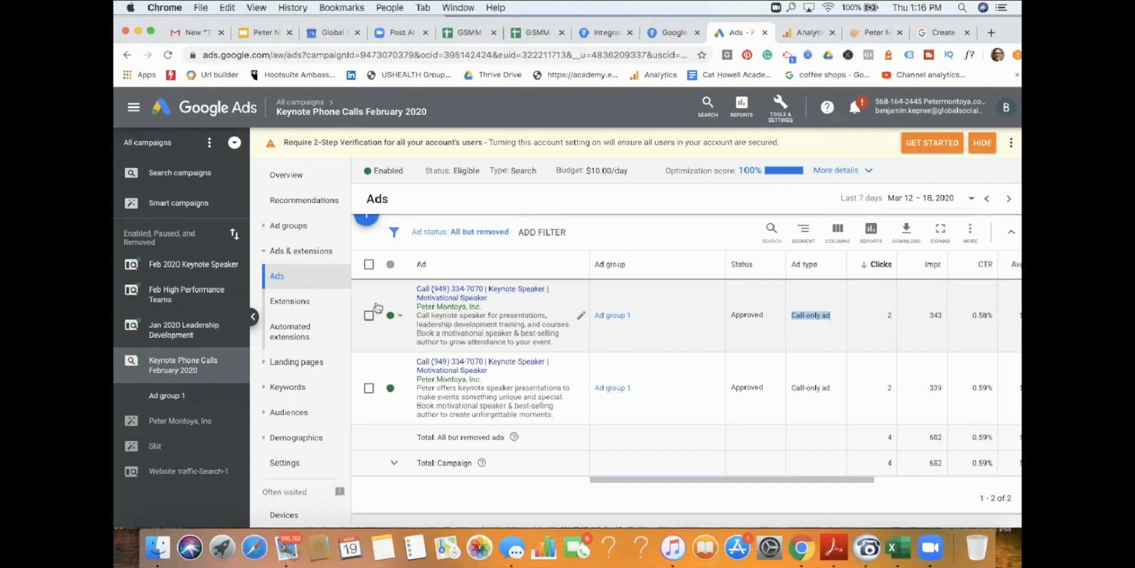
mouse_move(407, 302)
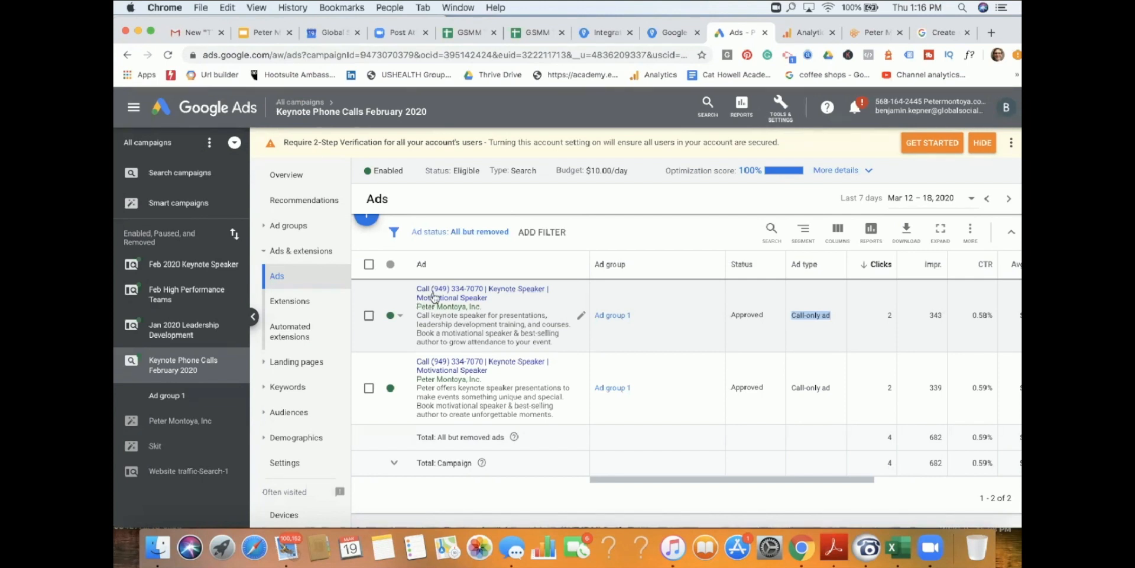
- Switch back from Google Ads to CallRail's pending Mobile Click-to-Call settings
left_click(672, 32)
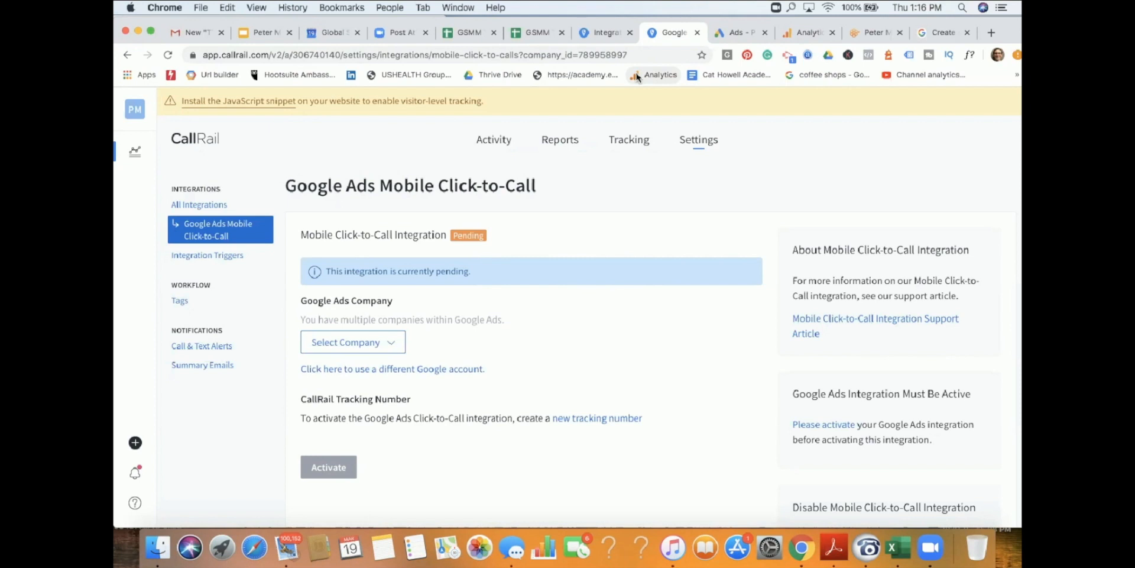